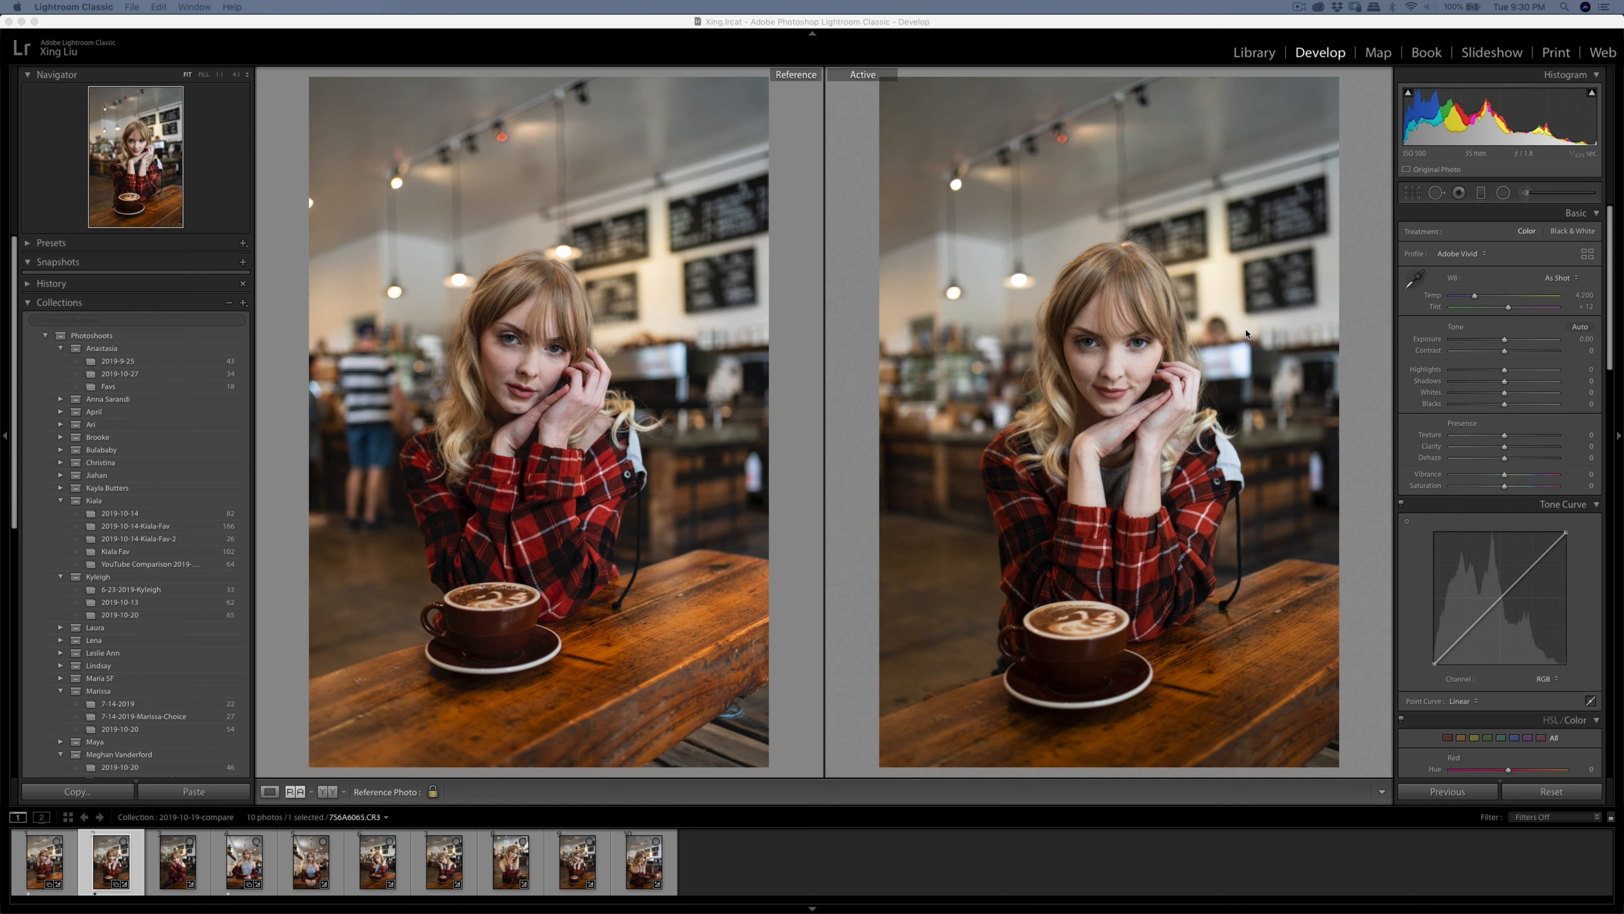
{"action": "mouse_move", "coordinate": [1077, 344]}
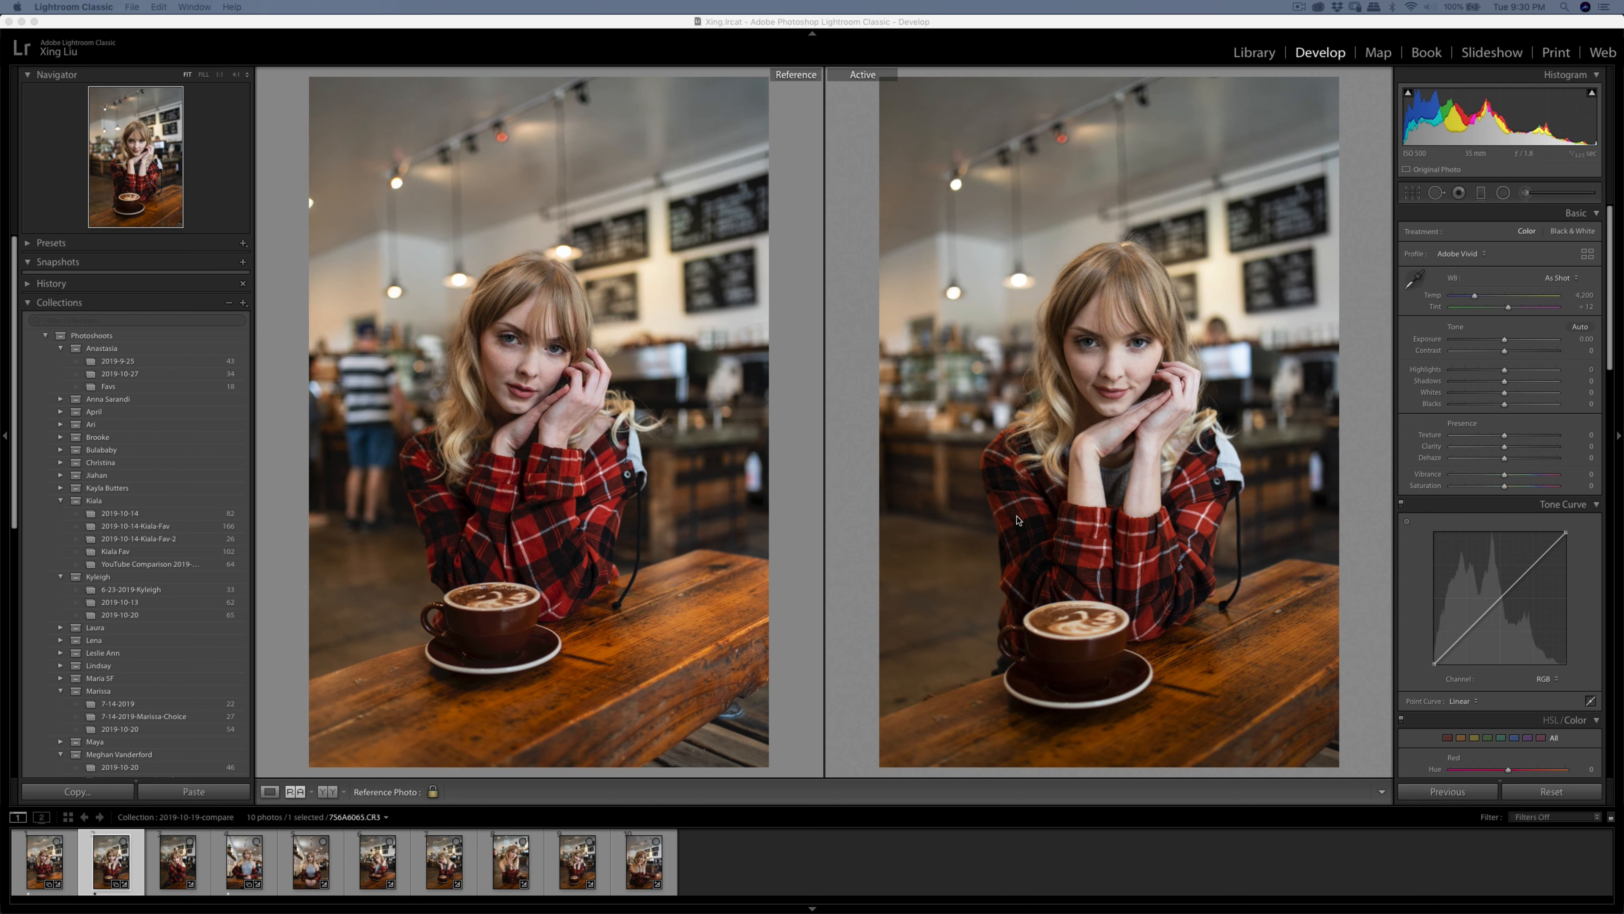
{"action": "mouse_move", "coordinate": [236, 834]}
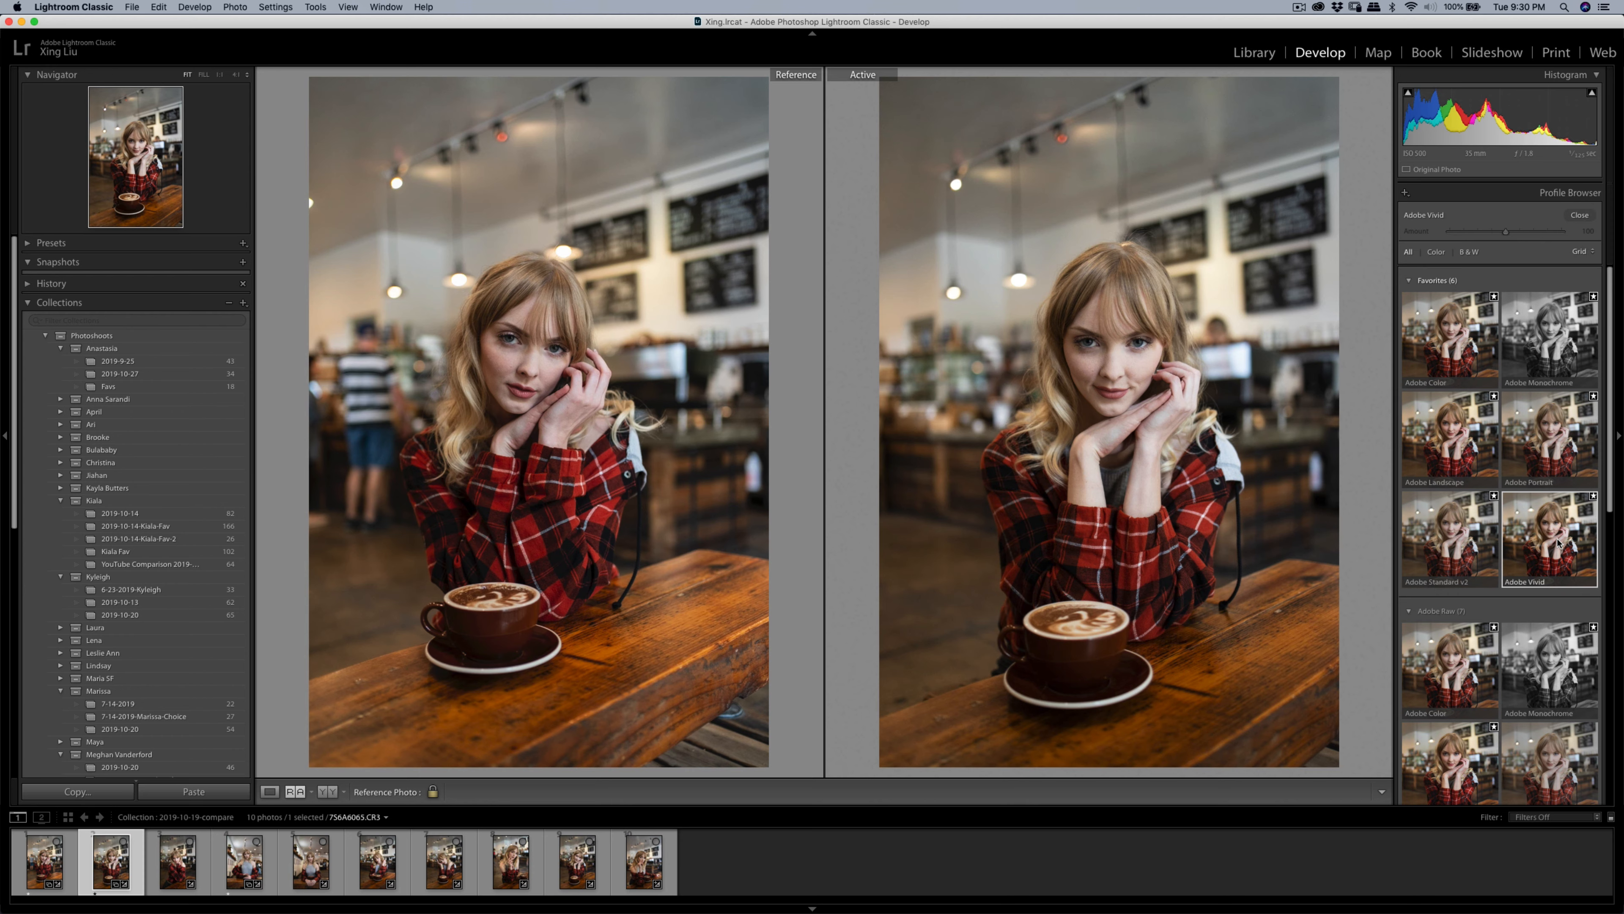
{"action": "mouse_move", "coordinate": [1559, 191]}
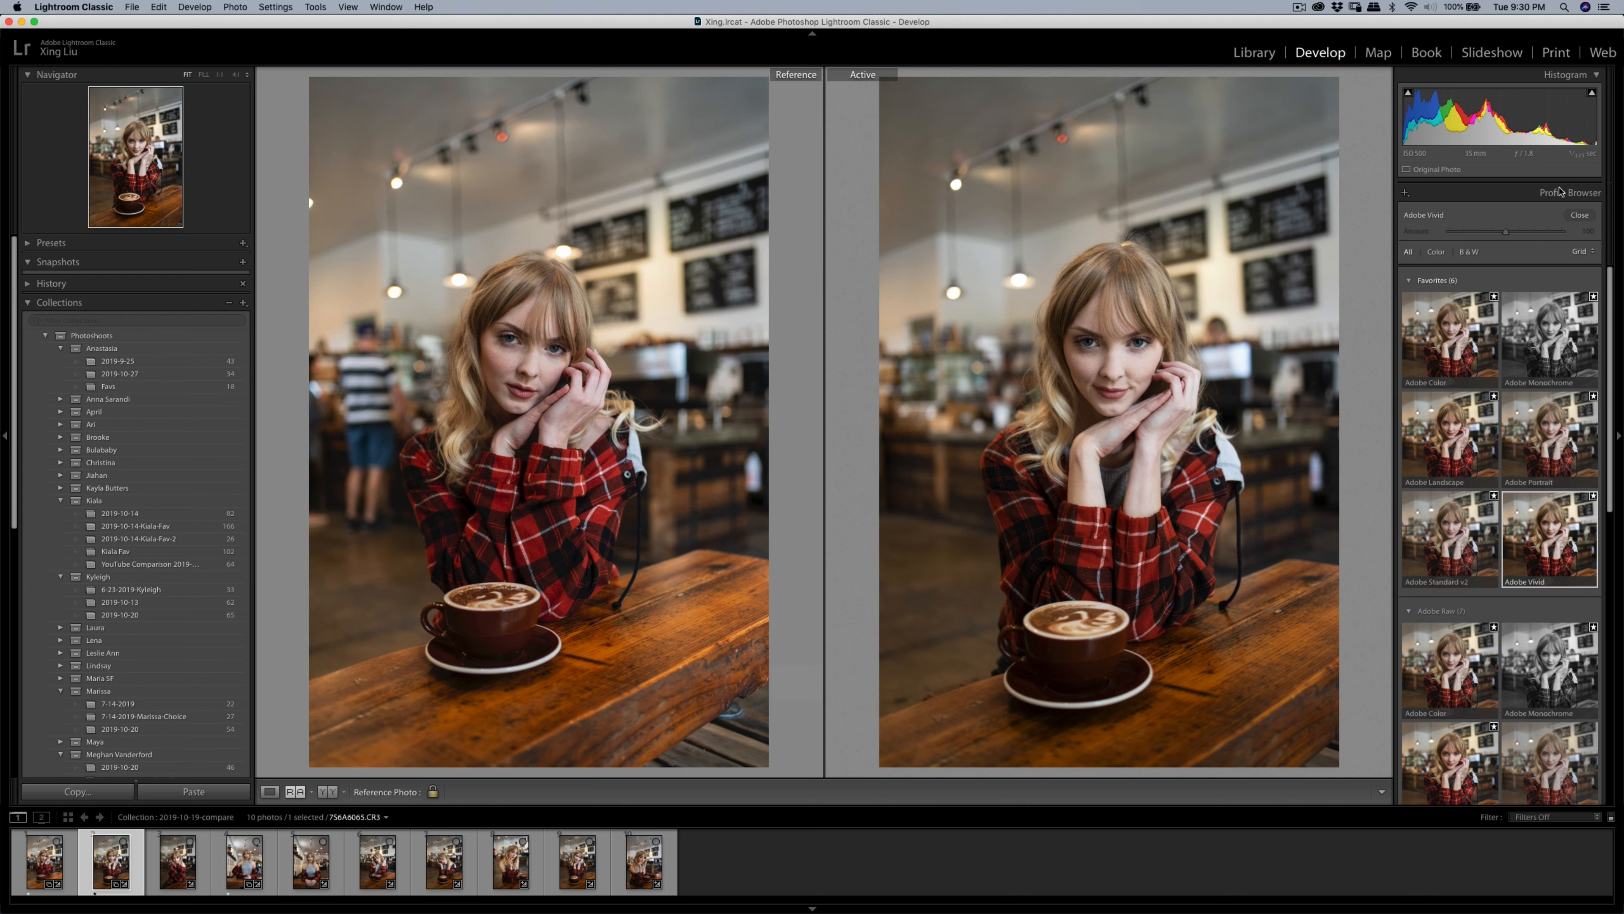
Step: Browse the camera profile list briefly and dismiss it without changing the profile
{"action": "left_click", "coordinate": [1580, 215]}
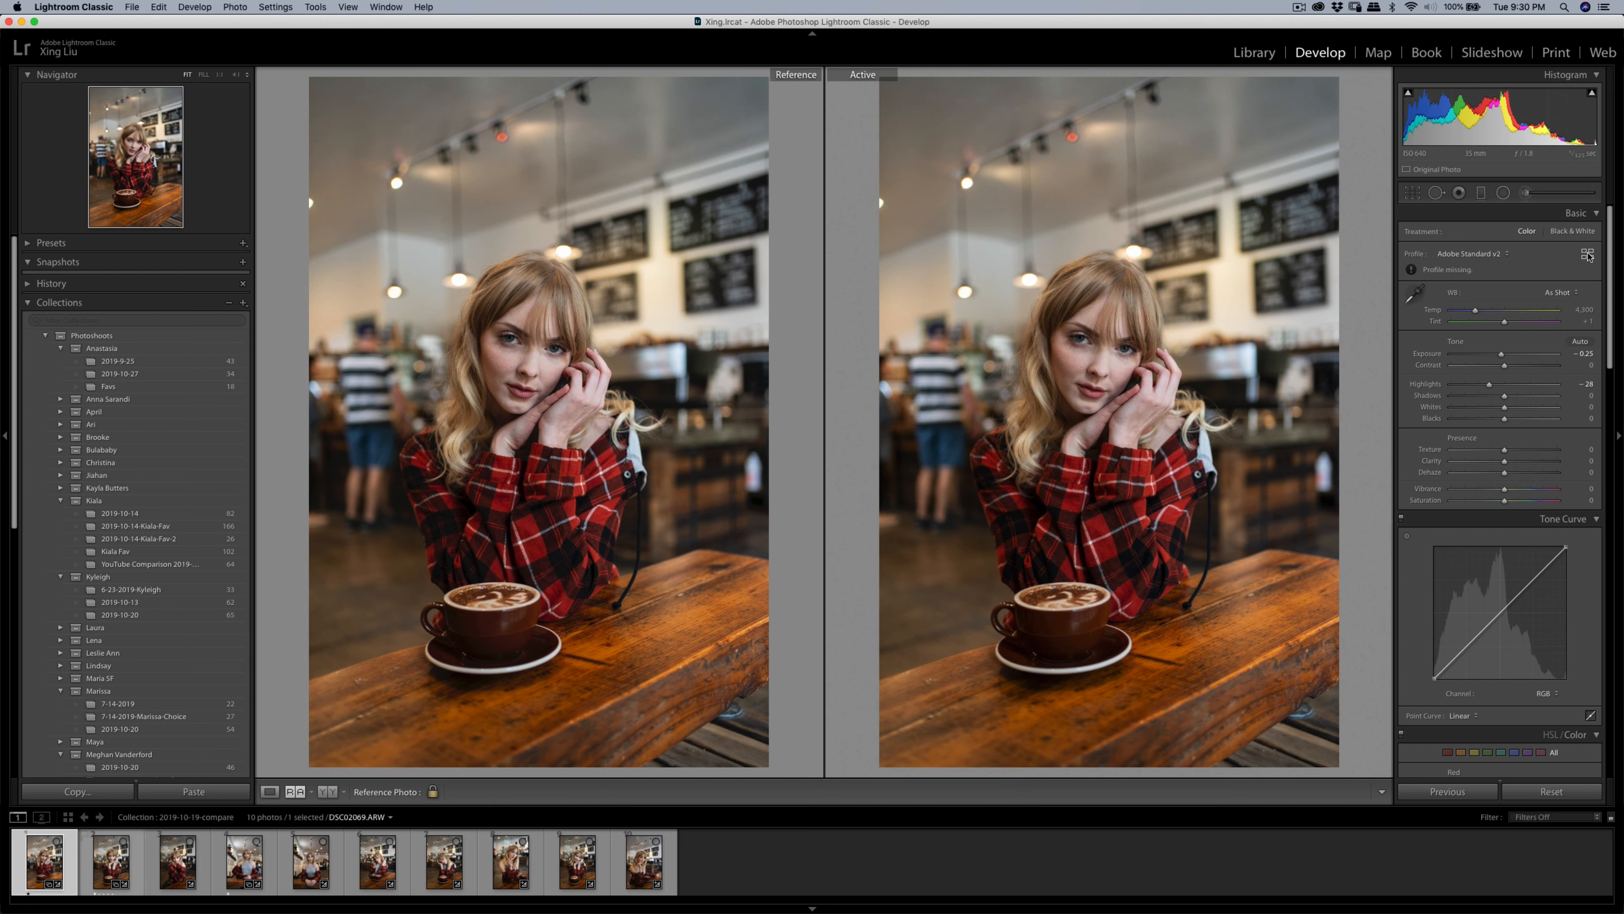
{"action": "left_click", "coordinate": [1585, 253]}
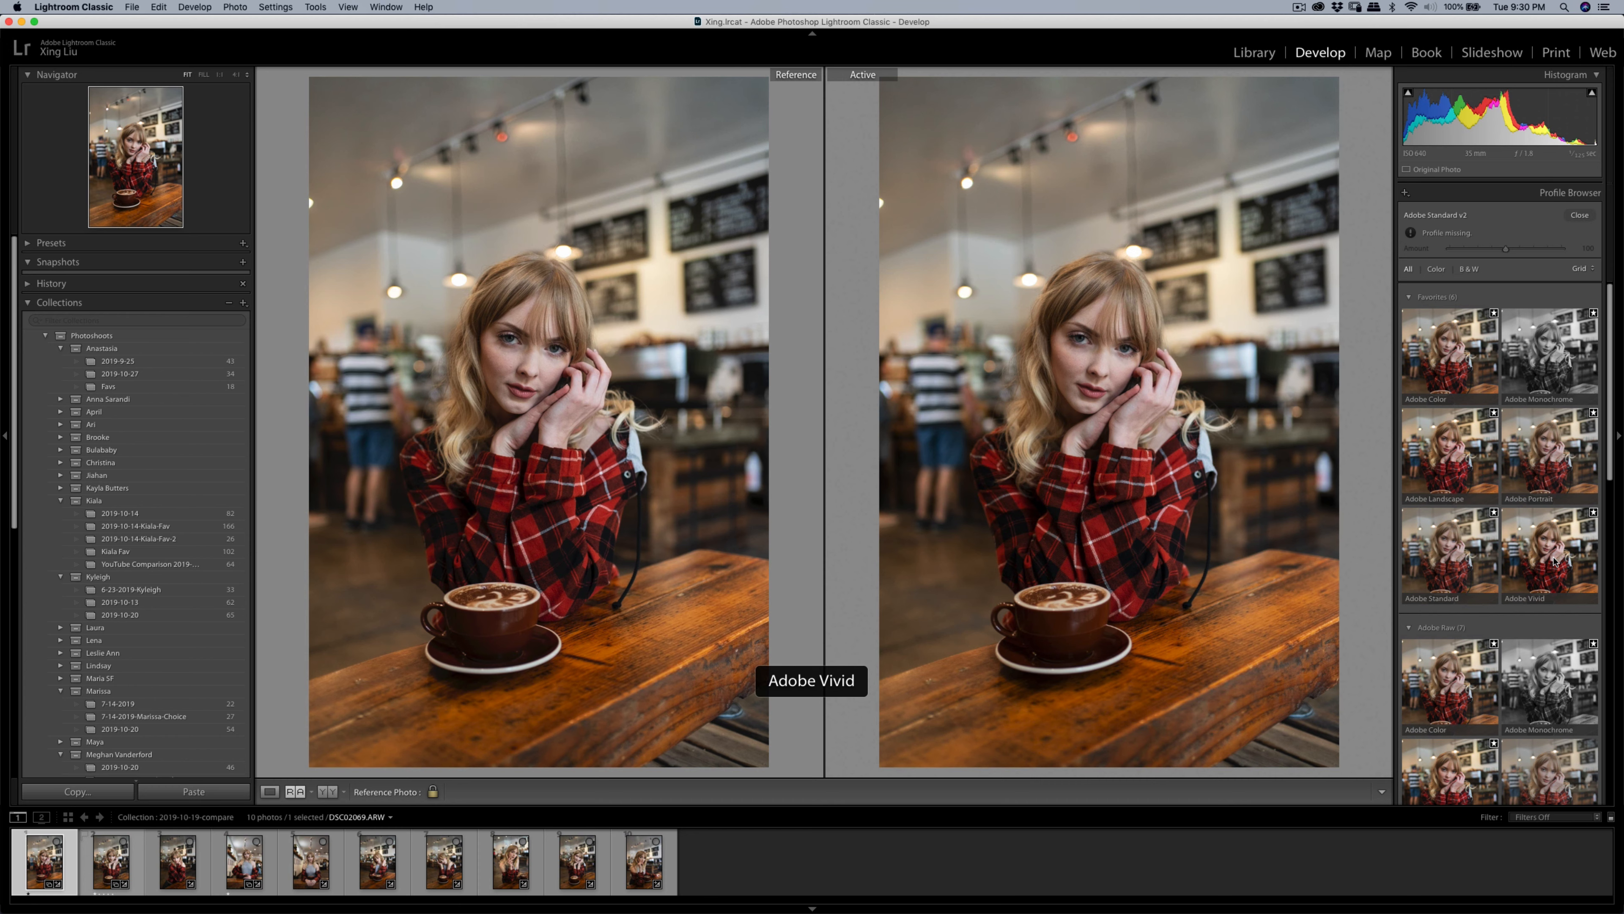
{"action": "scroll", "scroll_direction": "down", "scroll_amount": 3}
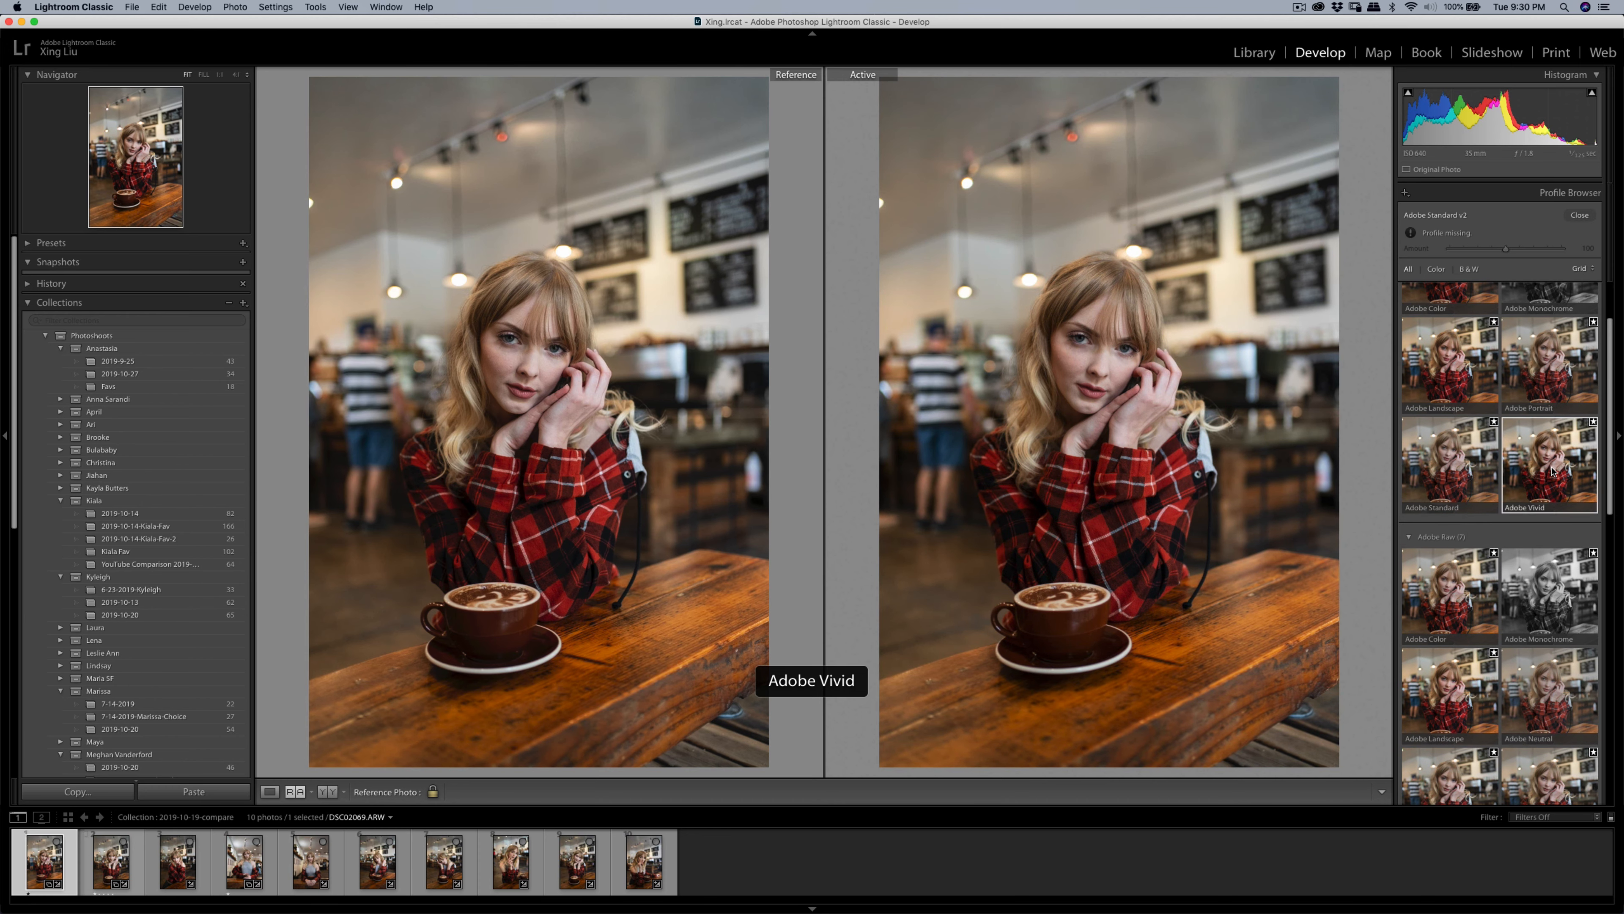
{"action": "mouse_move", "coordinate": [1554, 440]}
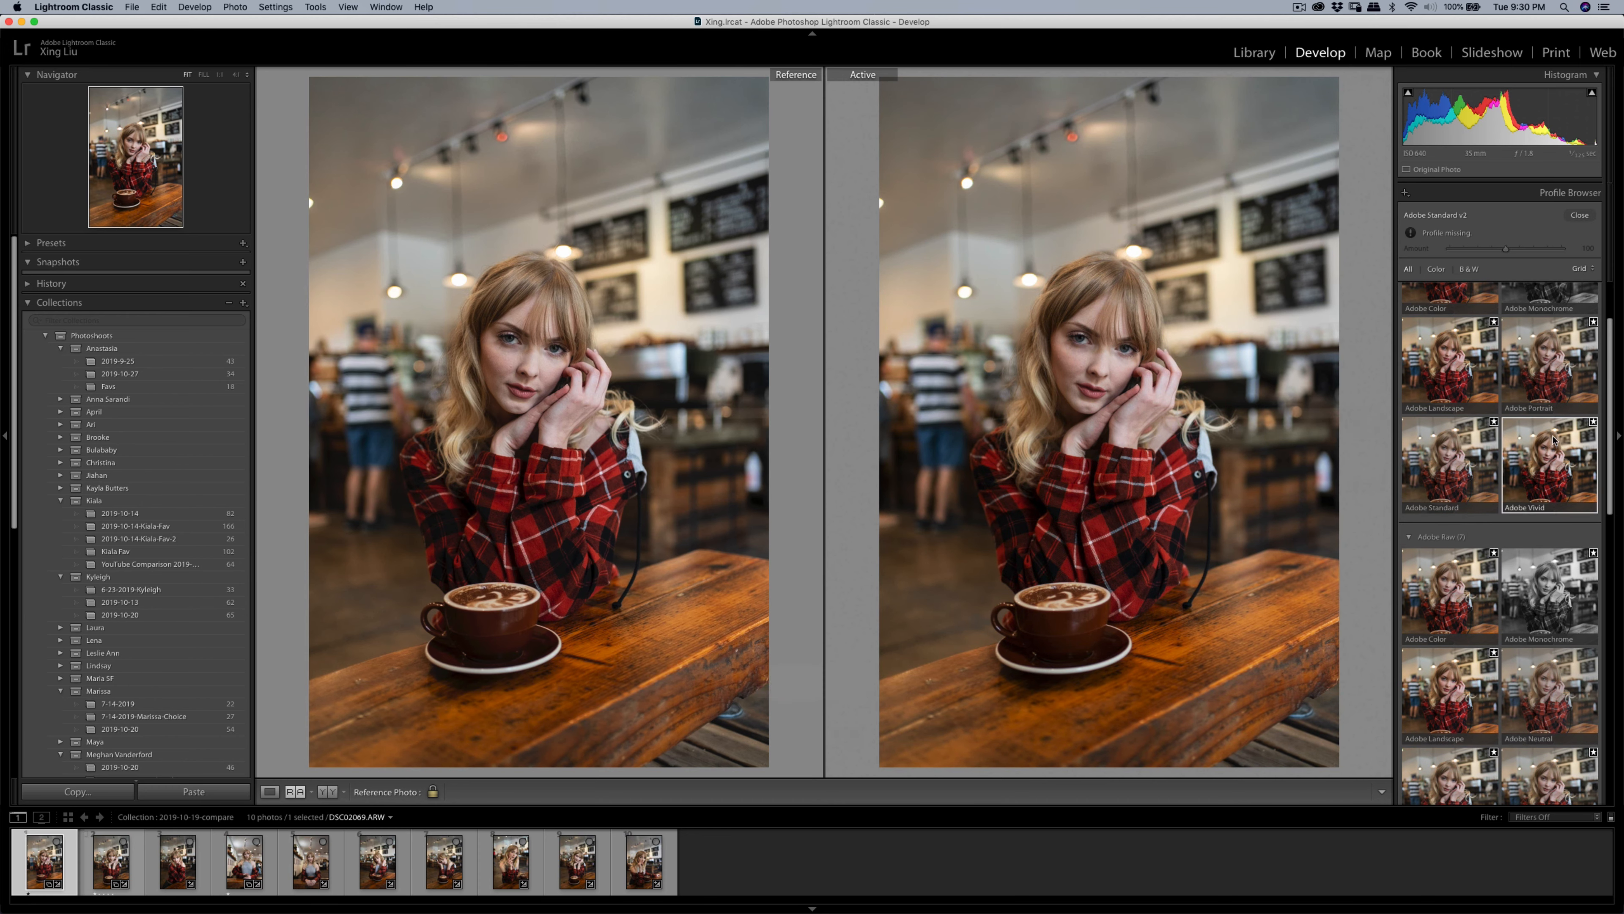
{"action": "left_click", "coordinate": [1580, 215]}
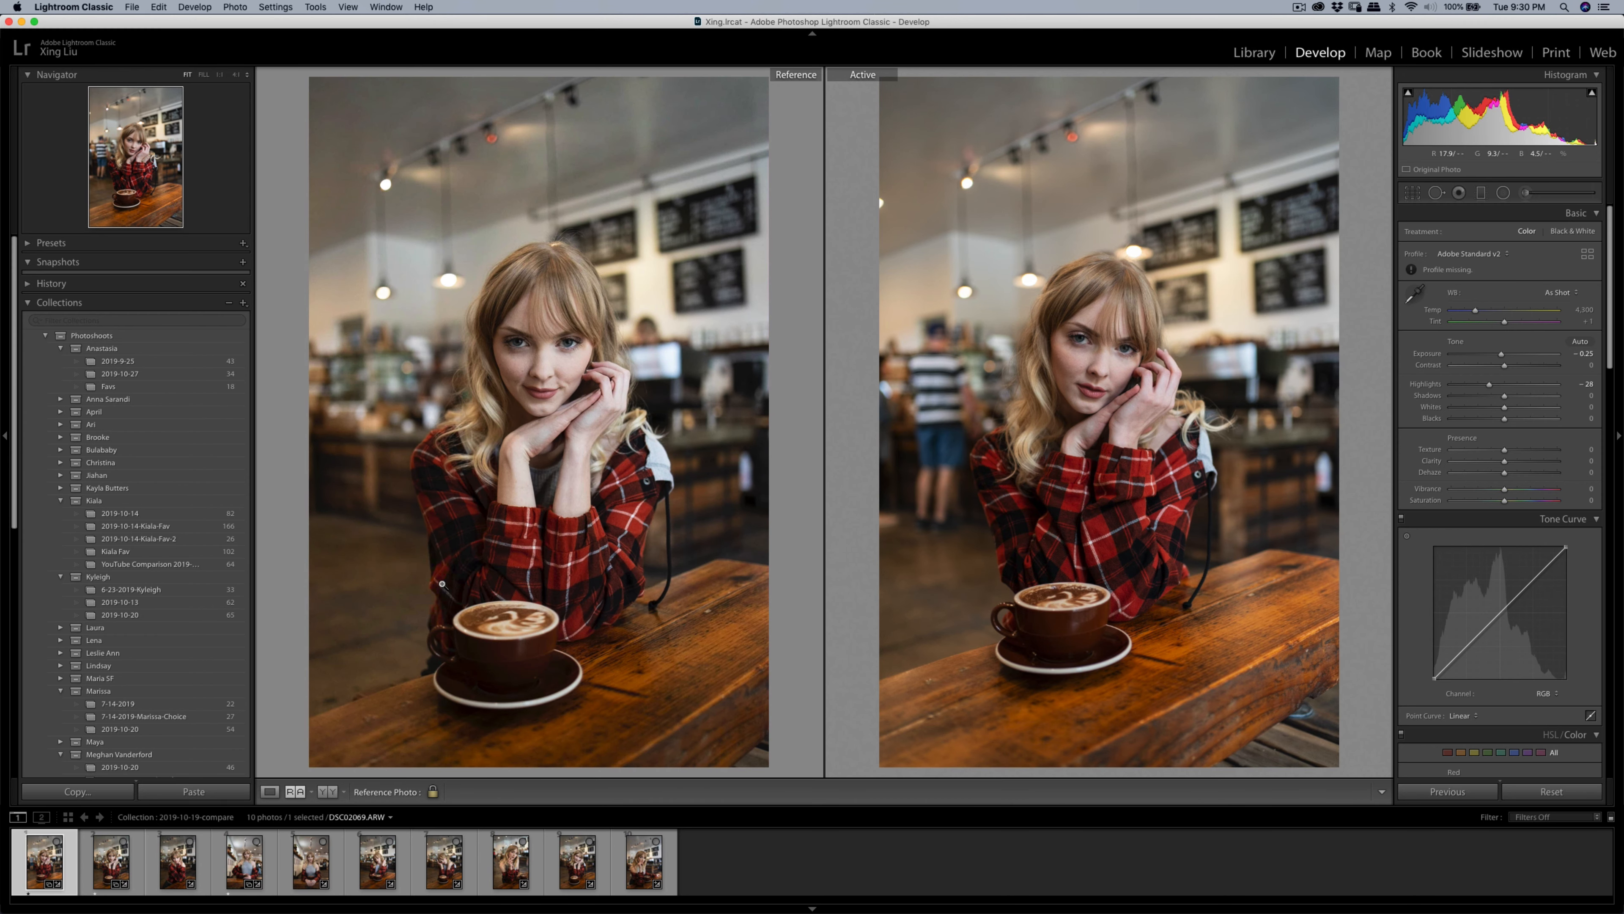
Step: Zoom both panes to 1:1 on the face and make the grey-top café portrait active
{"action": "left_click", "coordinate": [114, 870]}
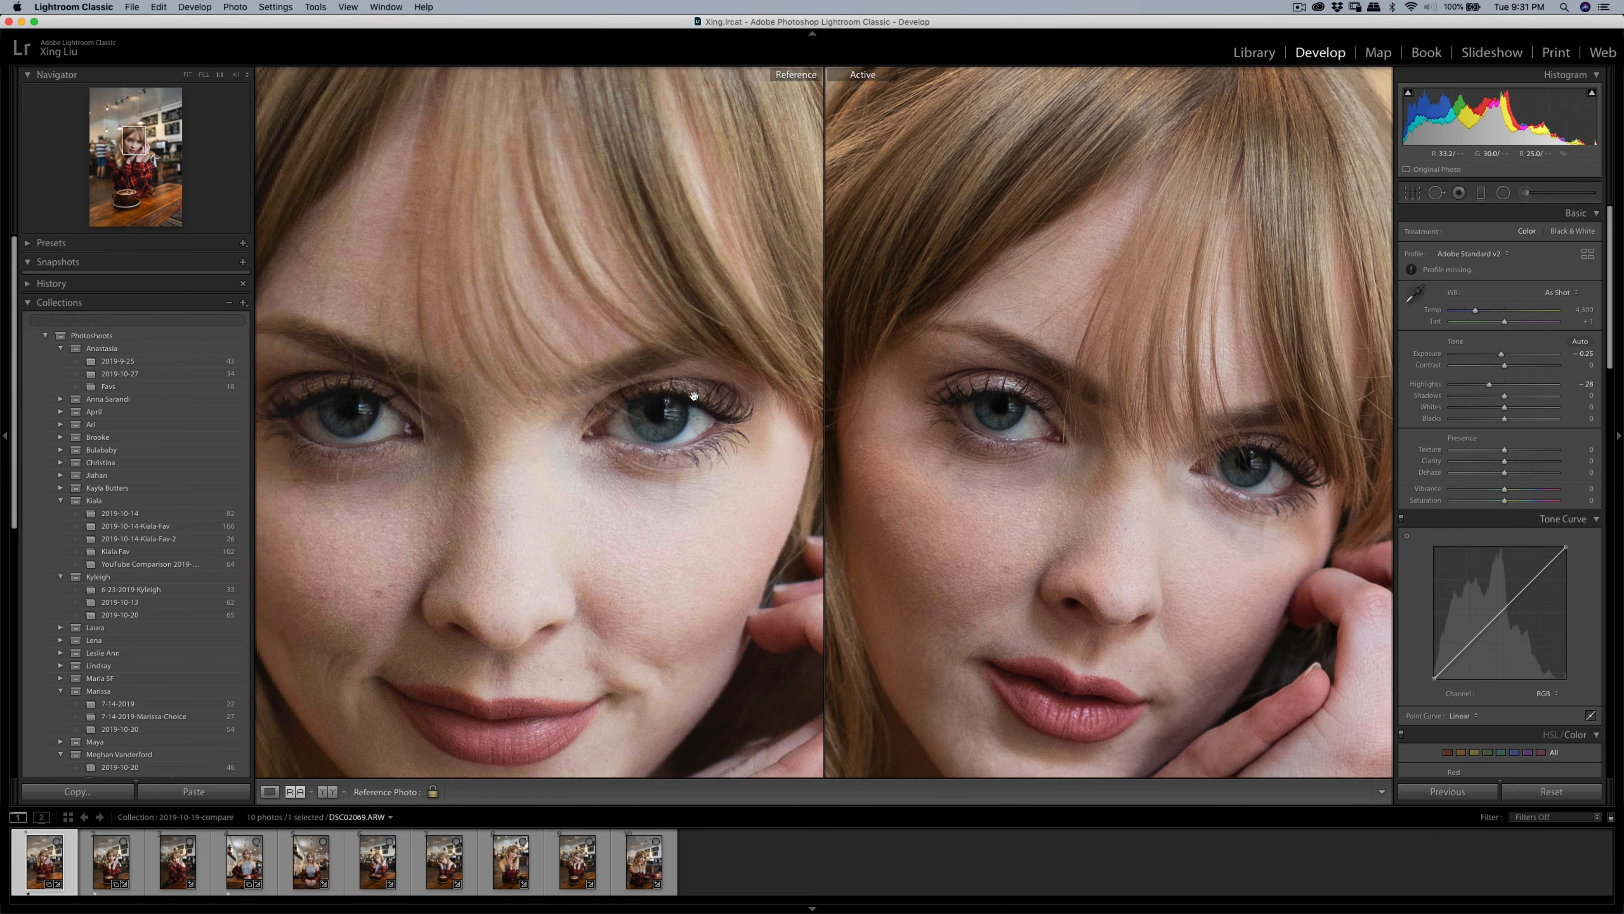
{"action": "mouse_move", "coordinate": [1090, 404]}
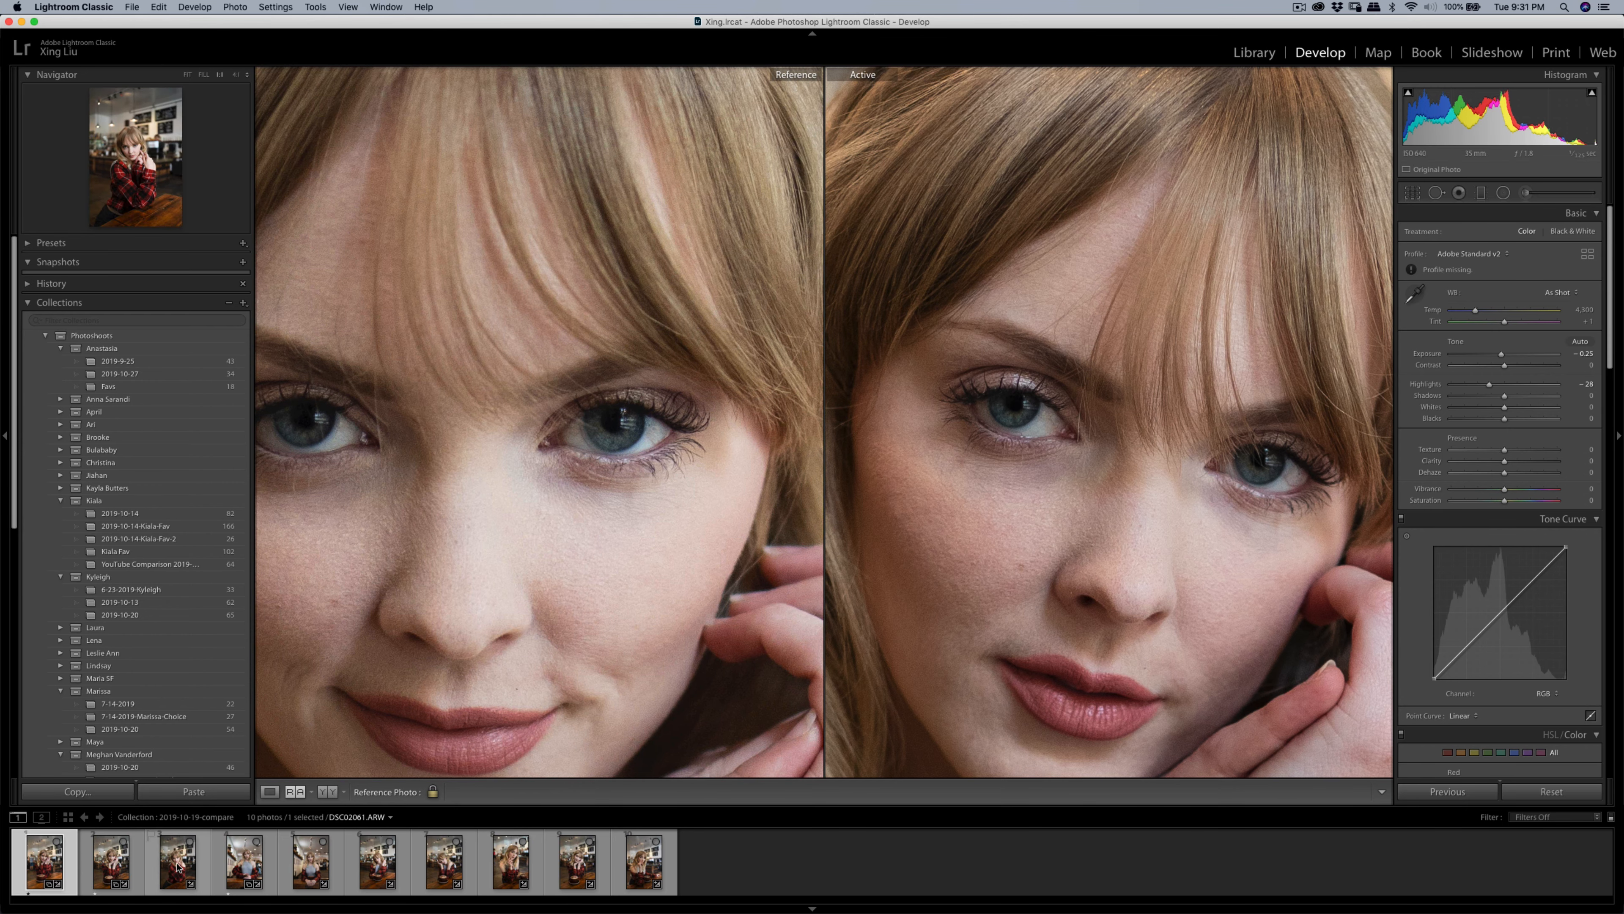
{"action": "left_click", "coordinate": [178, 865]}
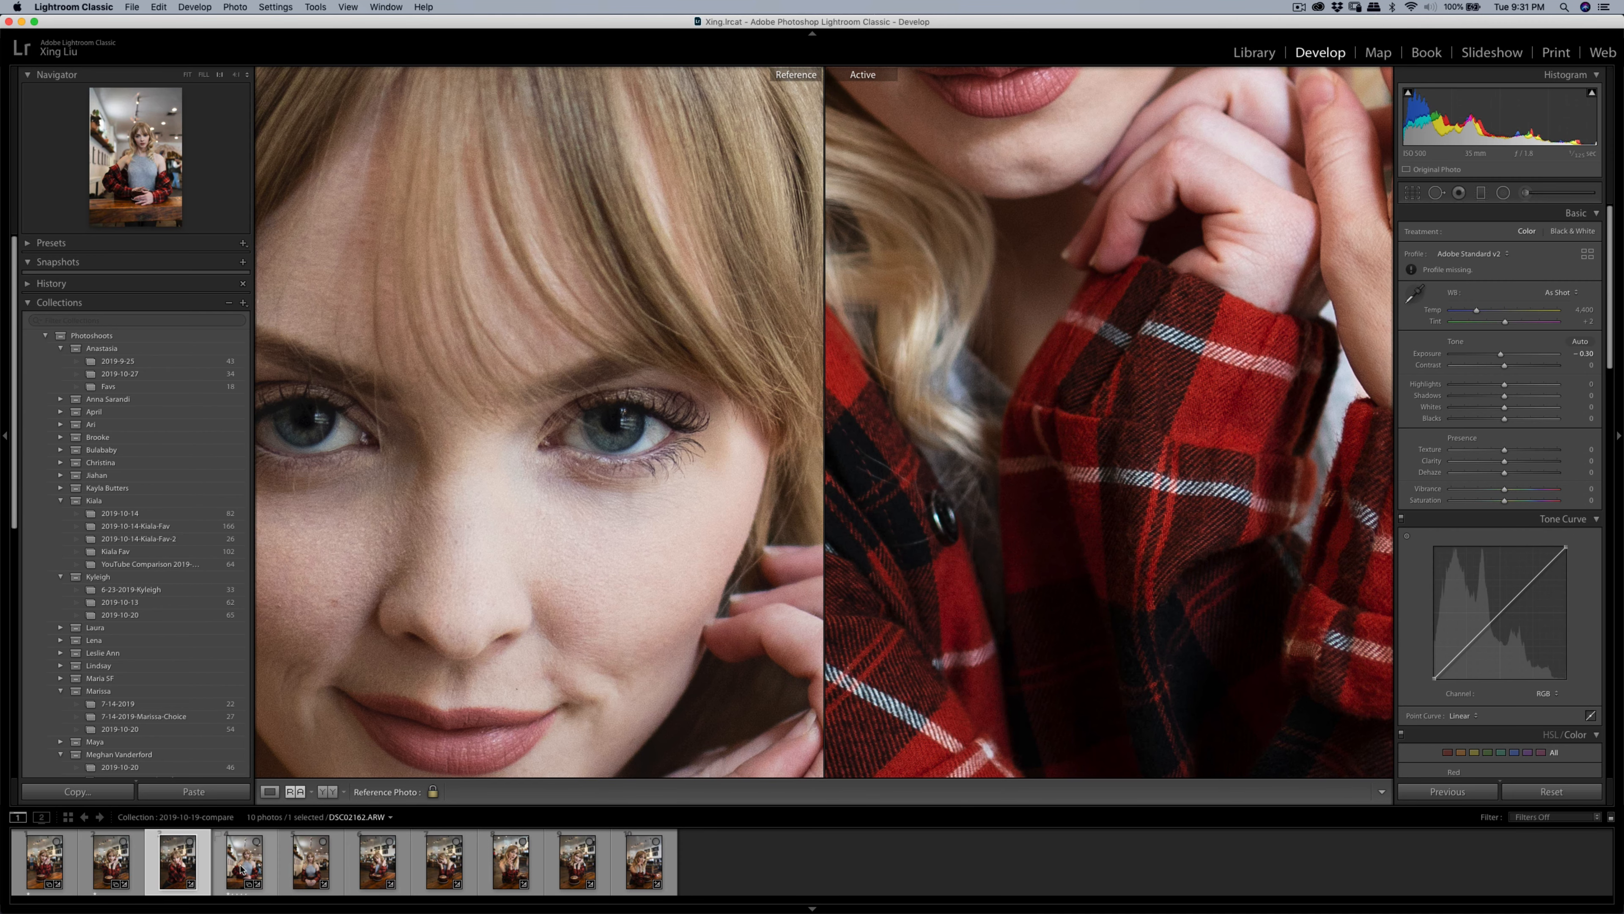
{"action": "left_click", "coordinate": [311, 877]}
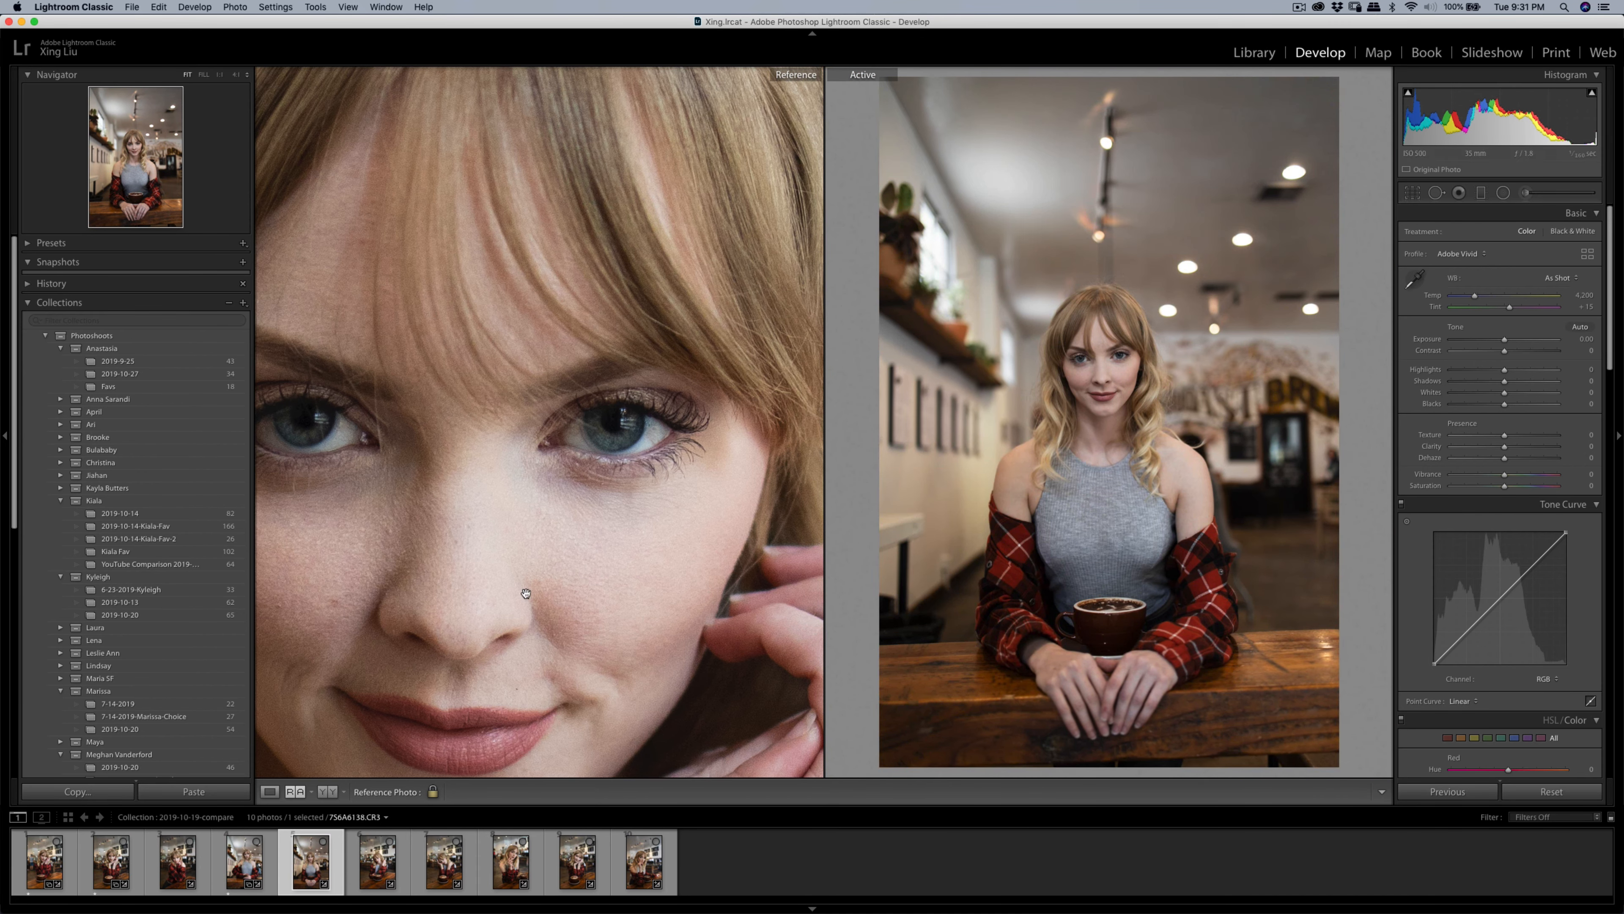
Step: Make the grey-top portrait the reference and zoom both grey-top shots to 1:1 on the faces
{"action": "left_click", "coordinate": [245, 866]}
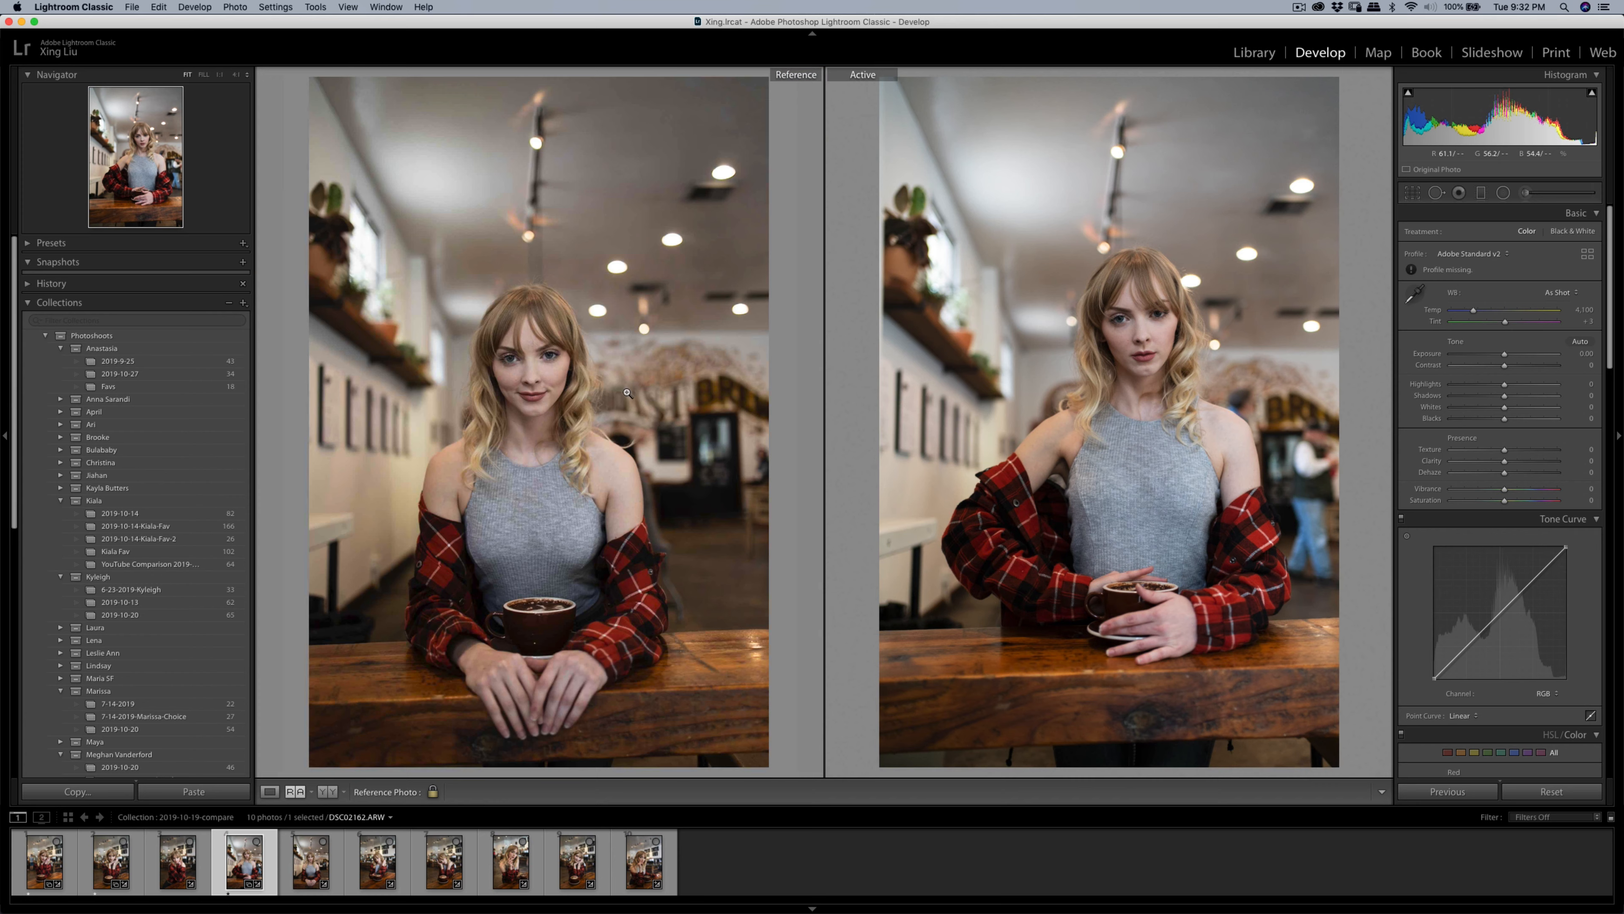
{"action": "mouse_move", "coordinate": [1170, 324]}
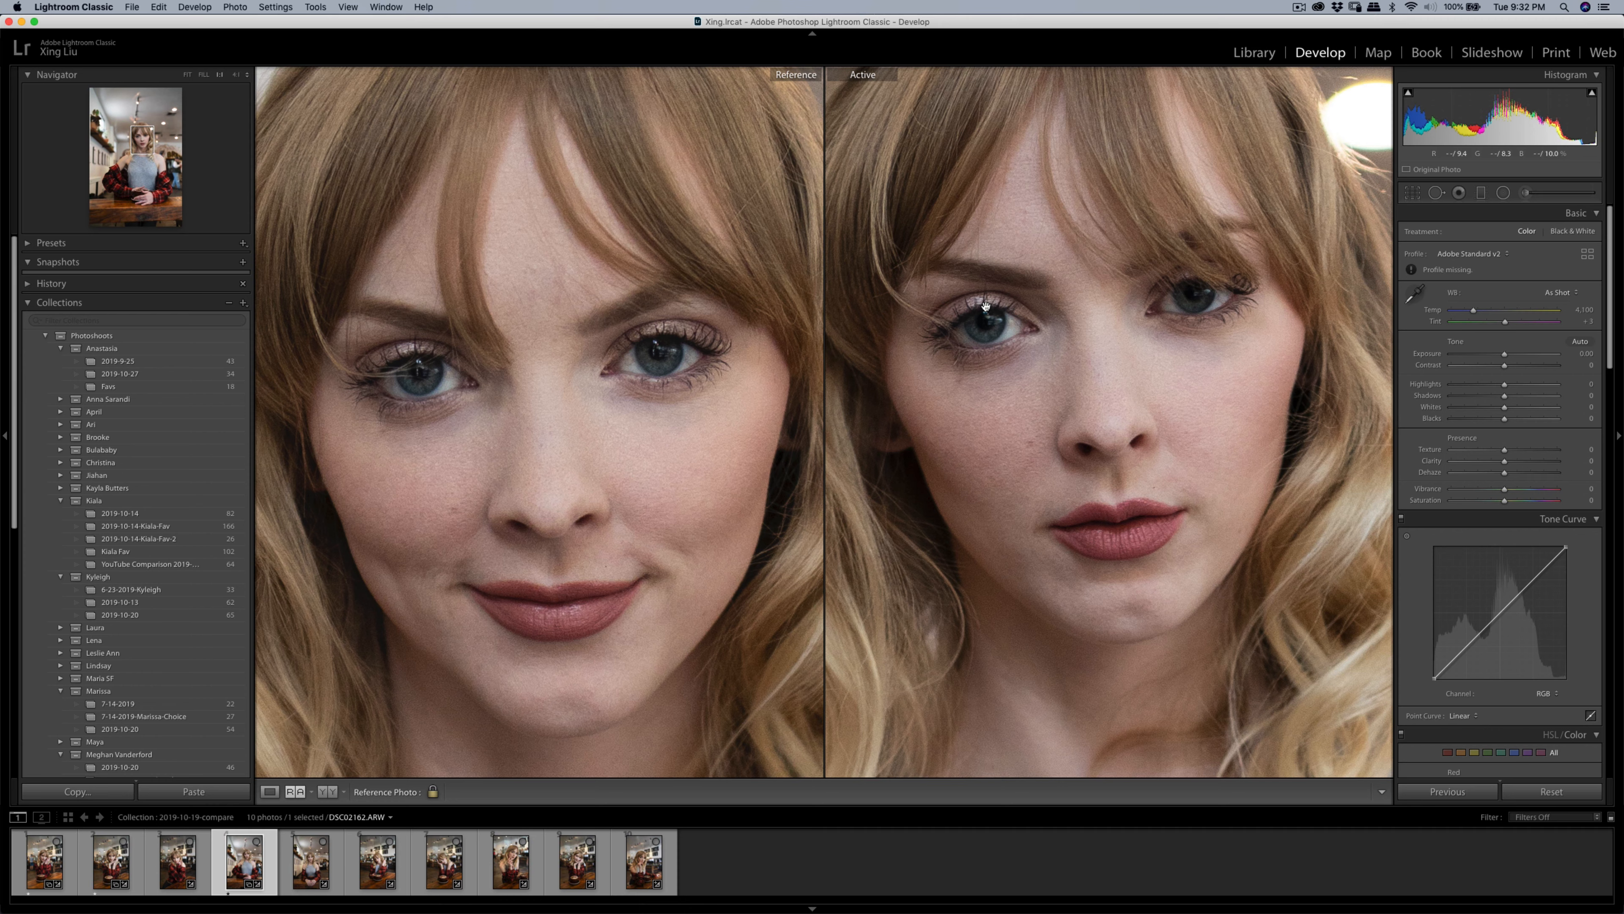
{"action": "mouse_move", "coordinate": [661, 345]}
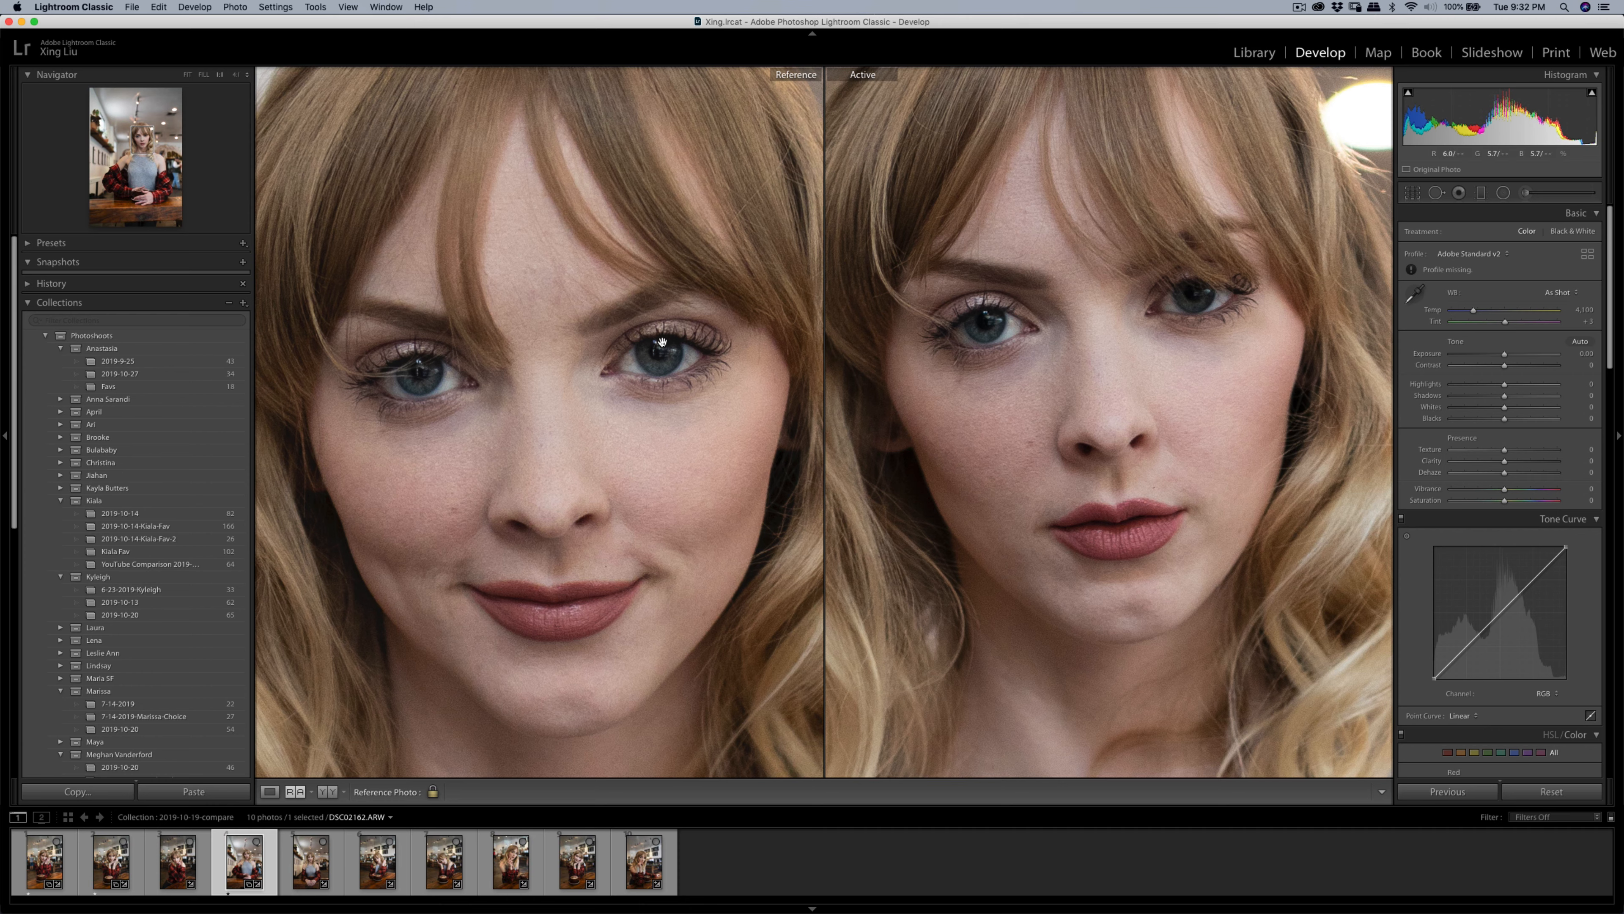
{"action": "mouse_move", "coordinate": [950, 310]}
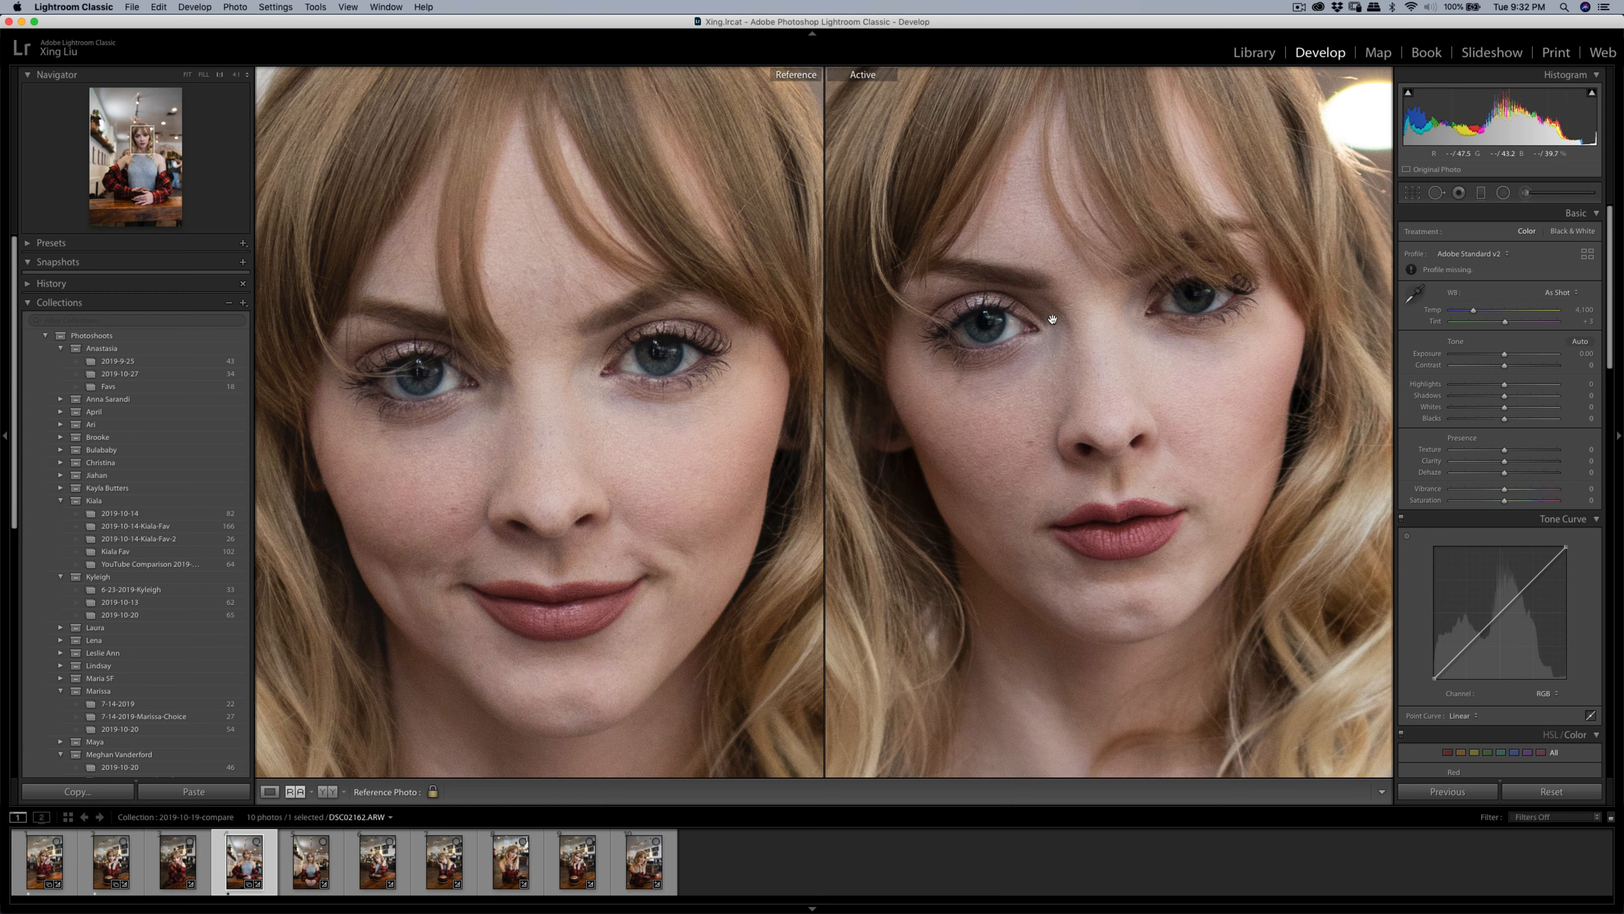
{"action": "mouse_move", "coordinate": [664, 547]}
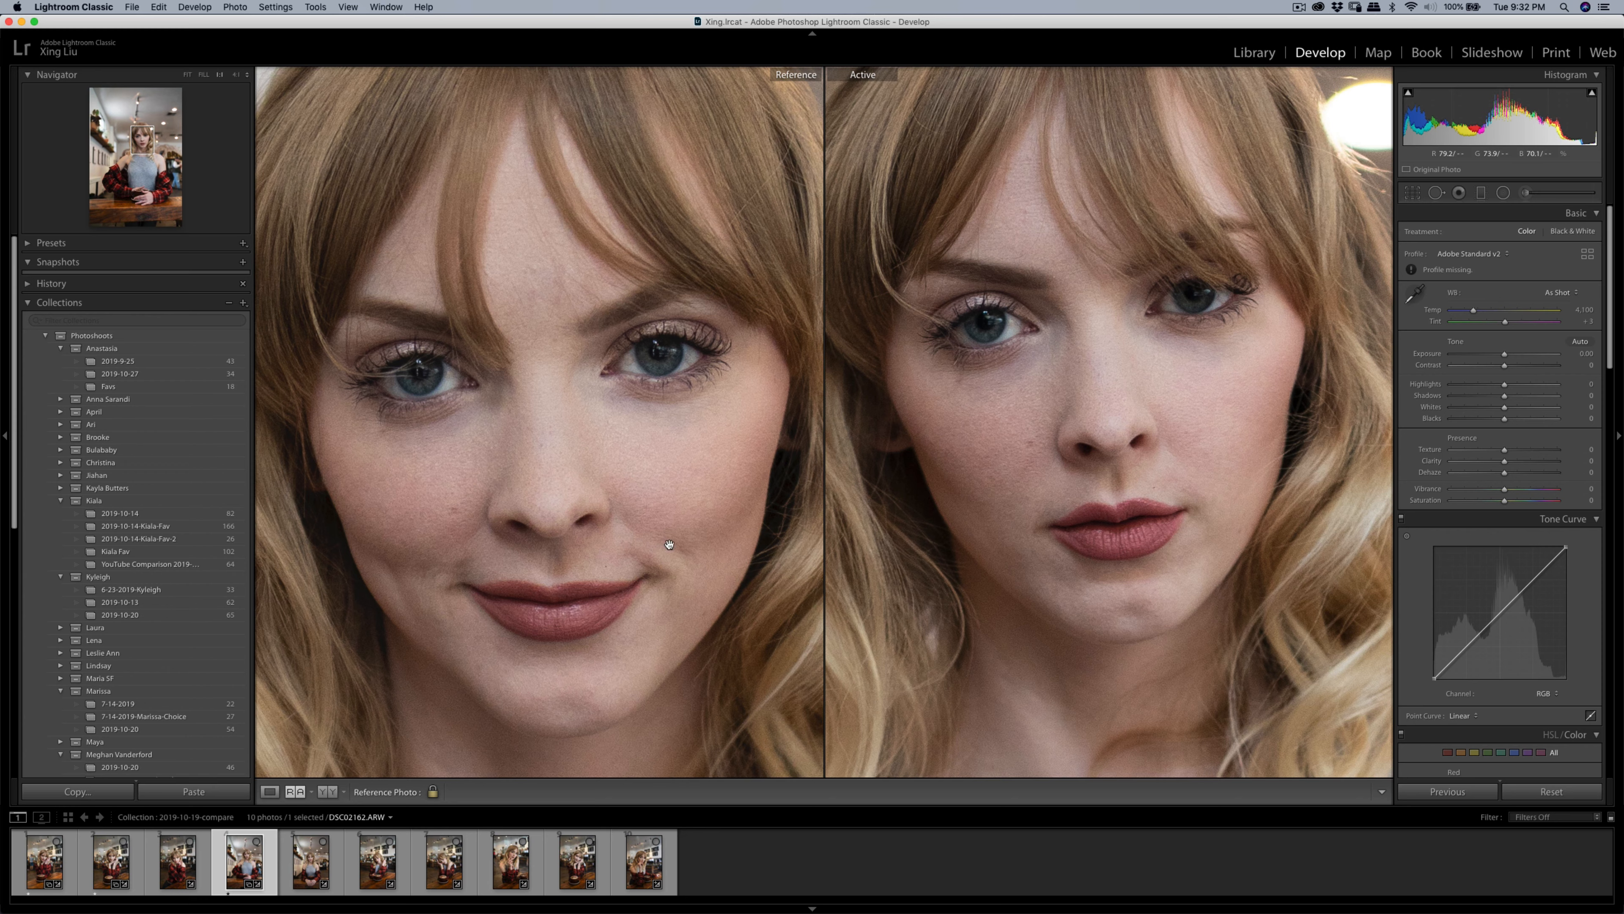
{"action": "left_click", "coordinate": [442, 870]}
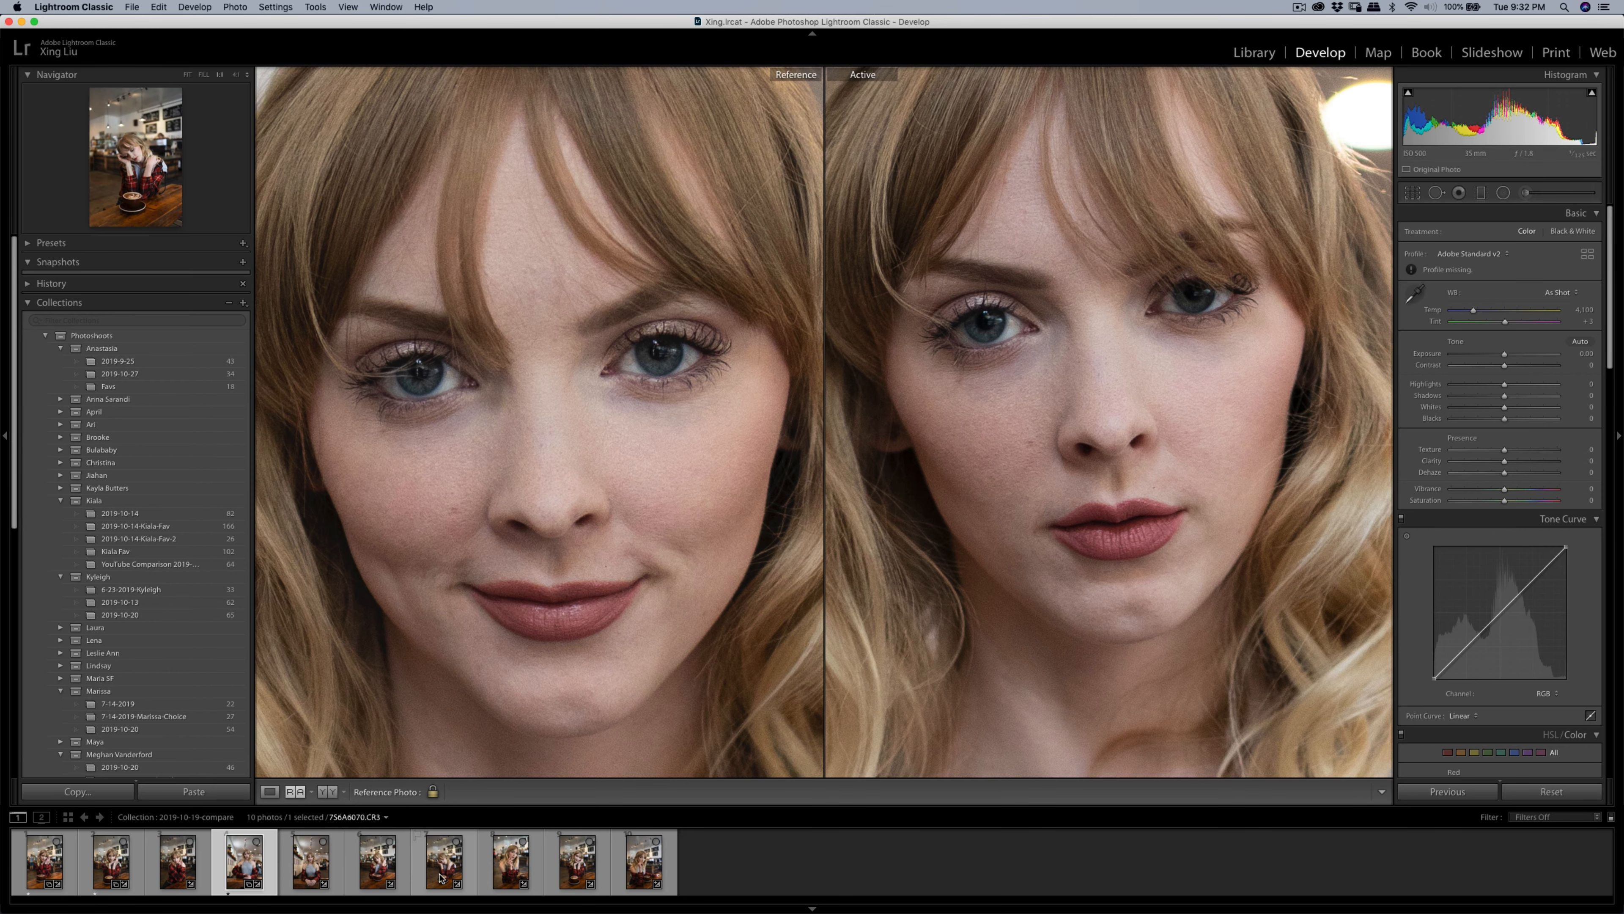
Step: Pair the eyes-closed café portrait as reference with the coffee-stirring ARW shot as active
{"action": "left_click", "coordinate": [444, 869]}
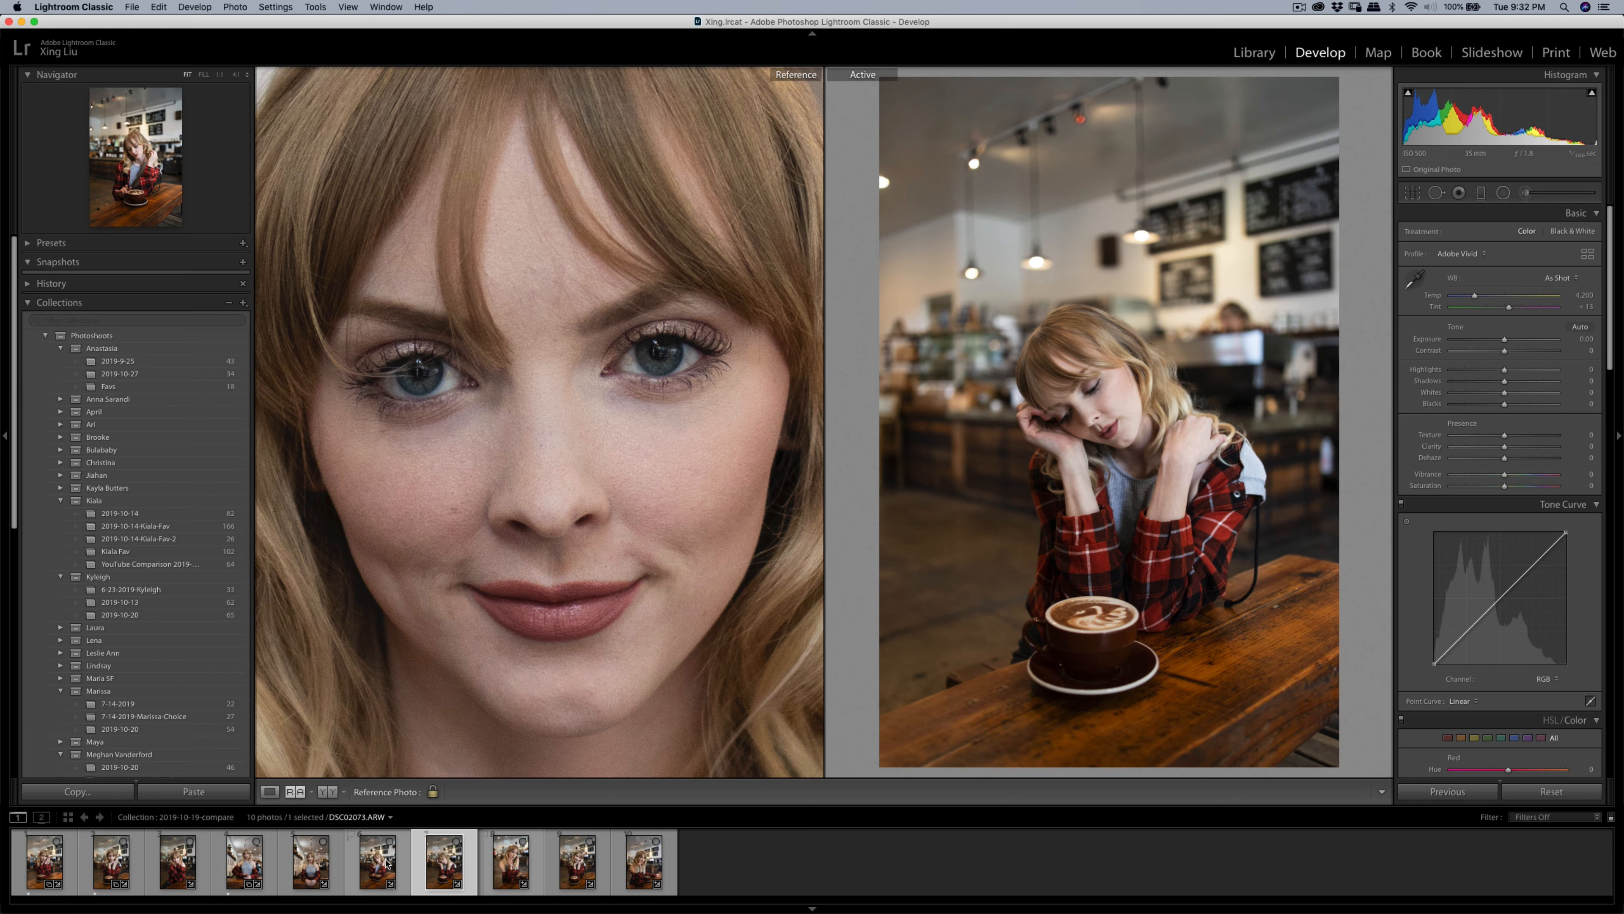
{"action": "left_click", "coordinate": [375, 867]}
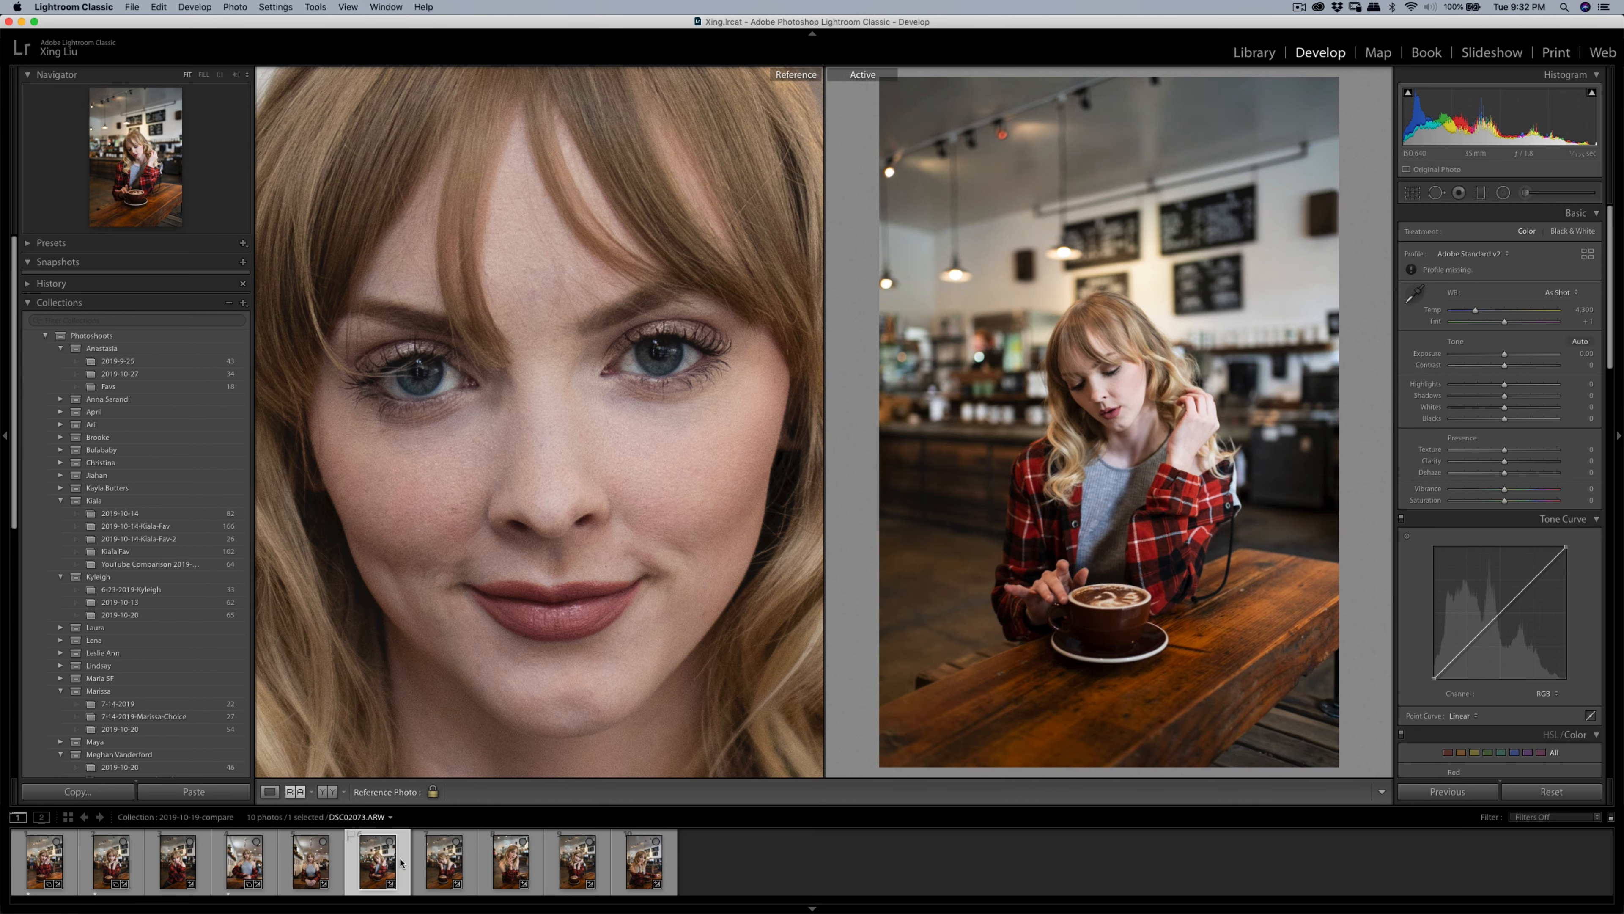
{"action": "left_click", "coordinate": [443, 864]}
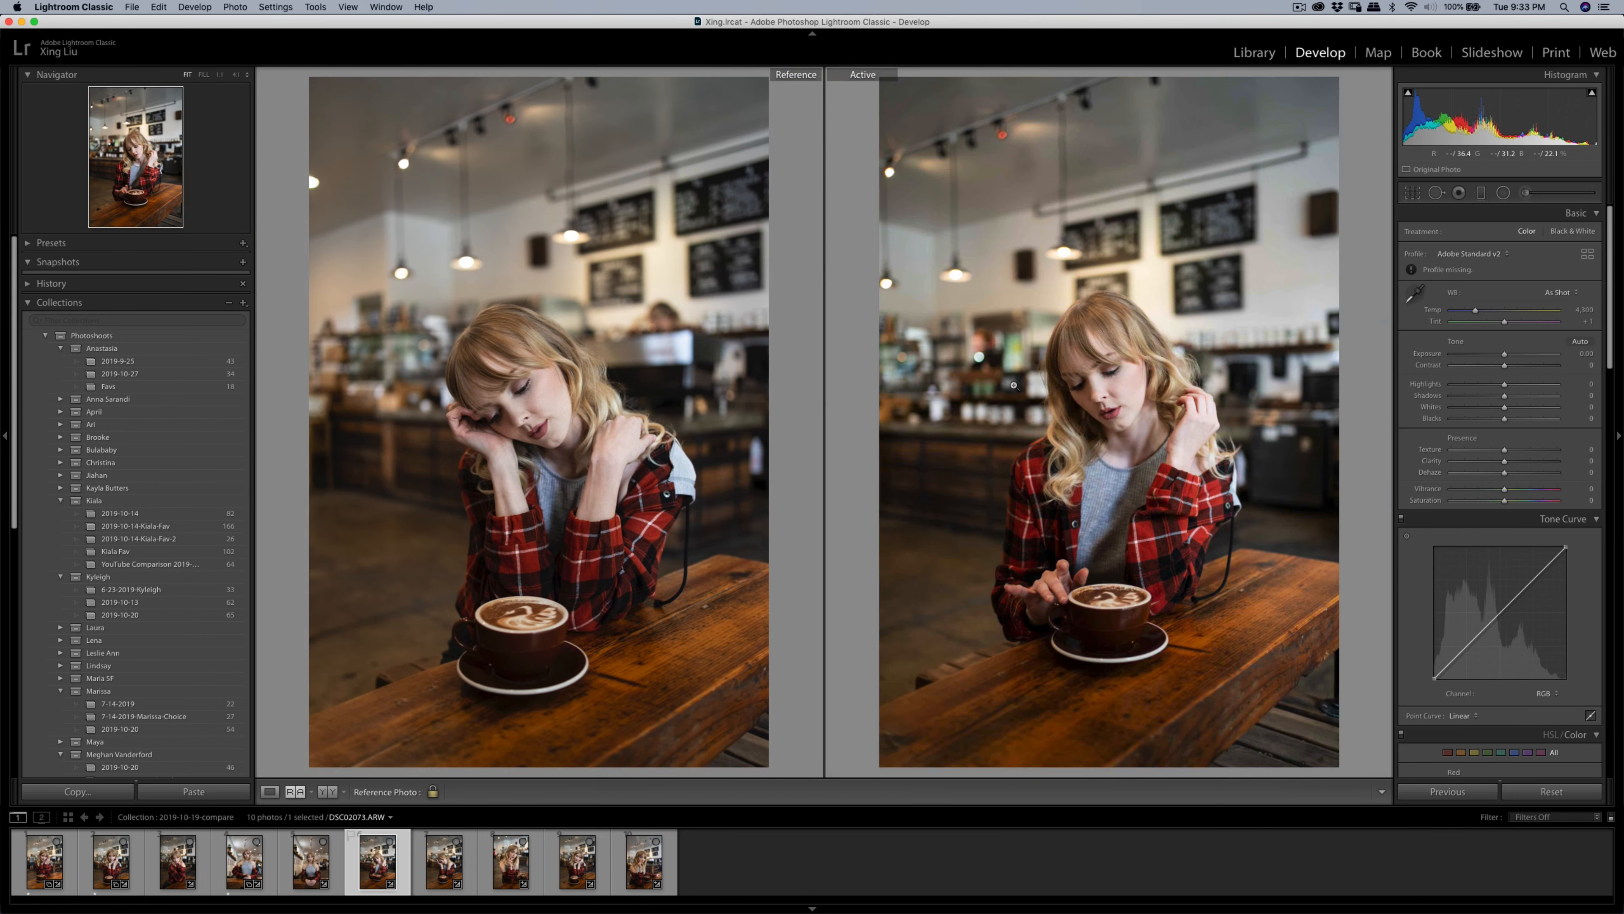
Step: Pair the ARW chin-resting shot as reference with its CR3 match as active, zoomed 1:1 on the face
{"action": "left_click", "coordinate": [509, 870]}
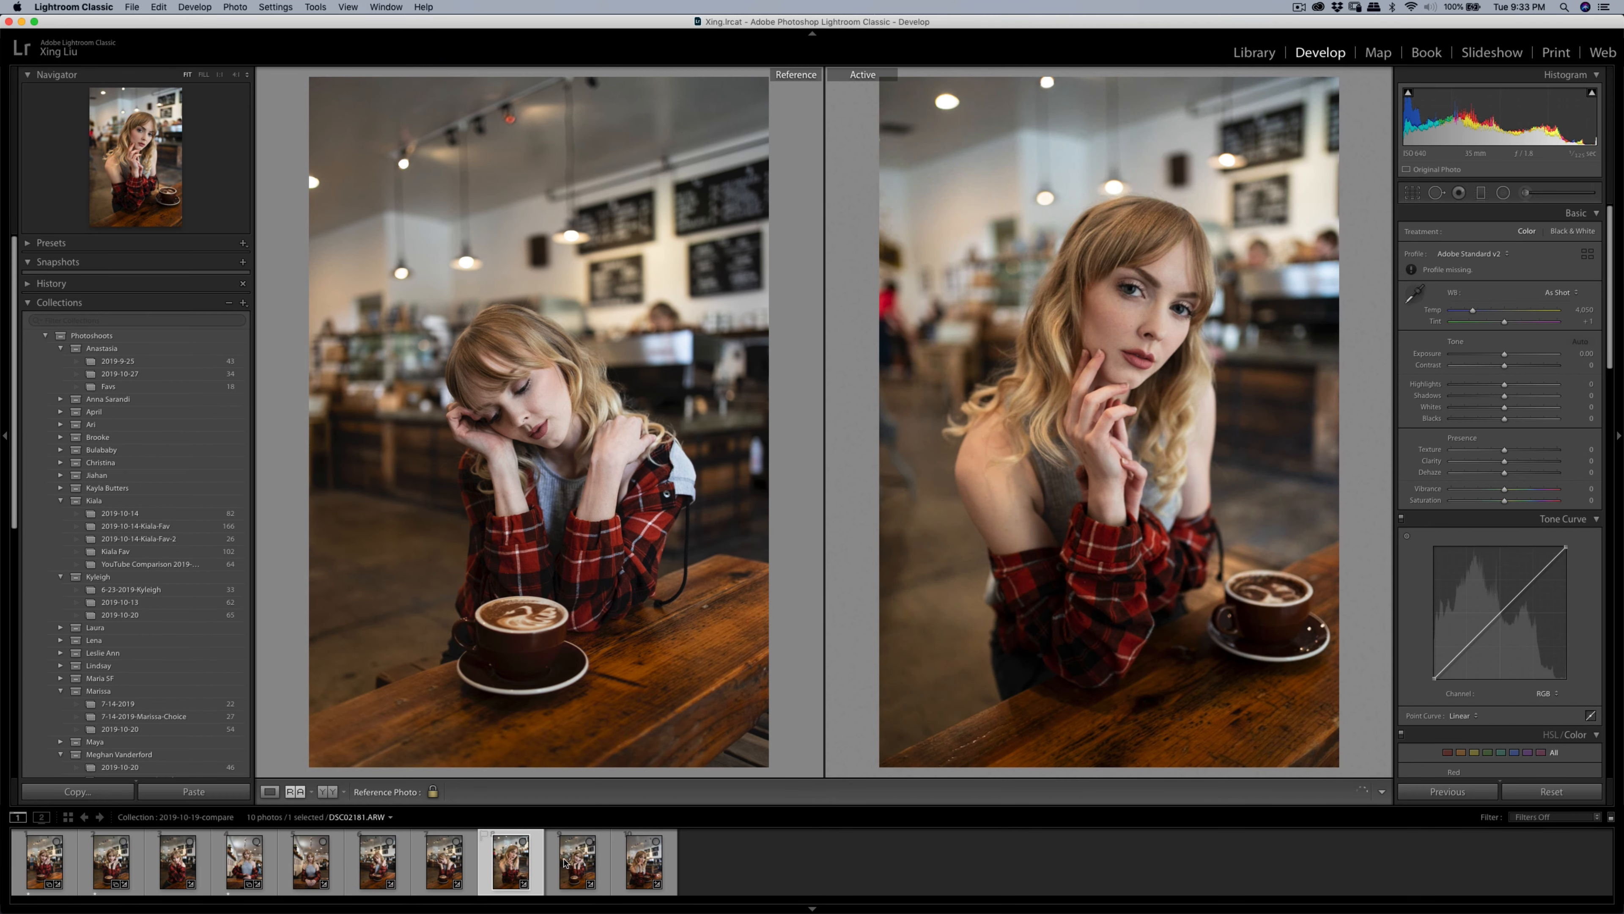
{"action": "left_click", "coordinate": [577, 867]}
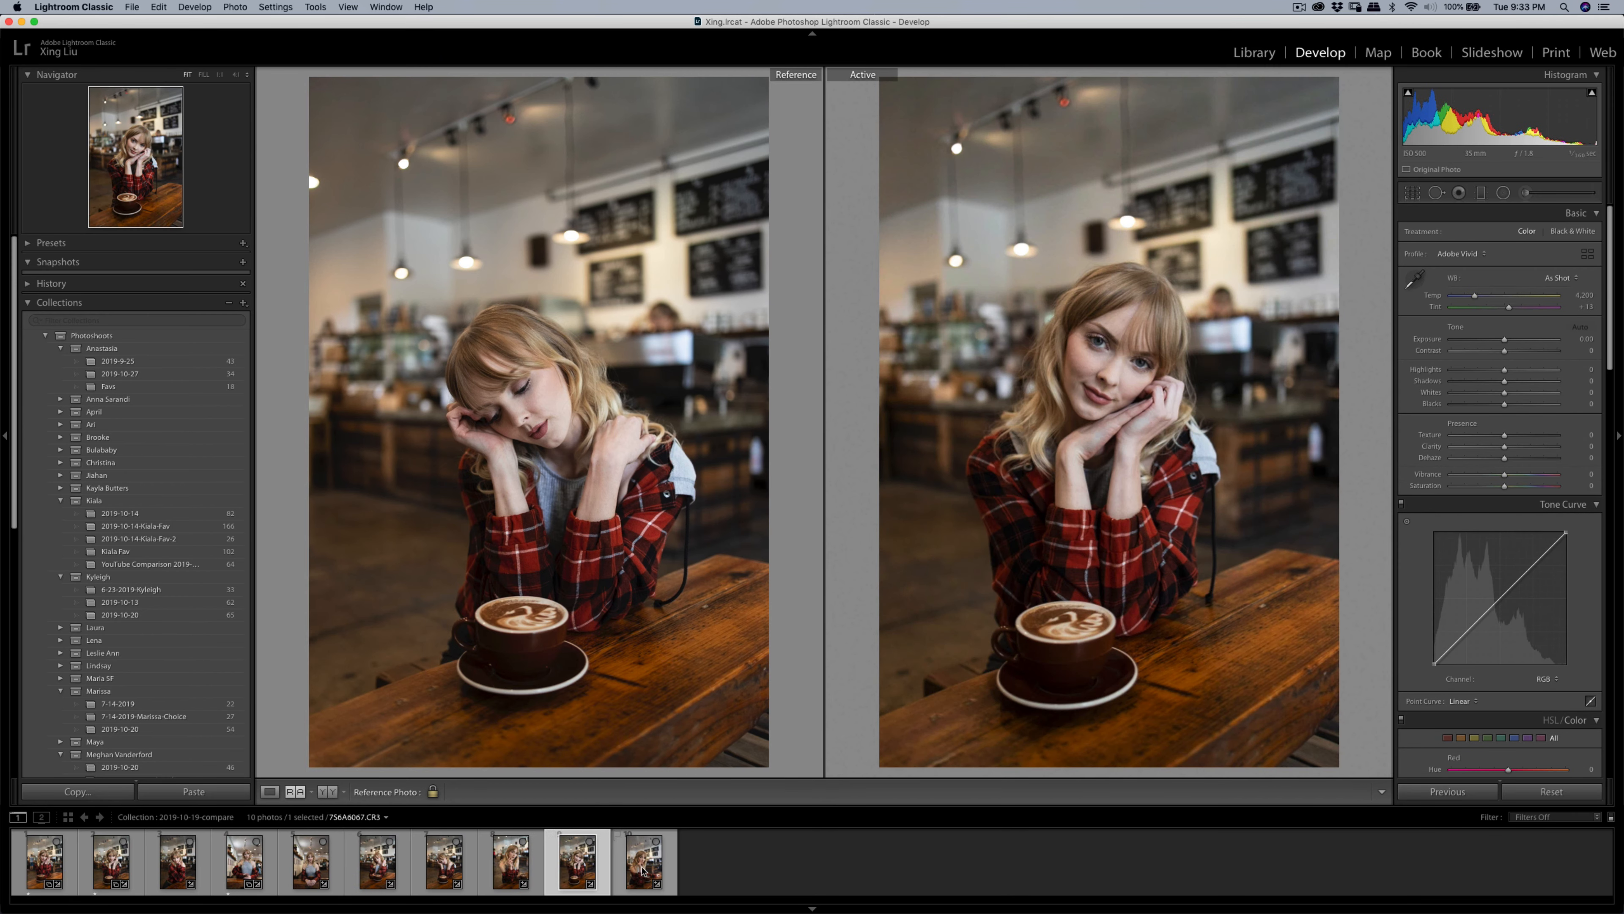
{"action": "left_click", "coordinate": [645, 870]}
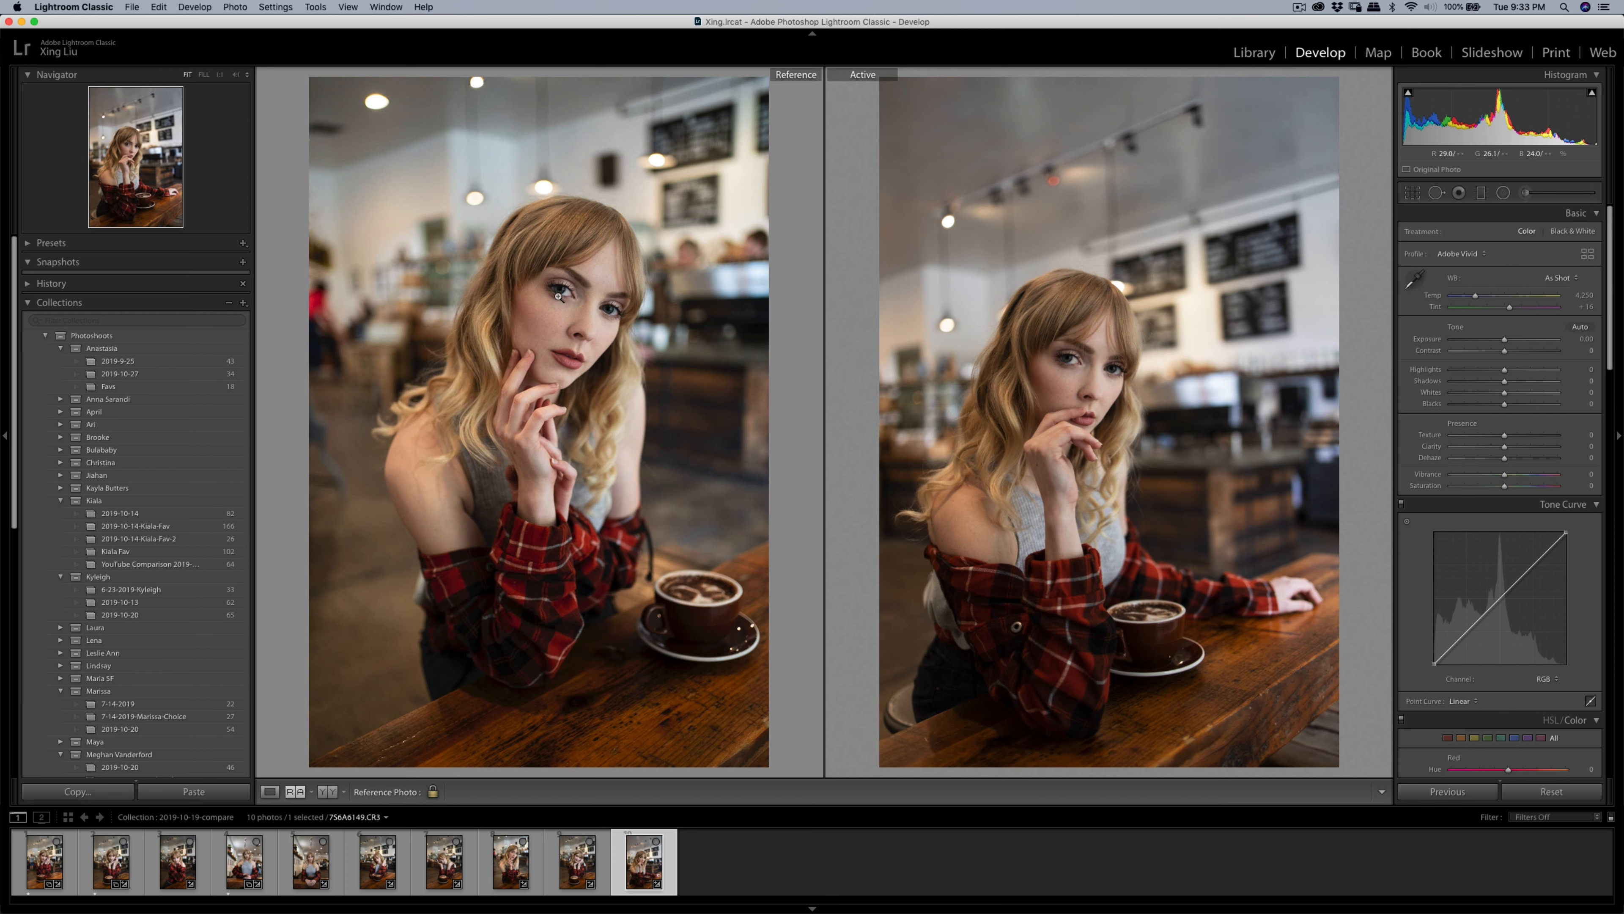
{"action": "left_click", "coordinate": [504, 875]}
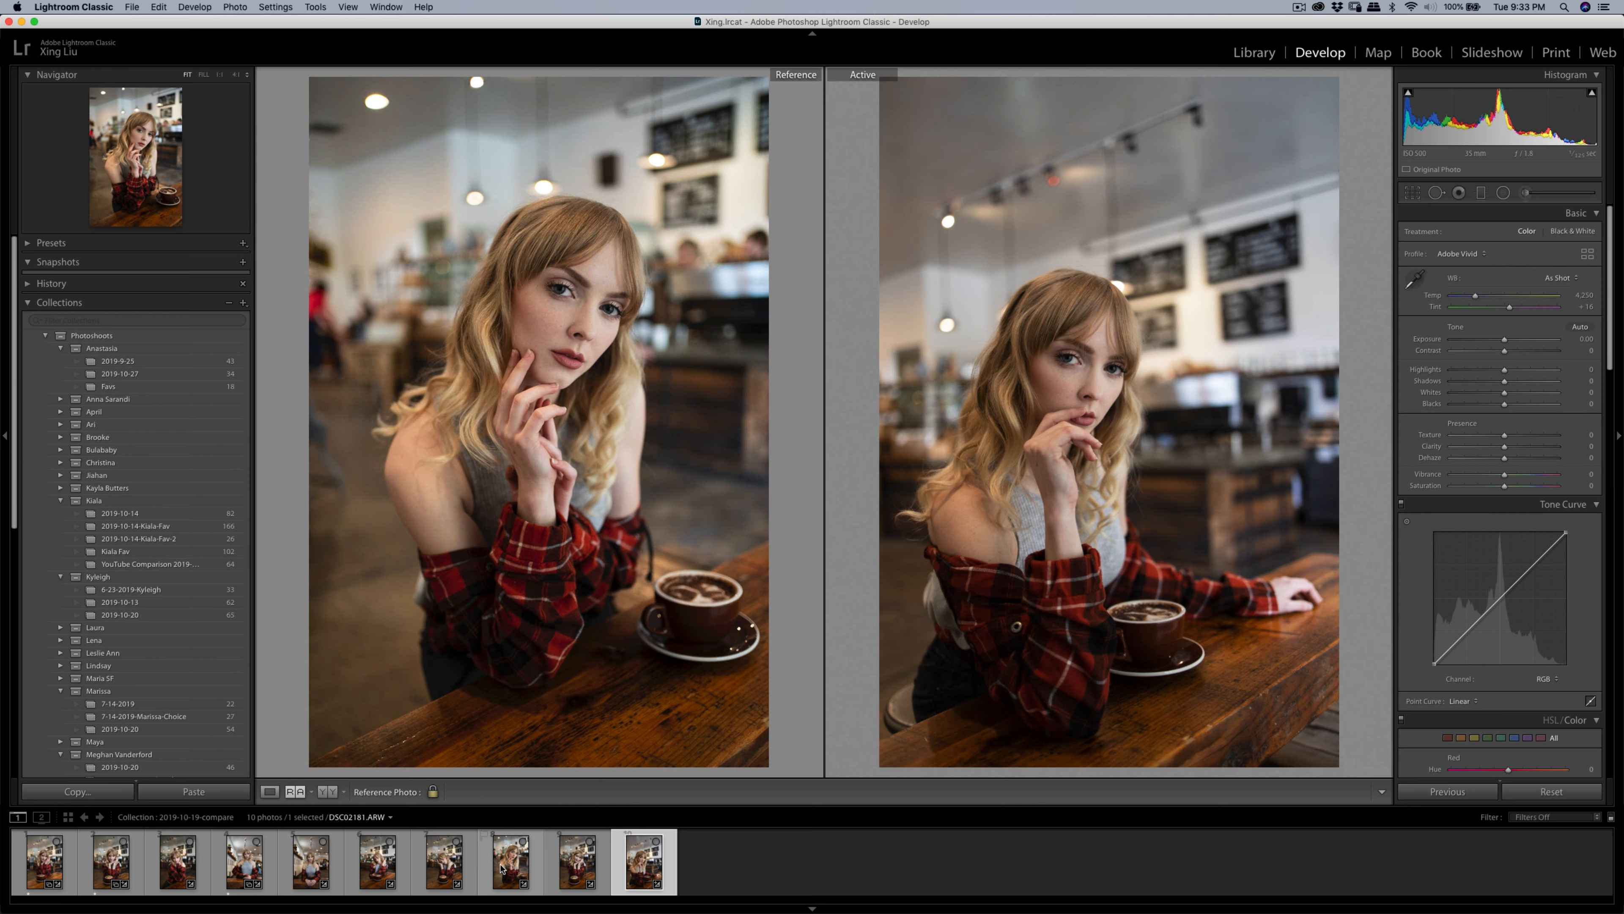
{"action": "mouse_move", "coordinate": [467, 873]}
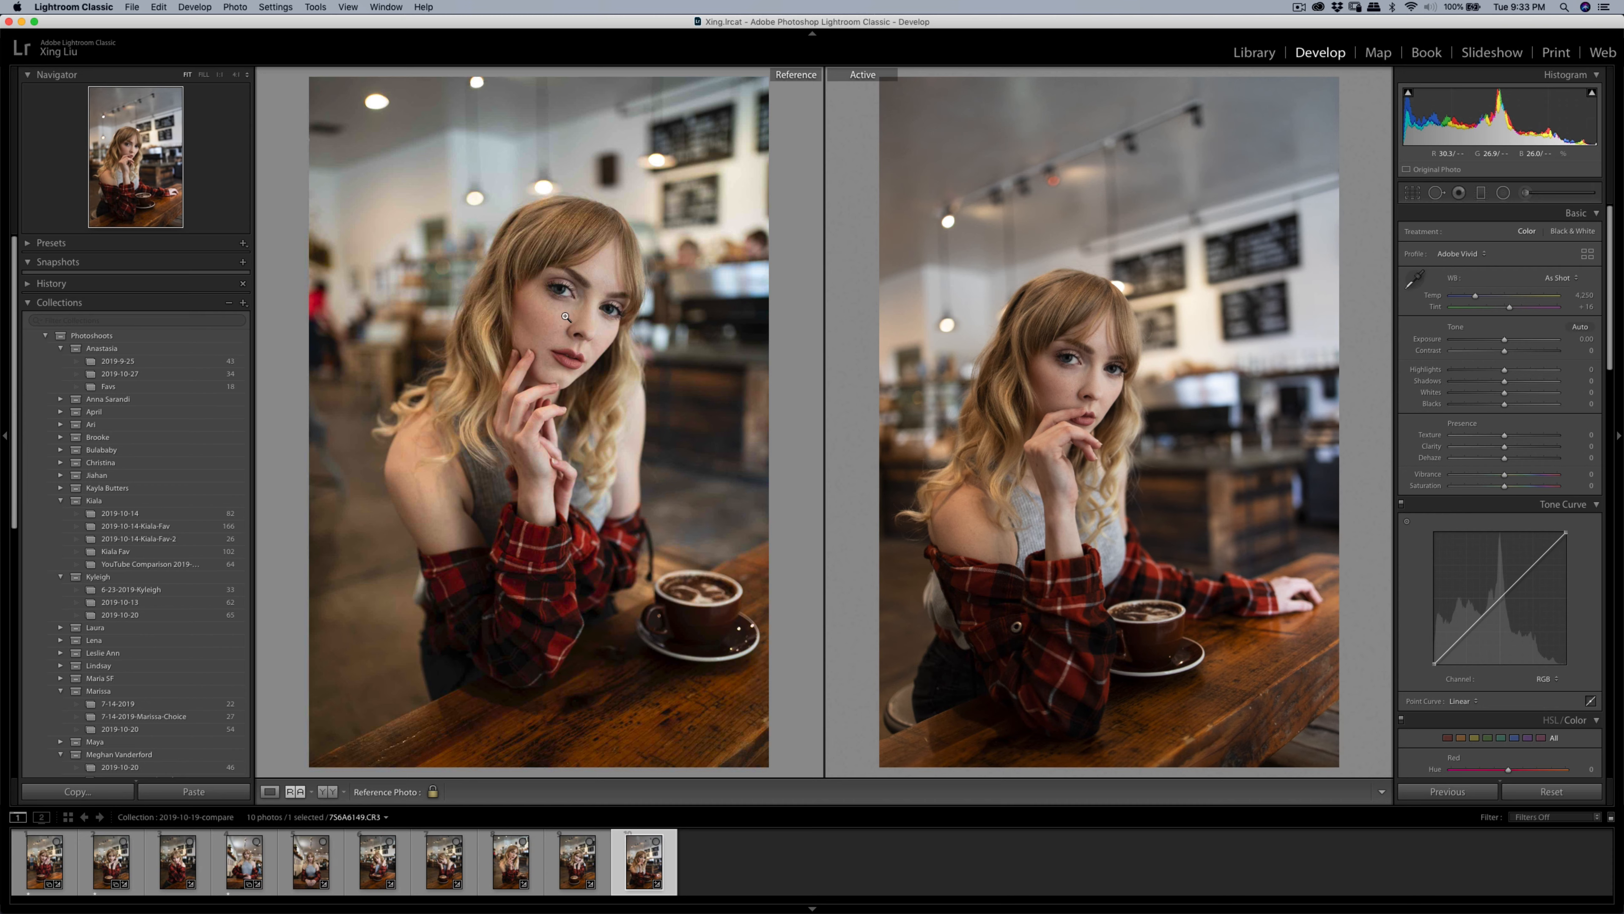
{"action": "left_click", "coordinate": [509, 870]}
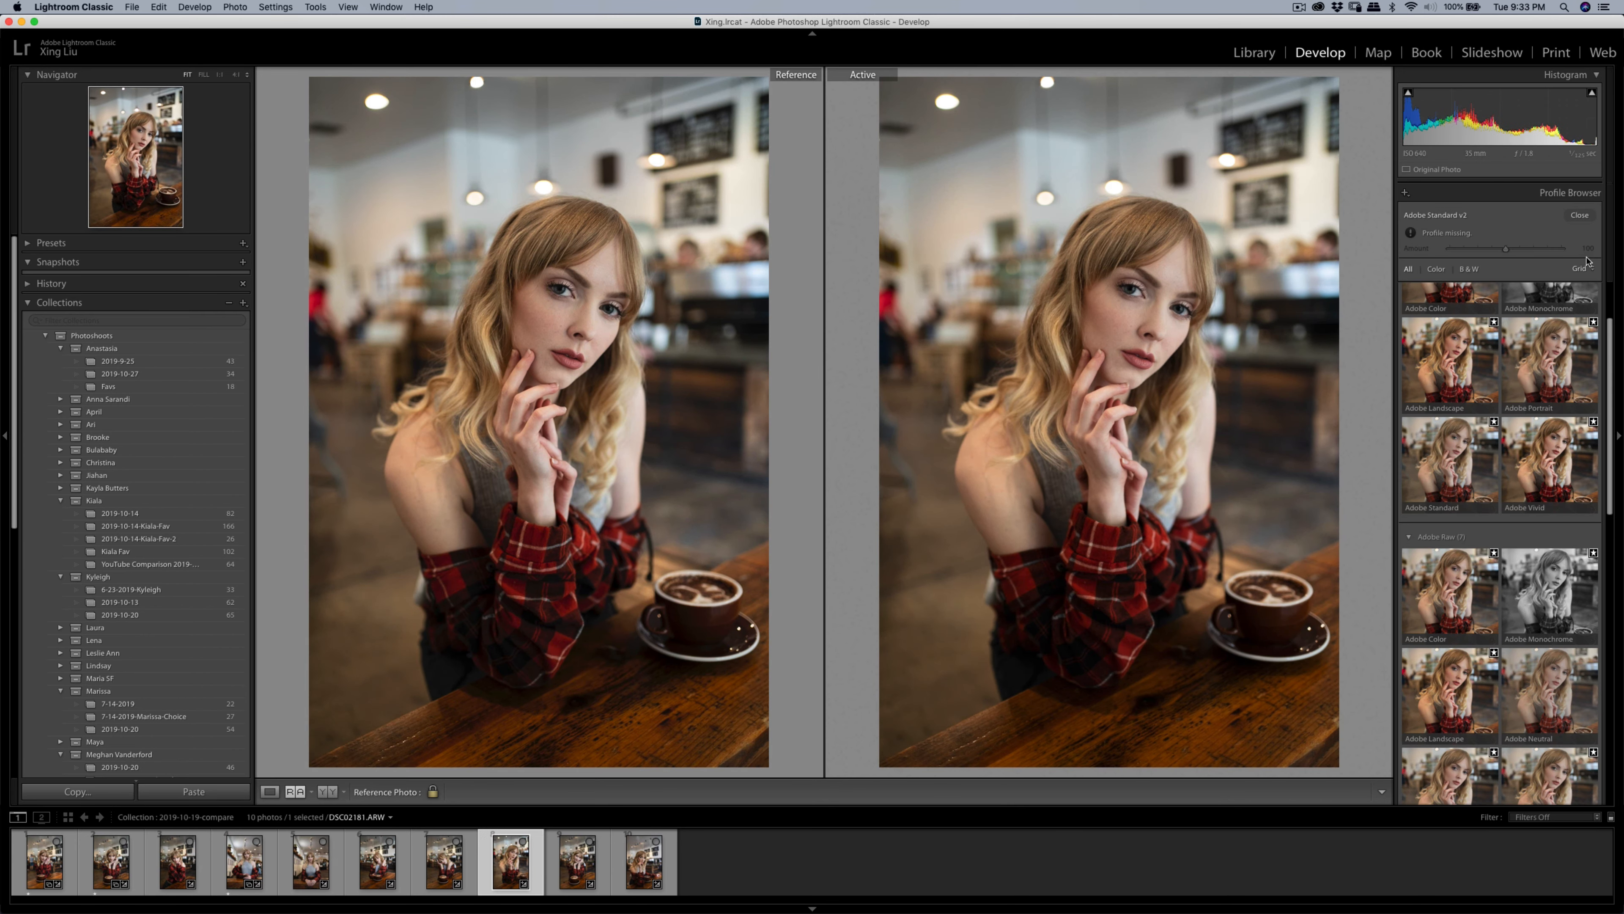
{"action": "mouse_move", "coordinate": [1548, 452]}
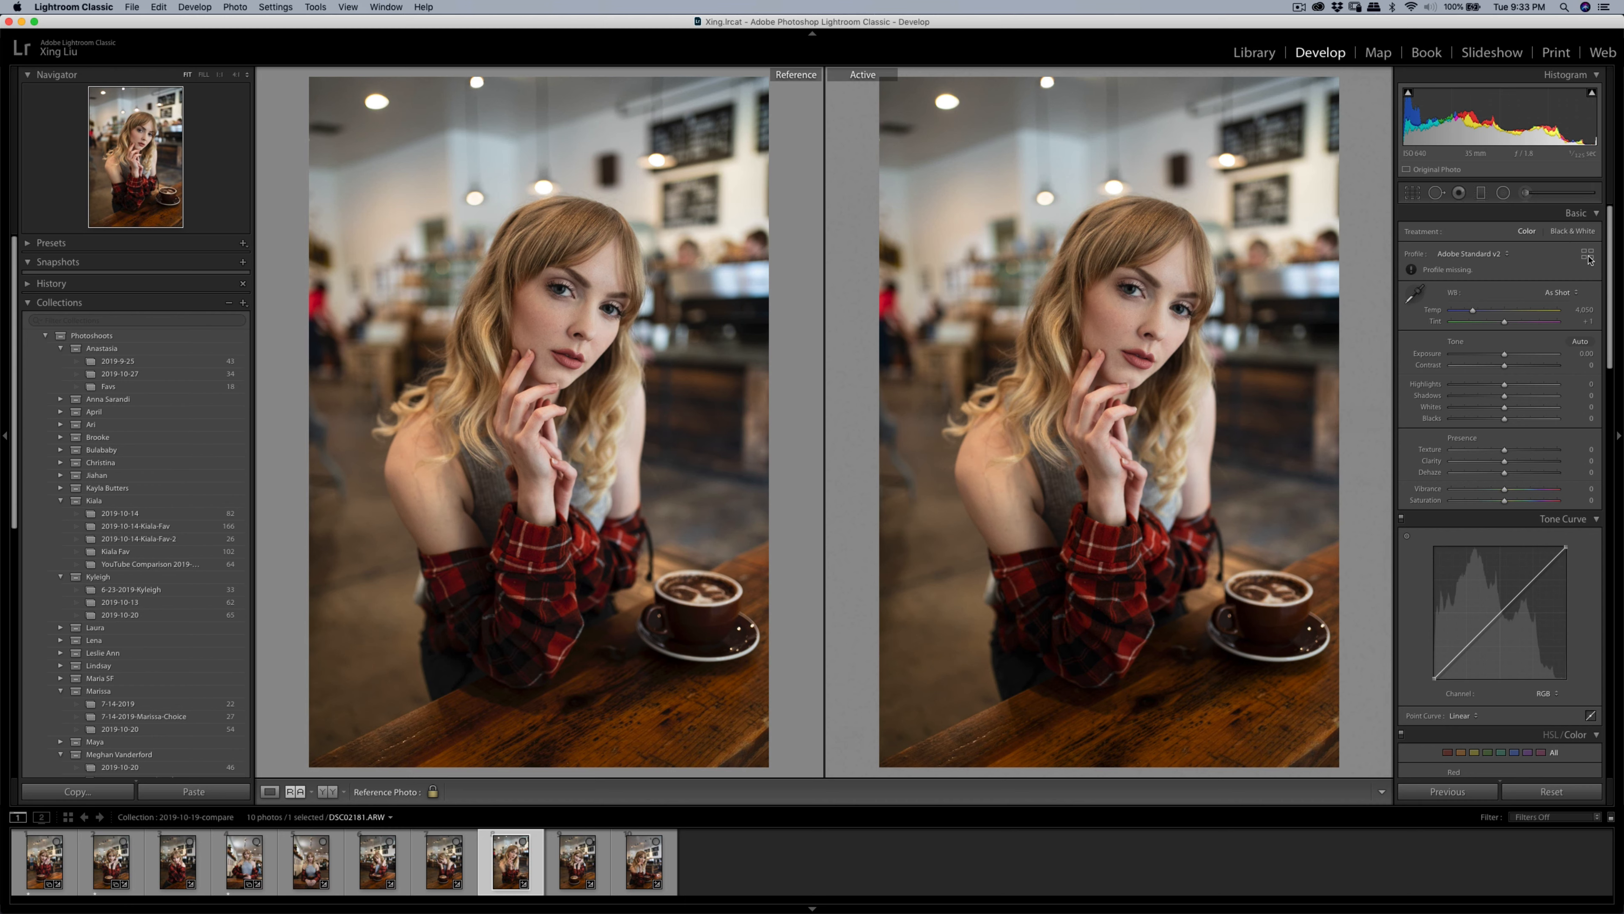
Step: Preview the Adobe Vivid profile without applying it, then make Canon 7S6A6149.CR3 the active photo
{"action": "left_click", "coordinate": [1587, 254]}
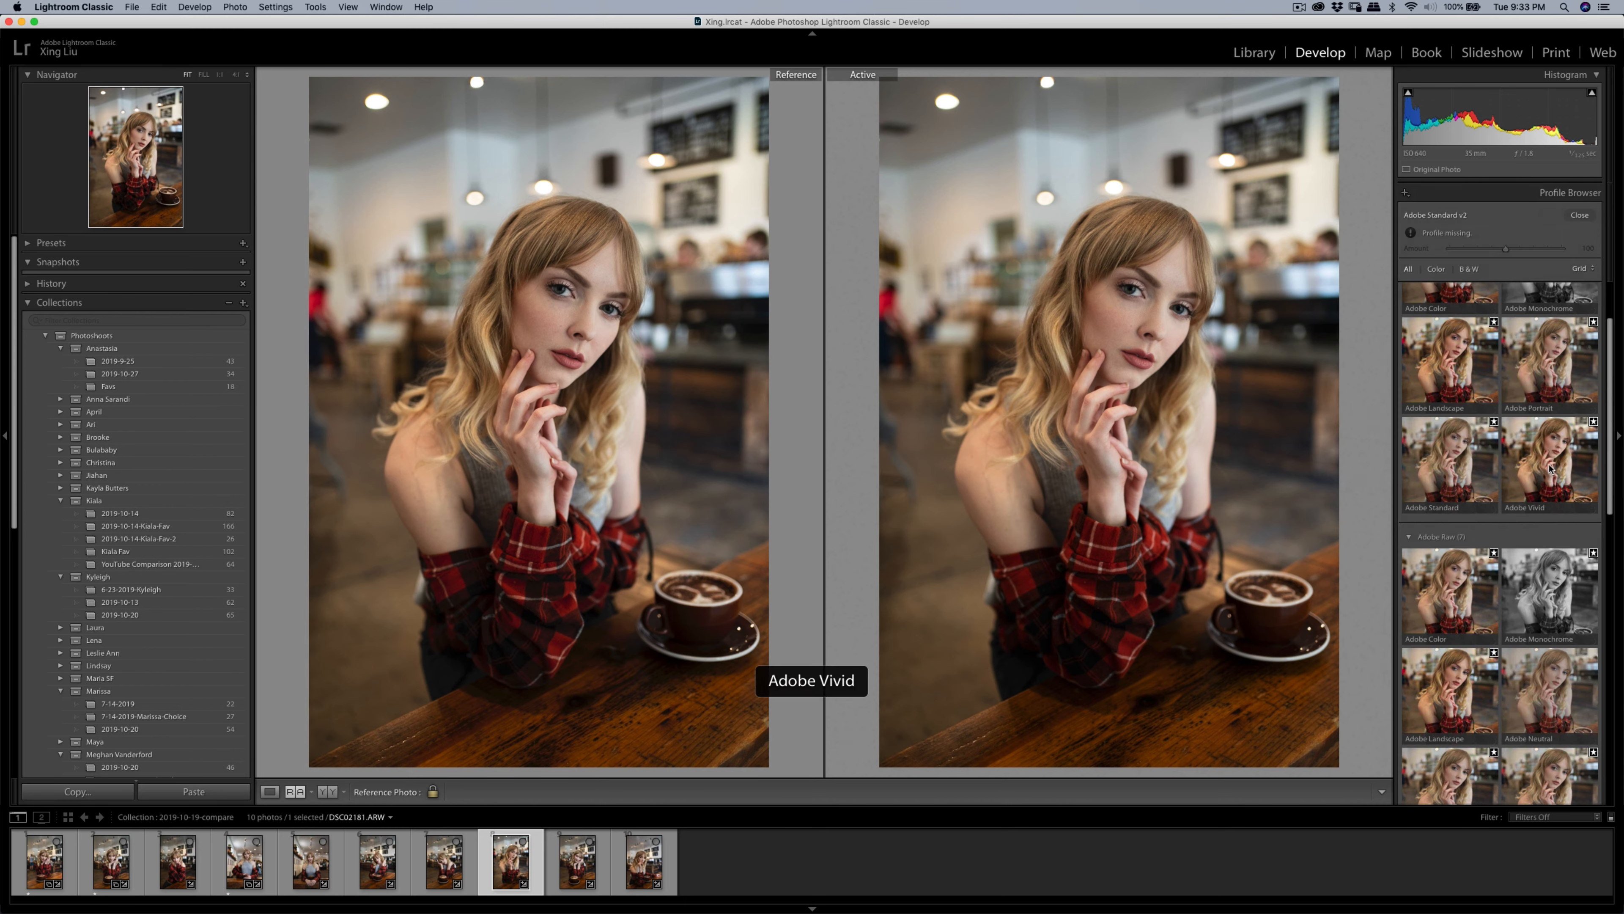
{"action": "left_click", "coordinate": [1550, 468]}
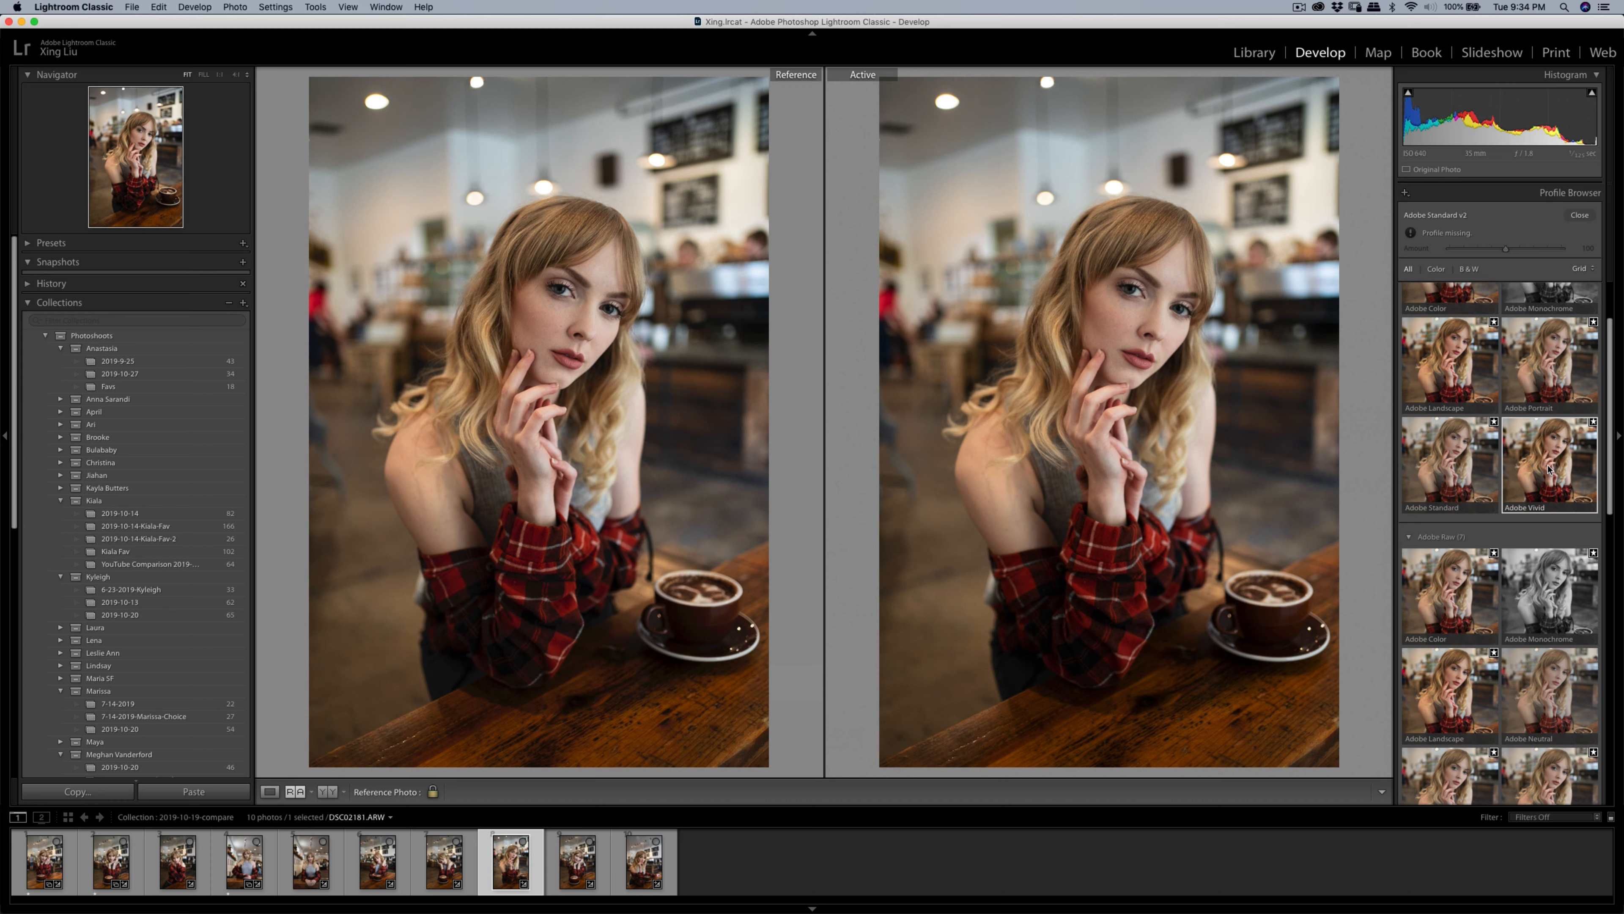
{"action": "mouse_move", "coordinate": [1544, 450]}
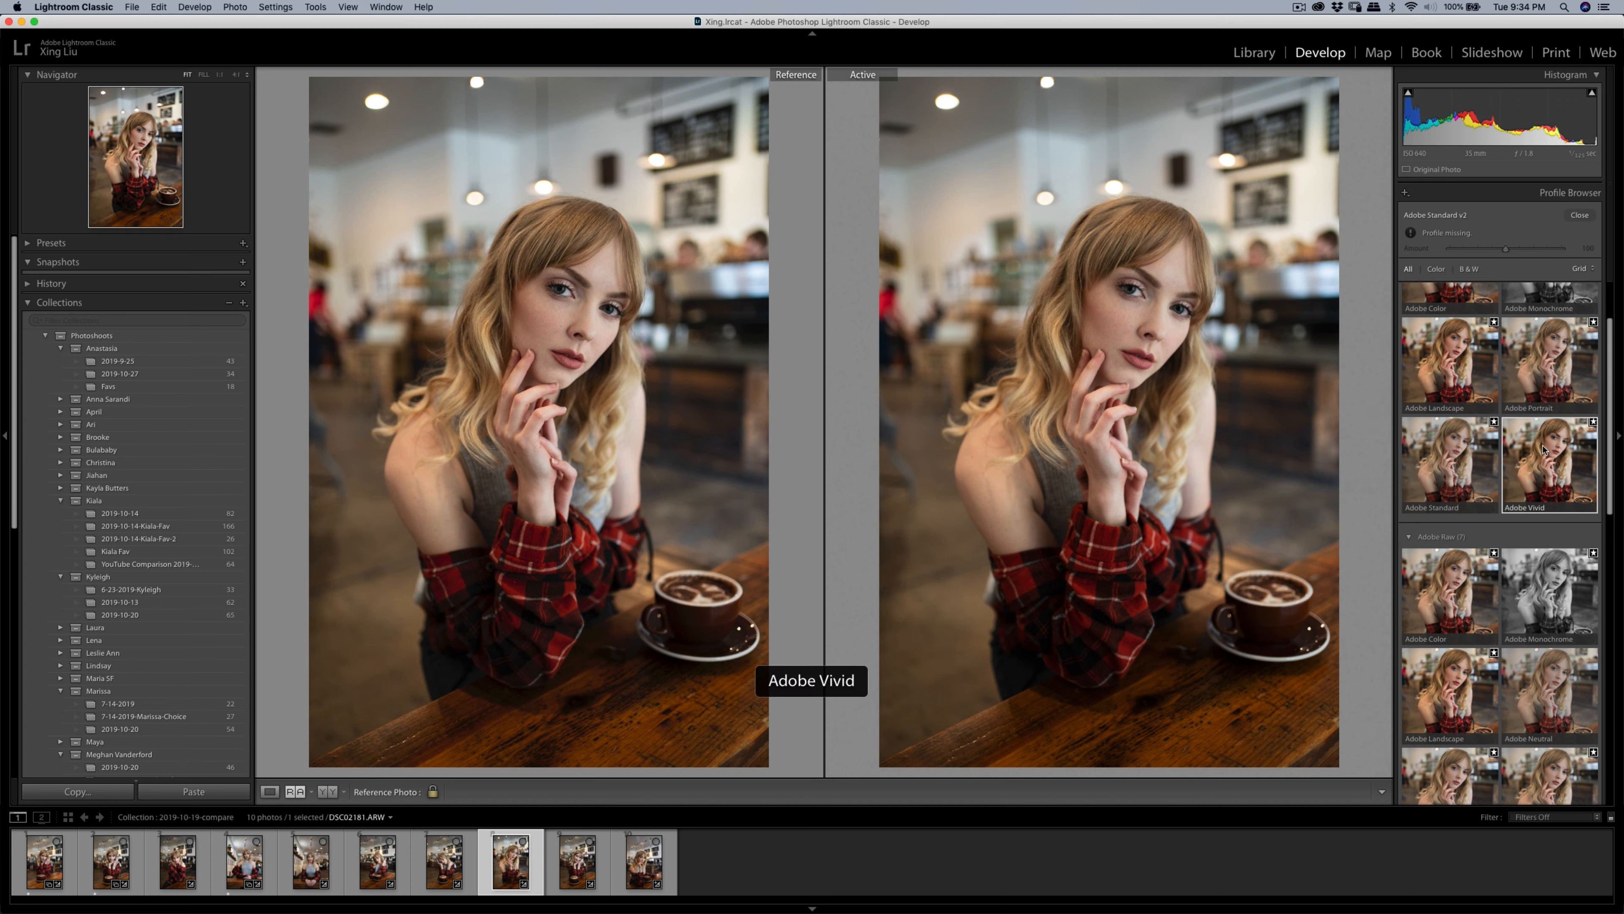
{"action": "left_click", "coordinate": [1580, 215]}
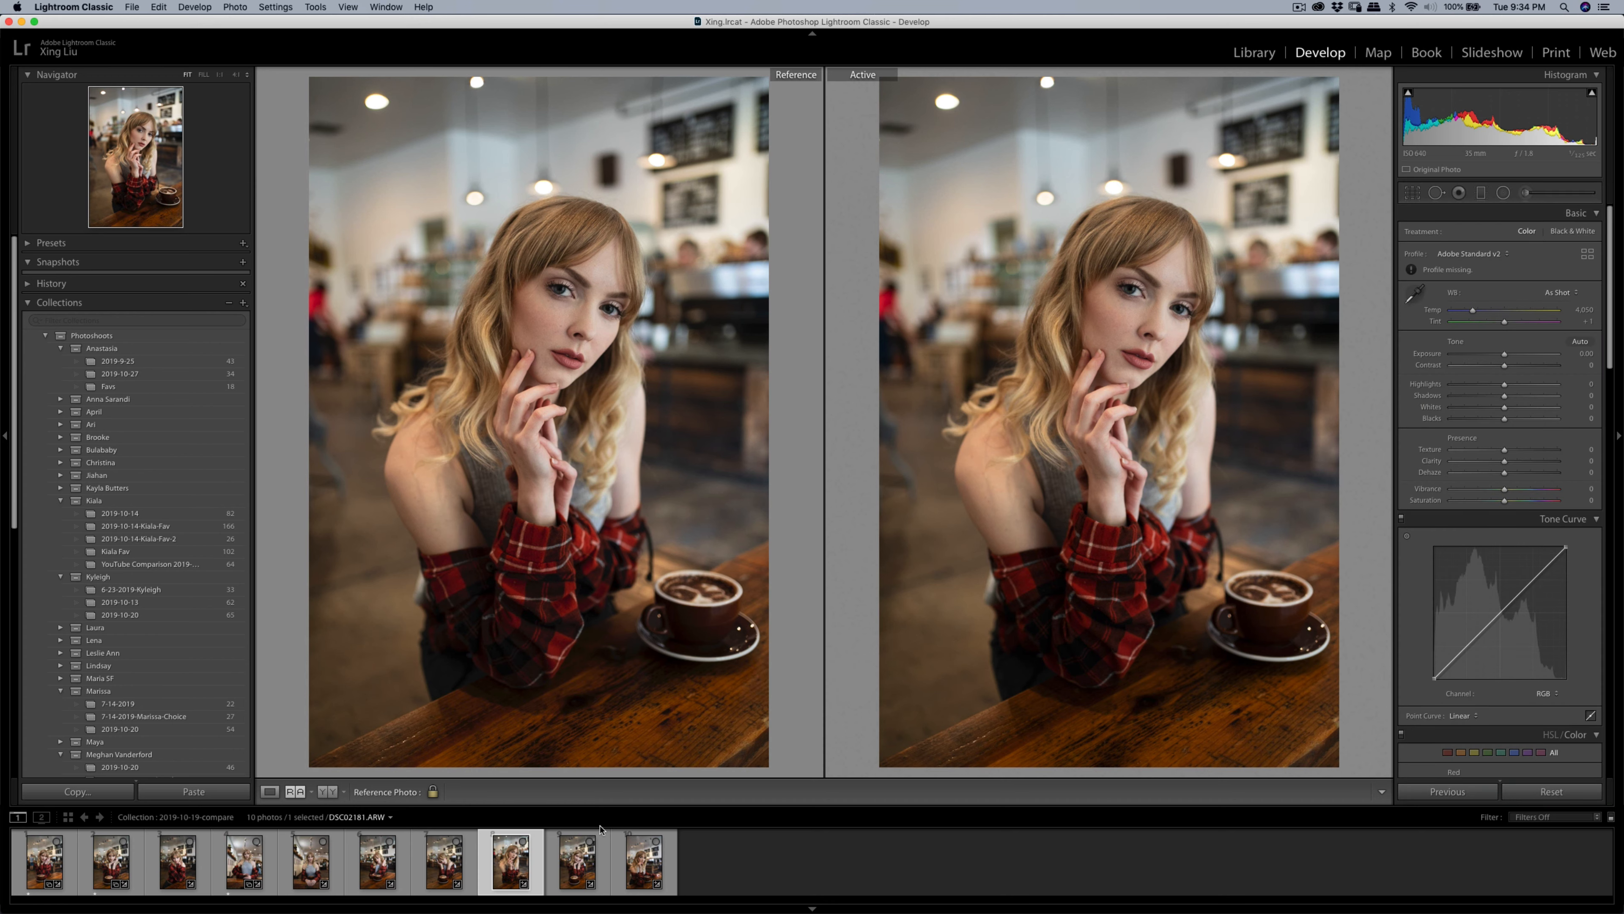
{"action": "left_click", "coordinate": [647, 868]}
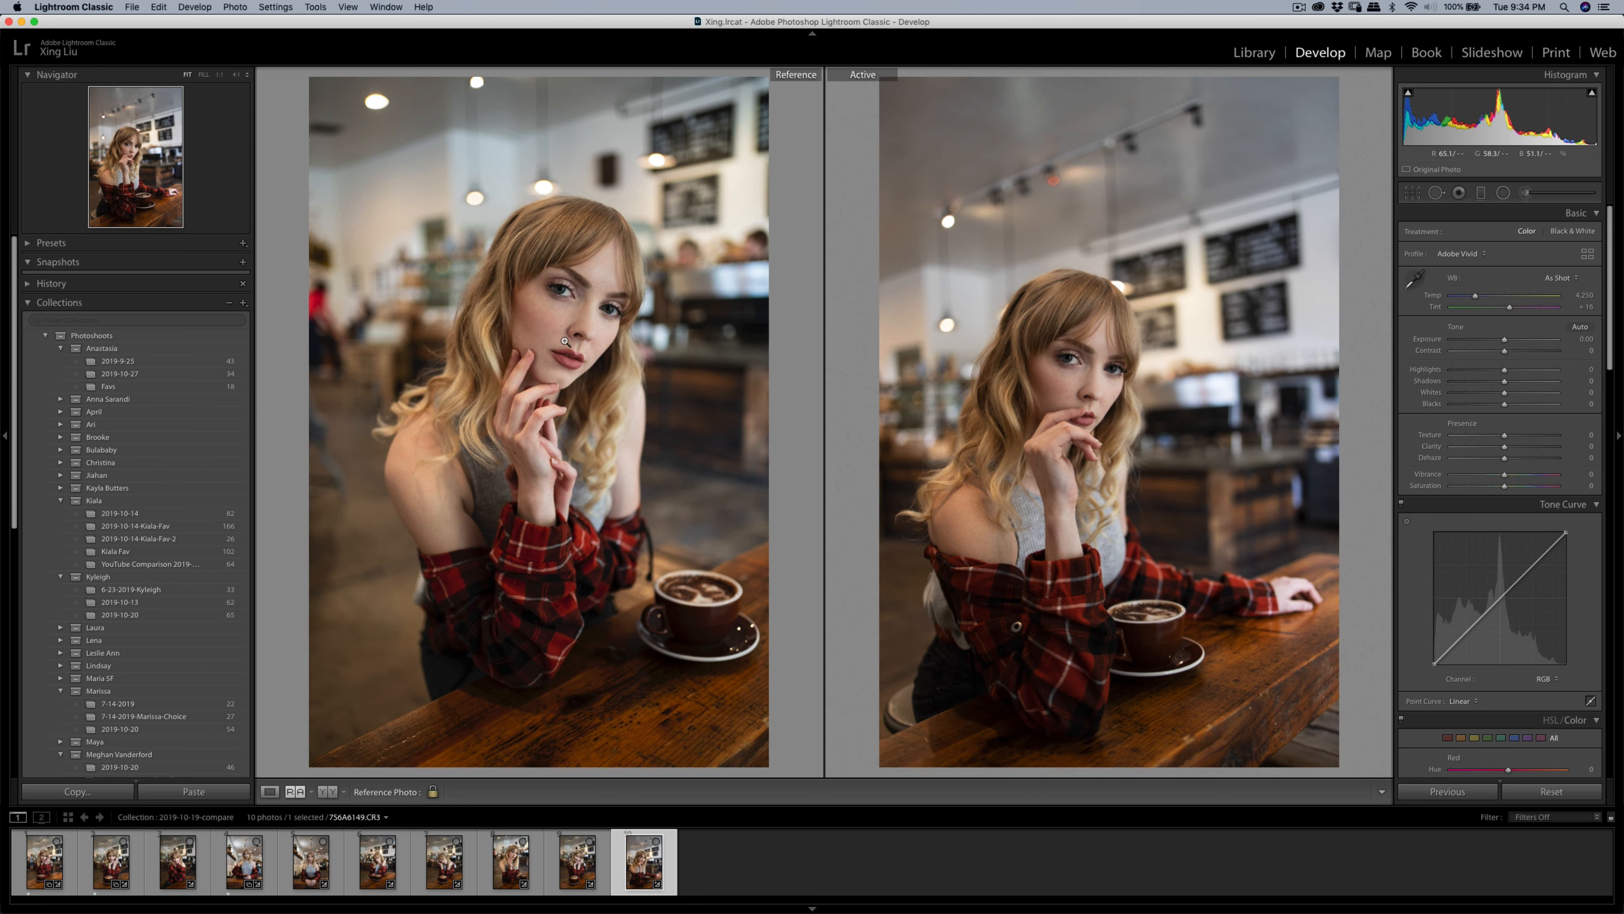
Step: Flip between the Sony and Canon shots at 1:1, ending with the Canon close-up 7S6A6067.CR3 active
{"action": "left_click", "coordinate": [508, 871]}
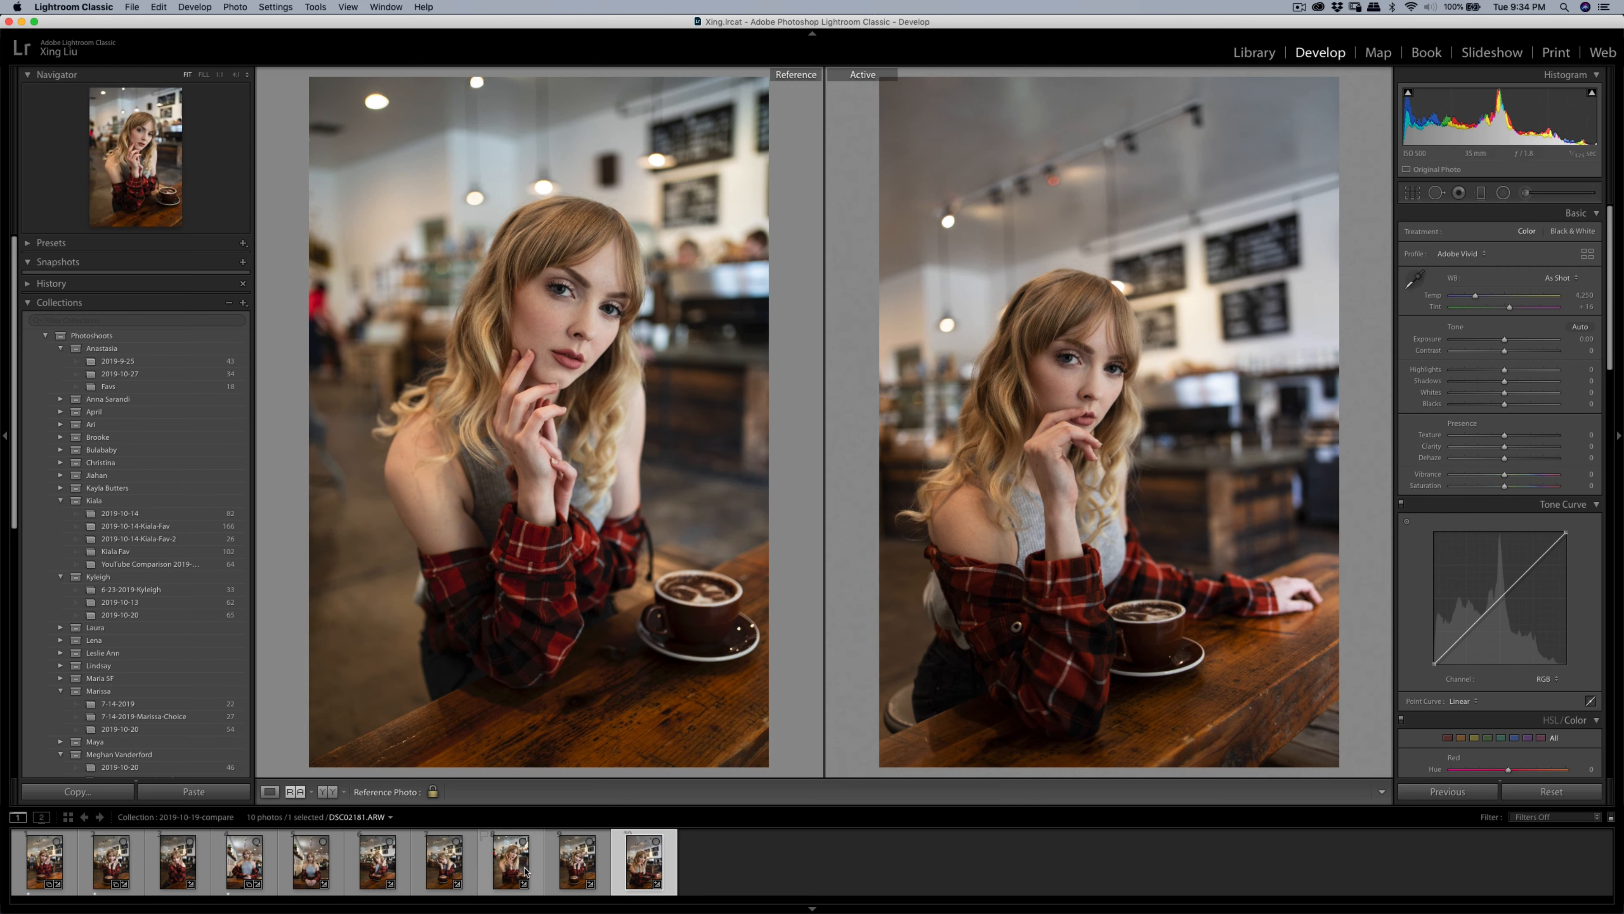
{"action": "left_click", "coordinate": [515, 869]}
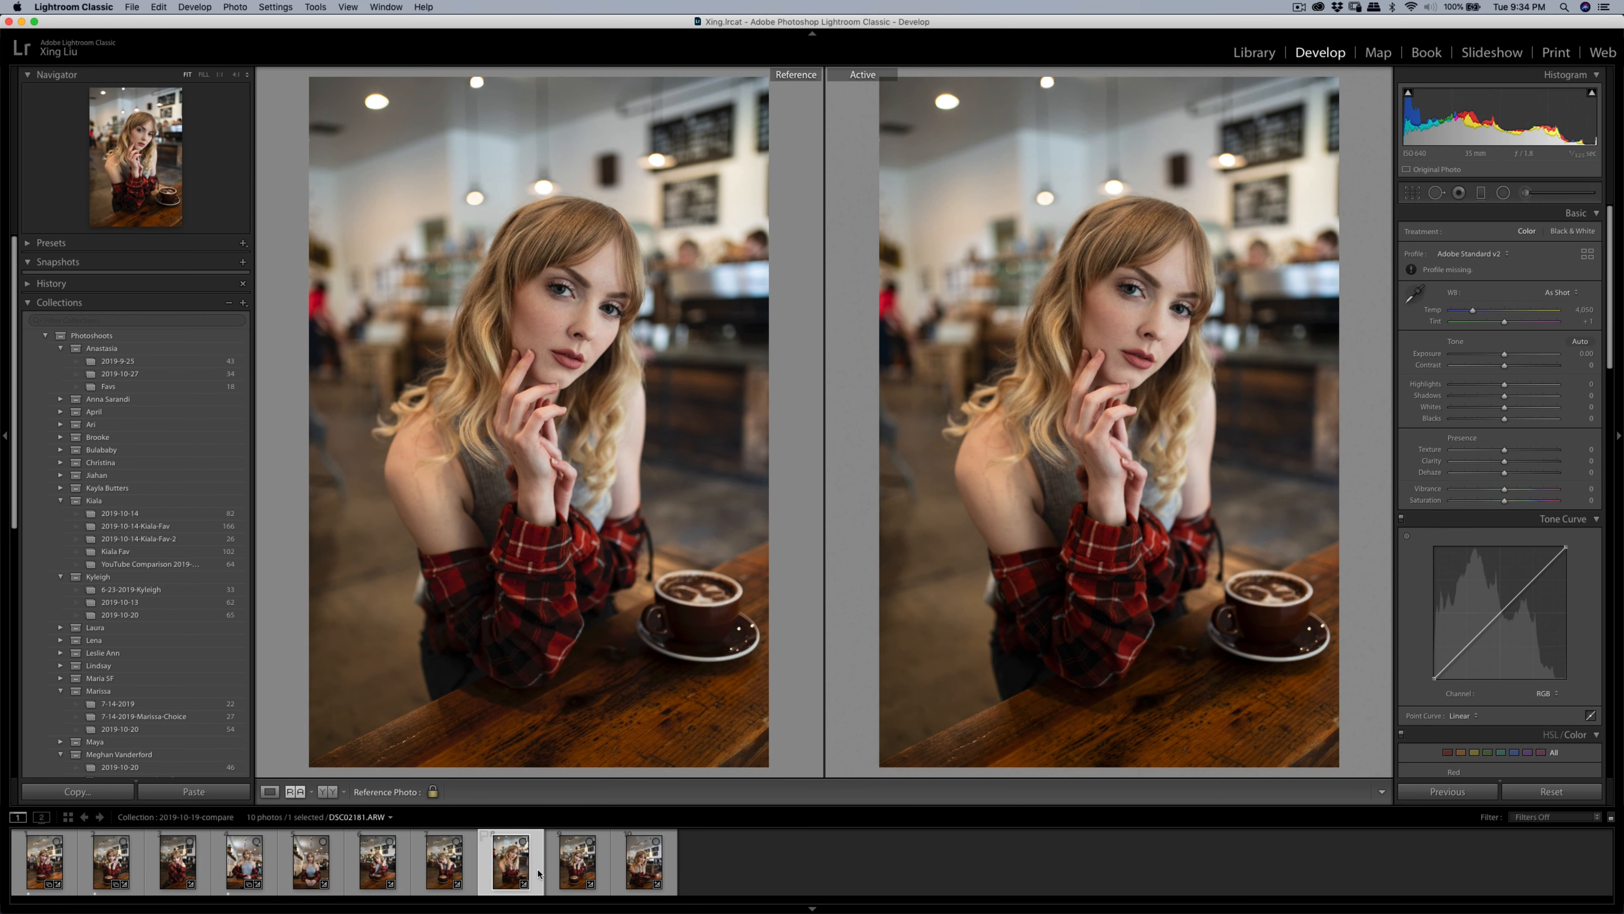
{"action": "left_click", "coordinate": [642, 867]}
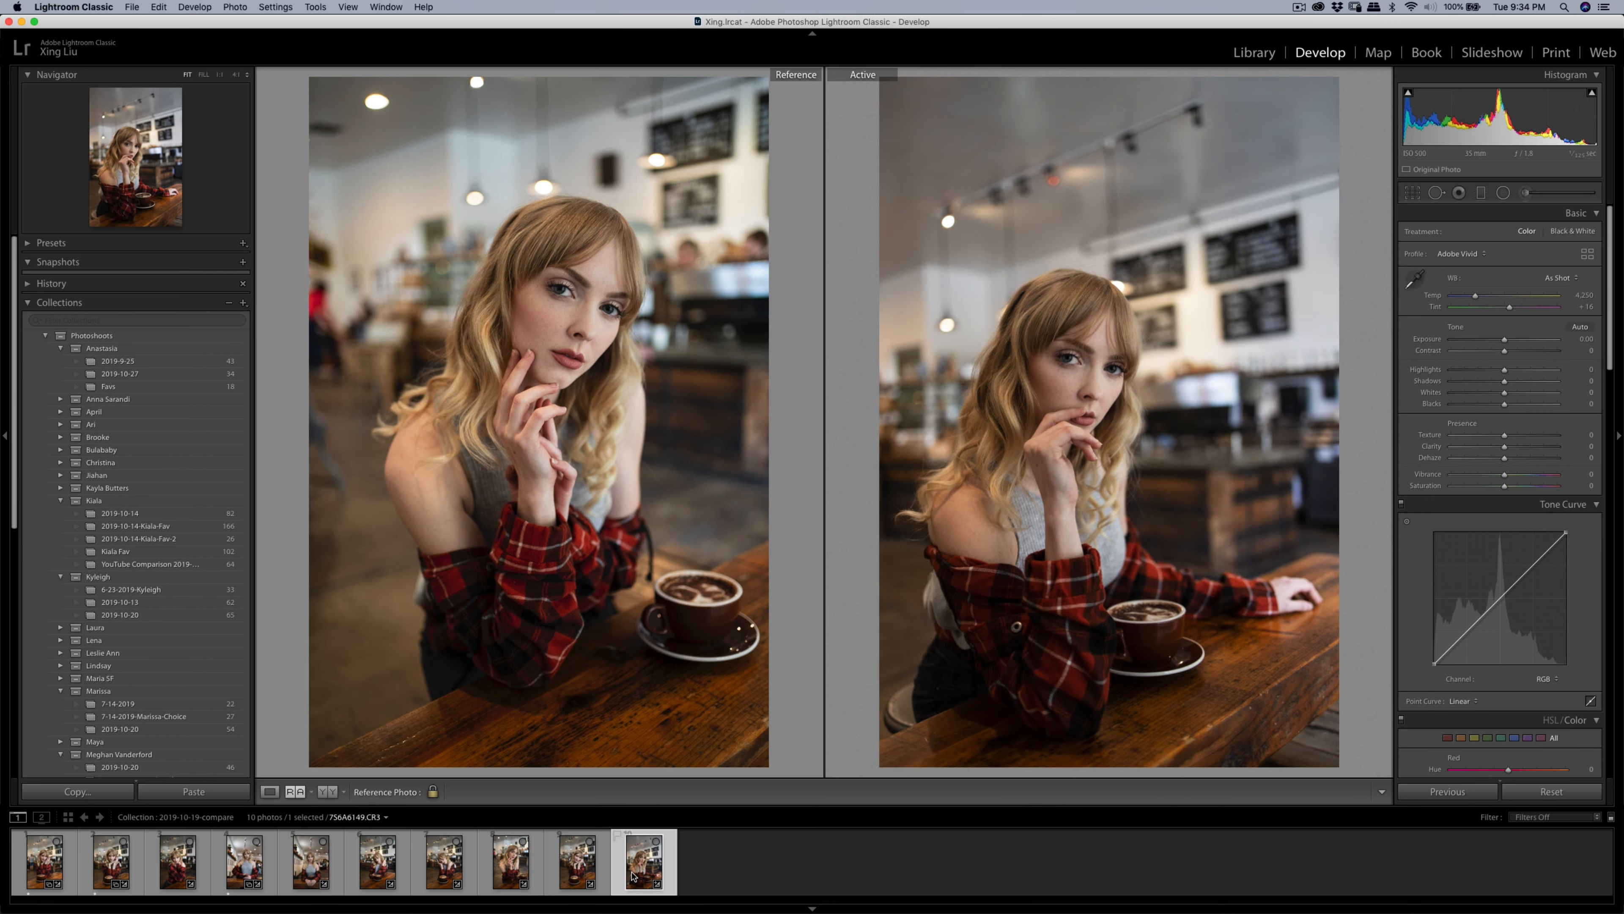
{"action": "mouse_move", "coordinate": [609, 369]}
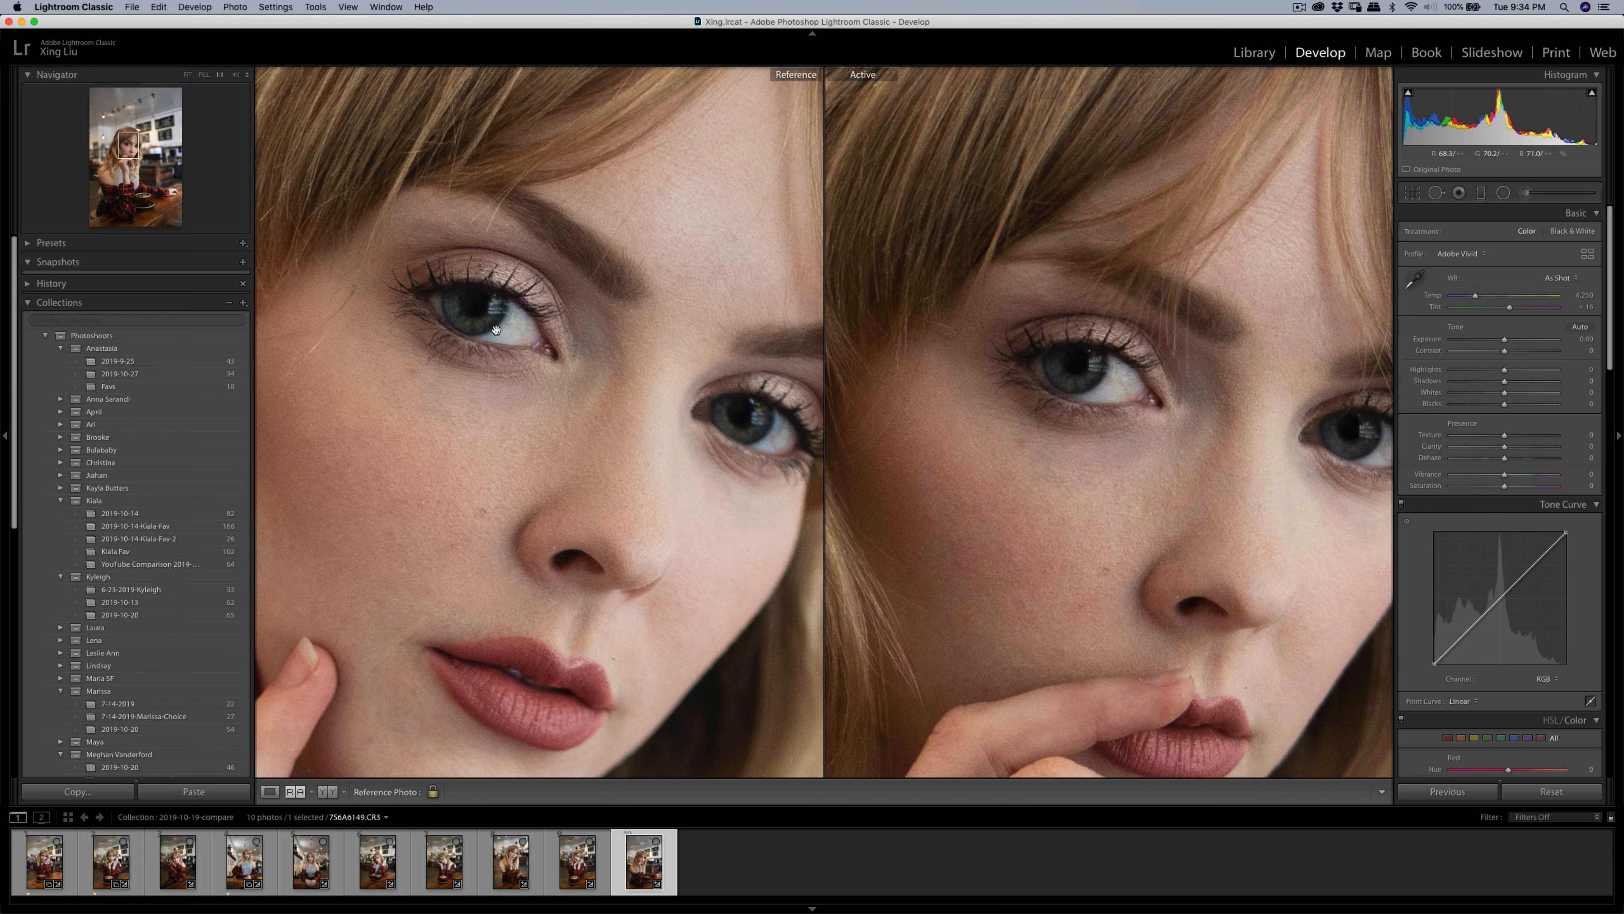
{"action": "mouse_move", "coordinate": [1177, 452]}
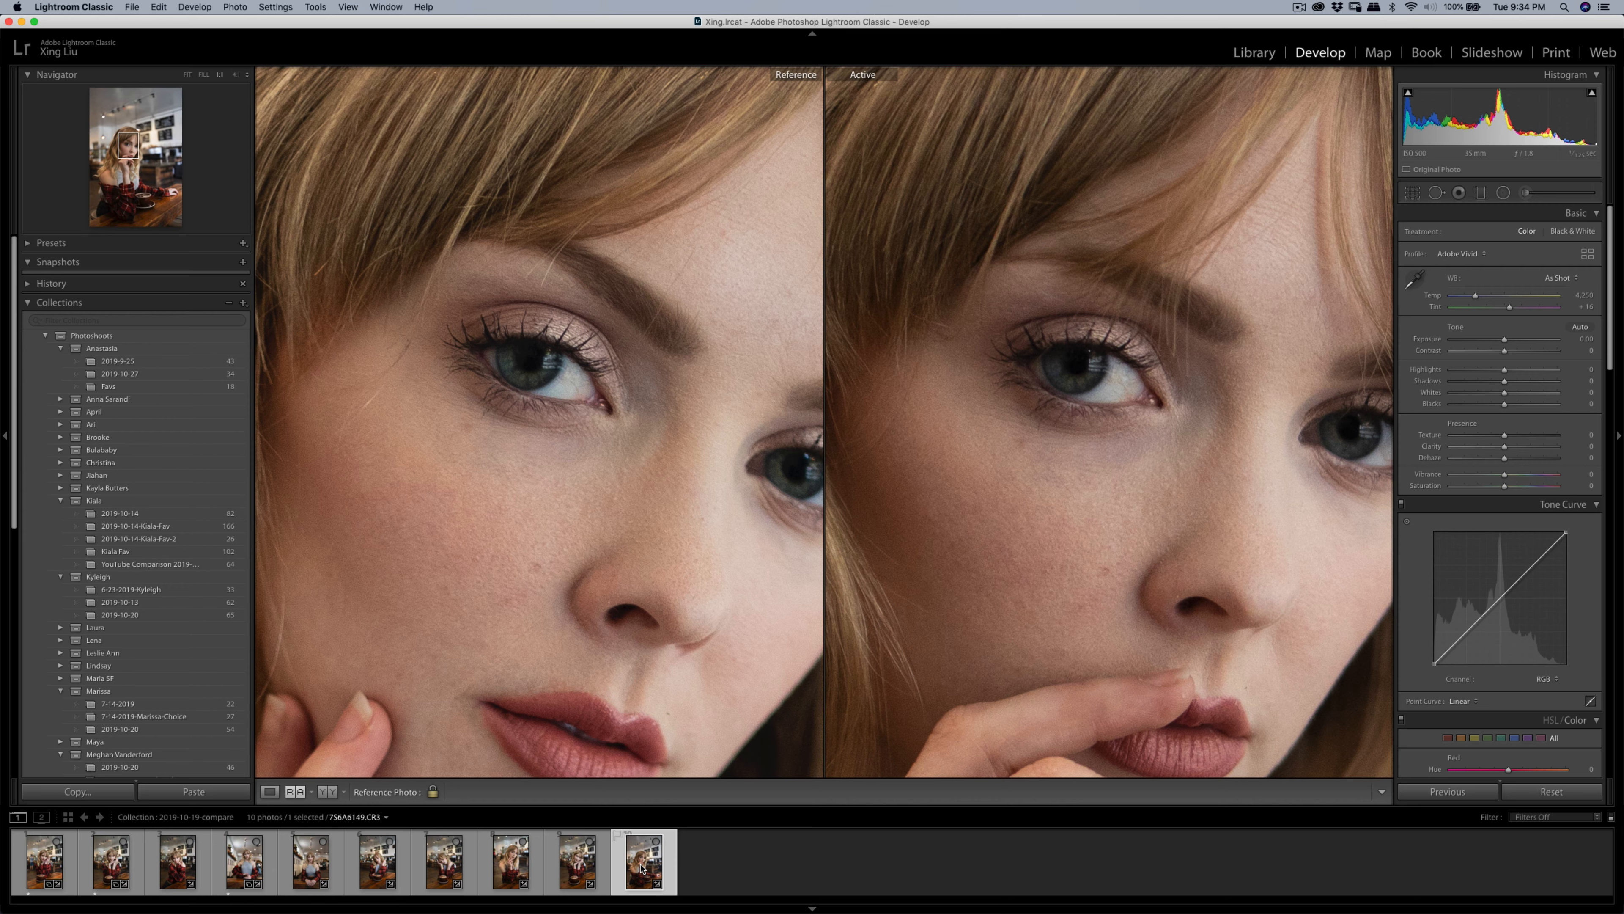
{"action": "left_click", "coordinate": [581, 867]}
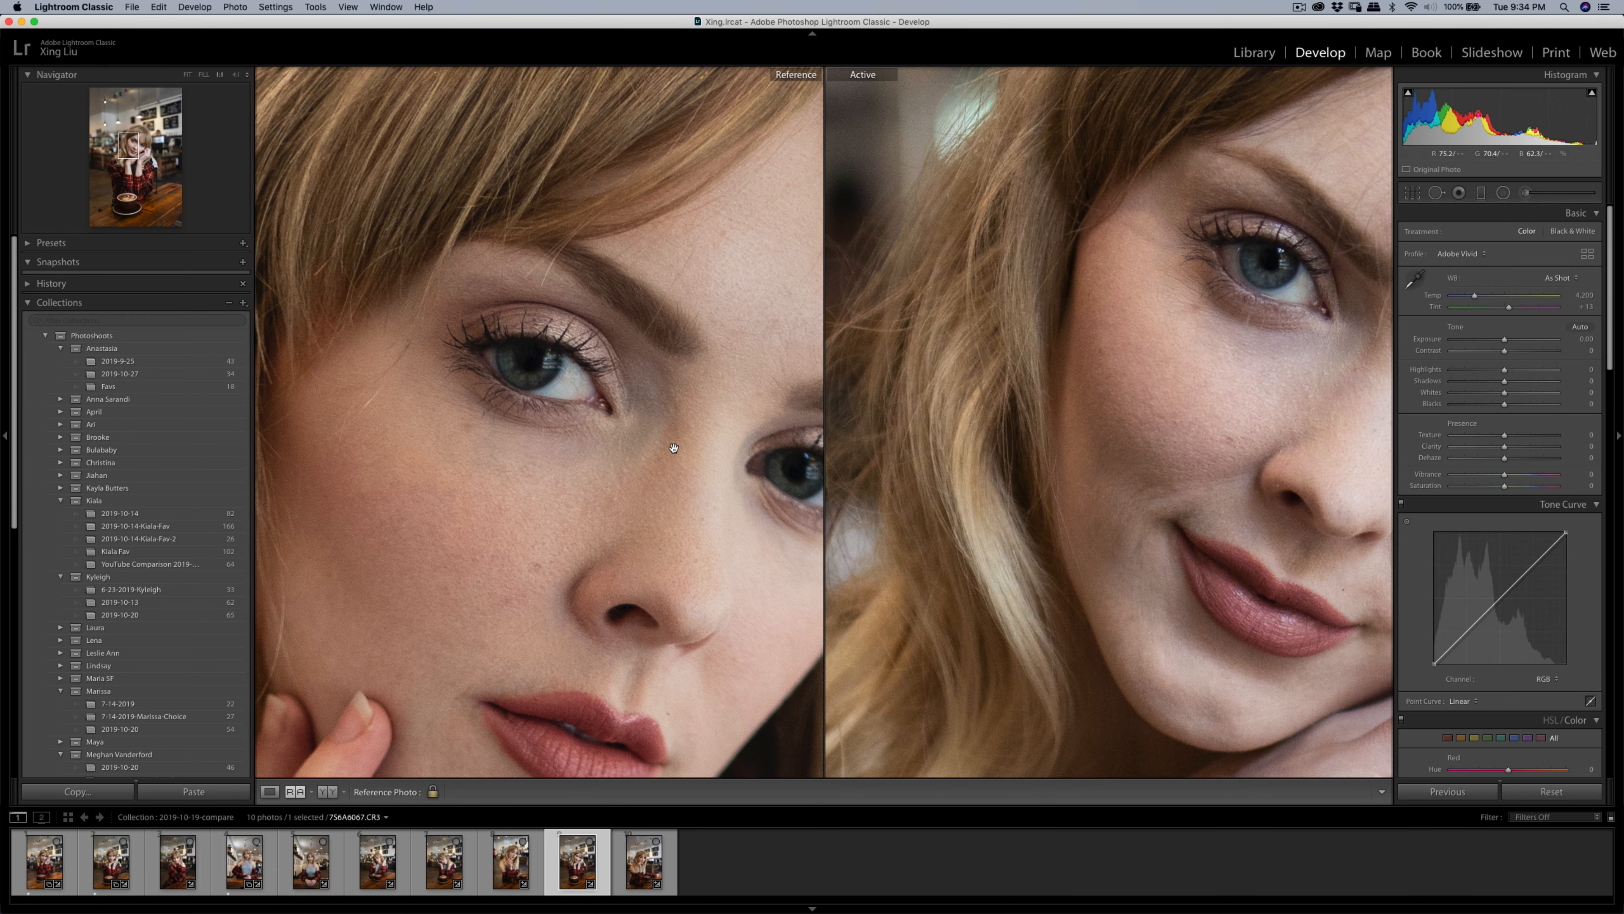
Step: Inspect the Canon close-up alone in Loupe view, then the Sony DSC02181.ARW shot alone
{"action": "left_click", "coordinate": [269, 791]}
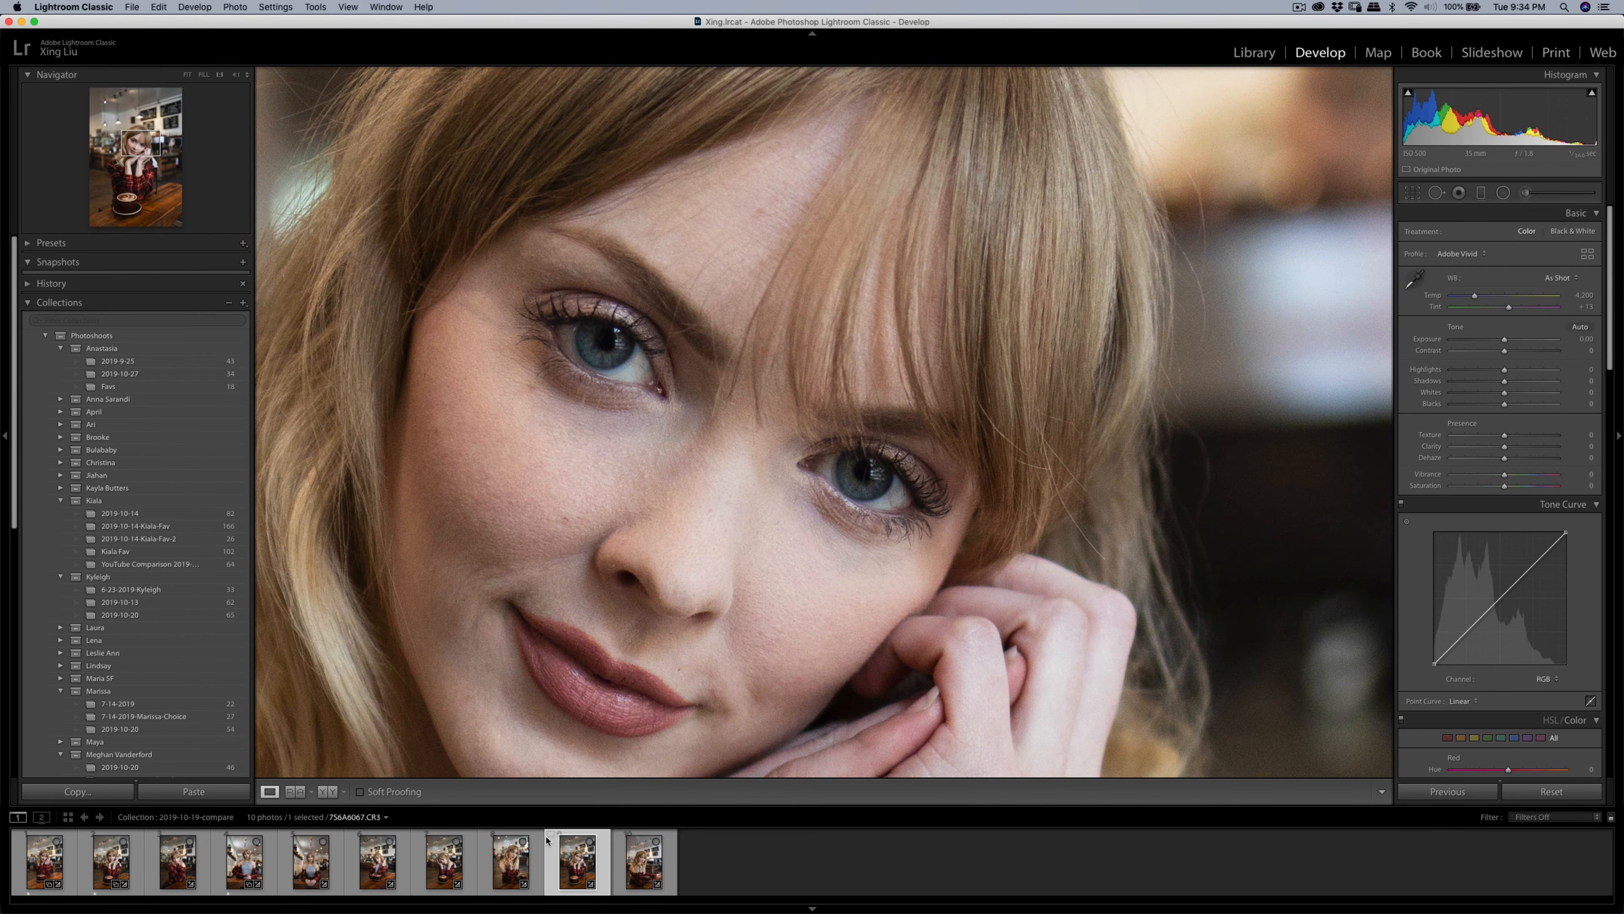
{"action": "left_click", "coordinate": [513, 872]}
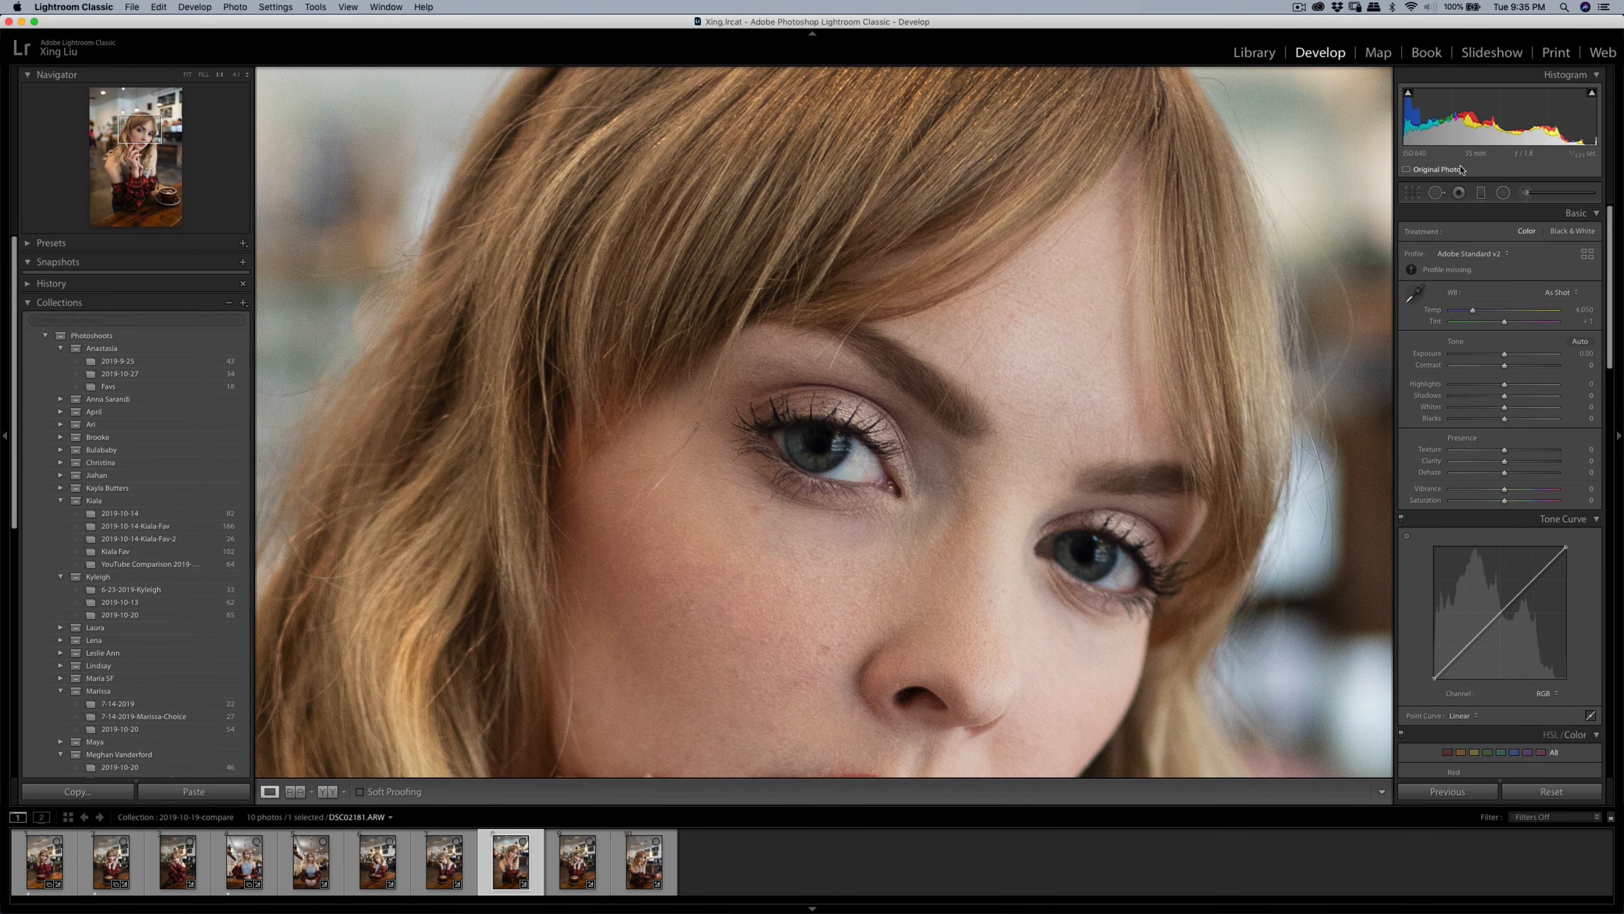
{"action": "mouse_move", "coordinate": [1471, 164]}
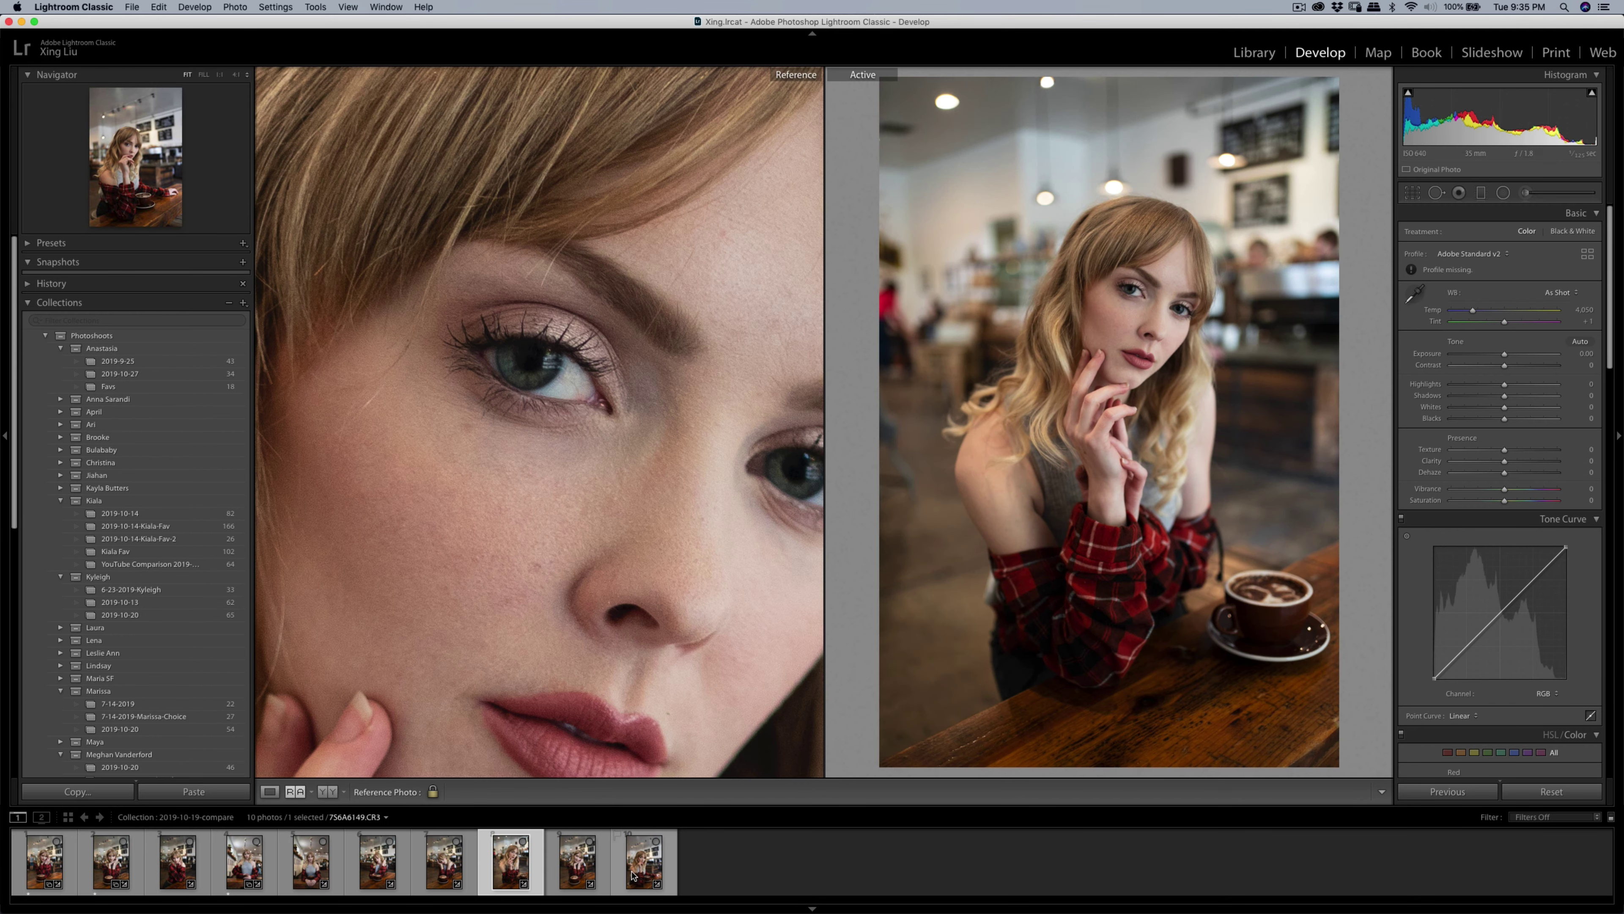
Step: Show a Canon shot at 1:1, then pair the downward-gazing Sony shot with its Canon counterpart
{"action": "left_click", "coordinate": [639, 867]}
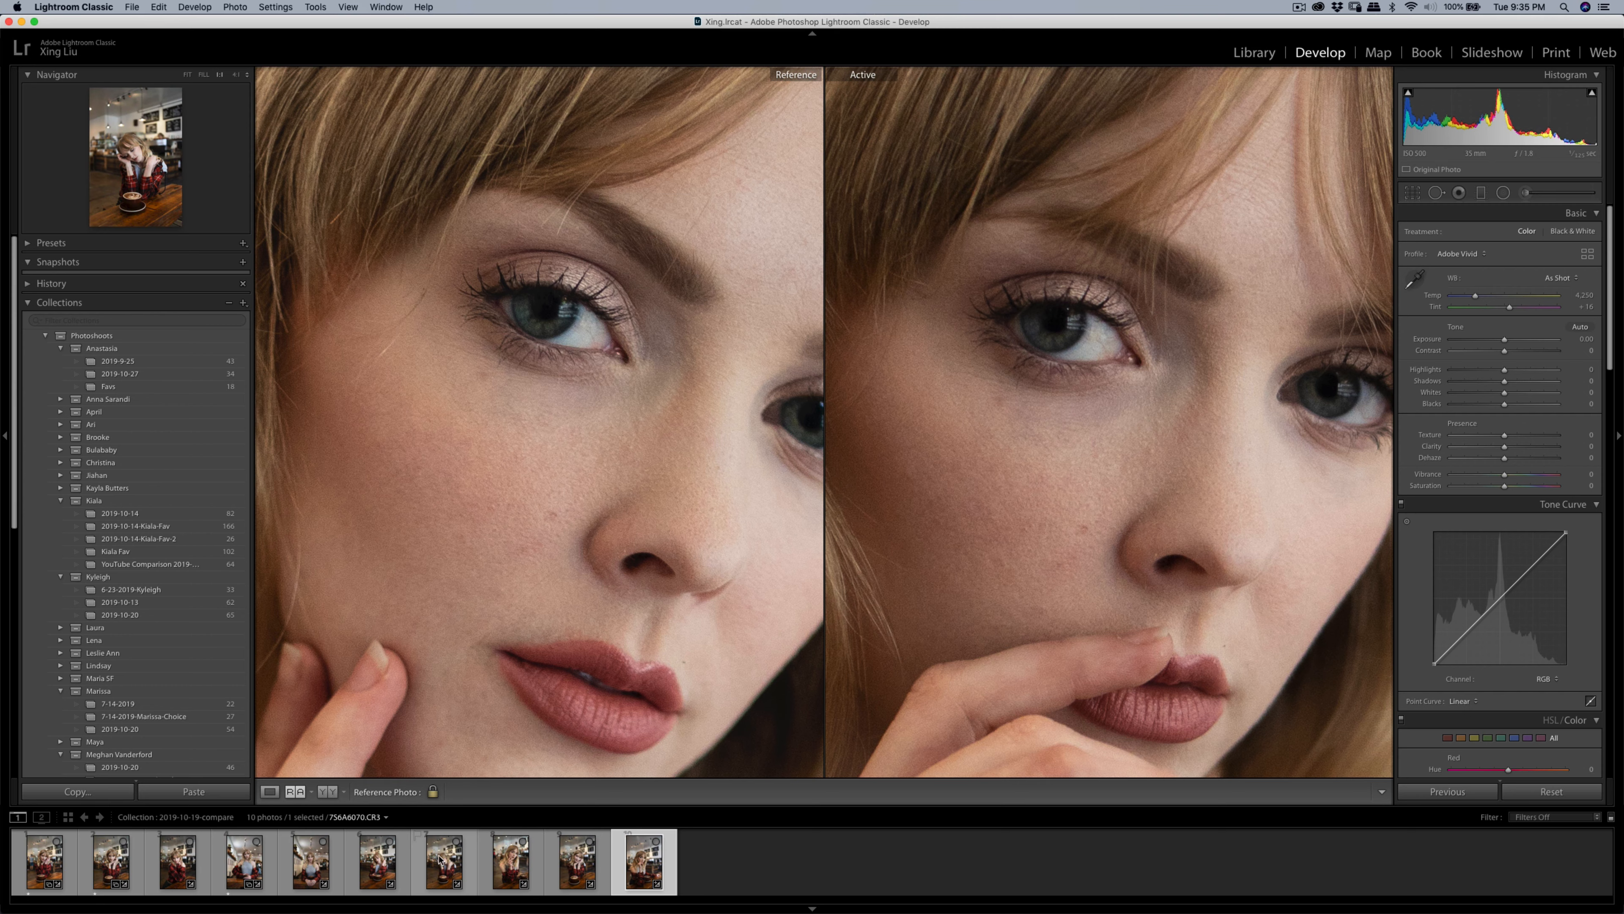
{"action": "mouse_move", "coordinate": [436, 888]}
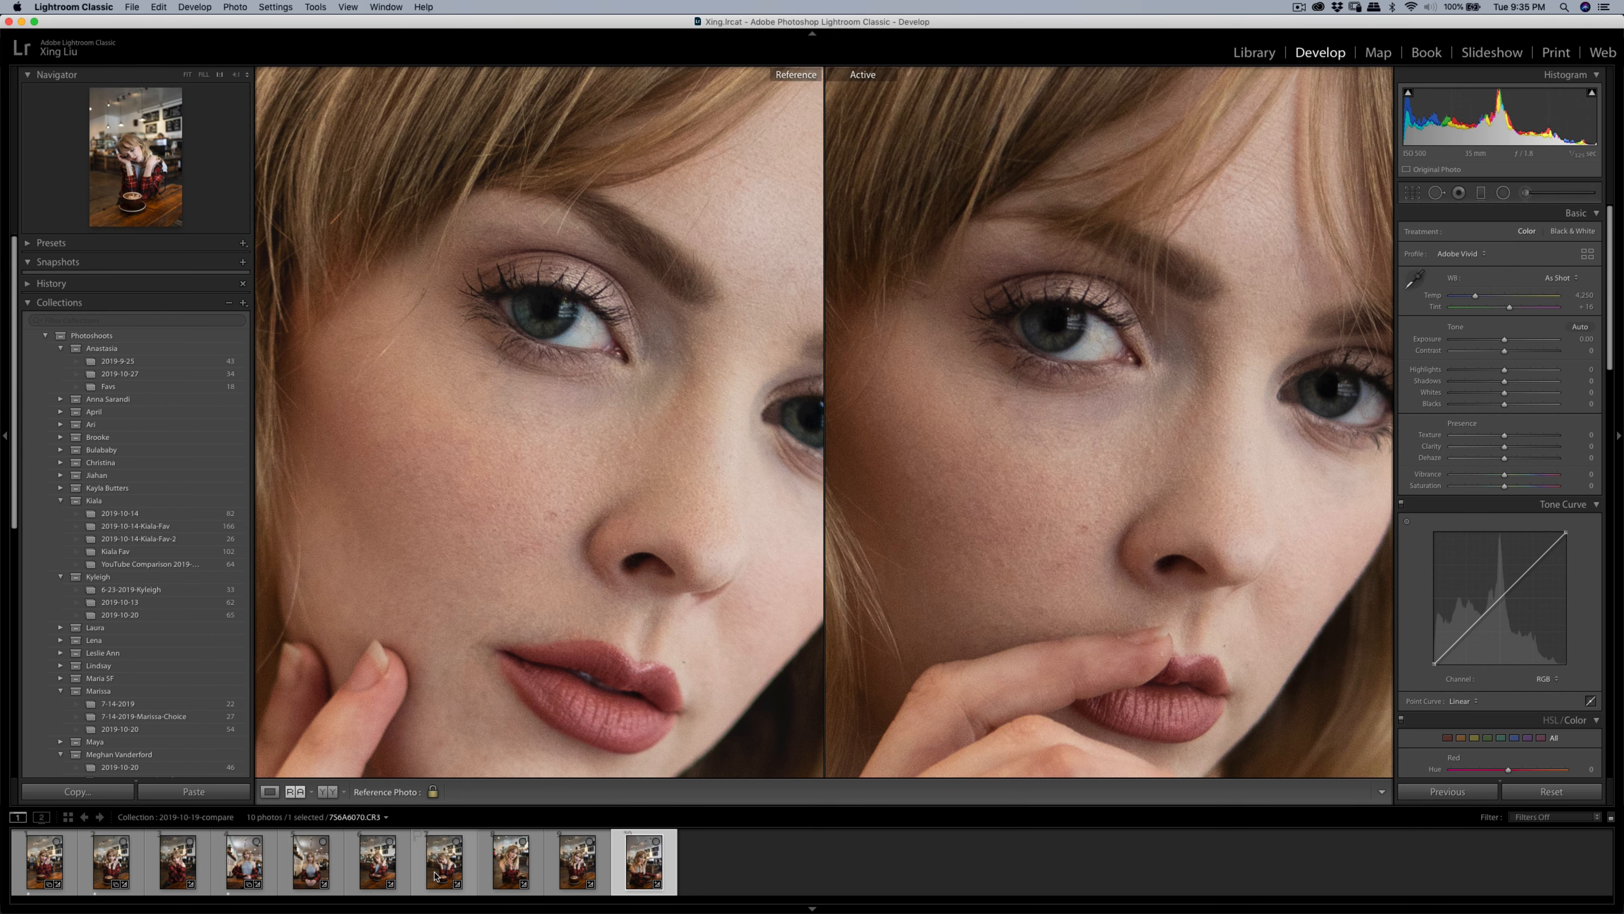
{"action": "left_click", "coordinate": [439, 872]}
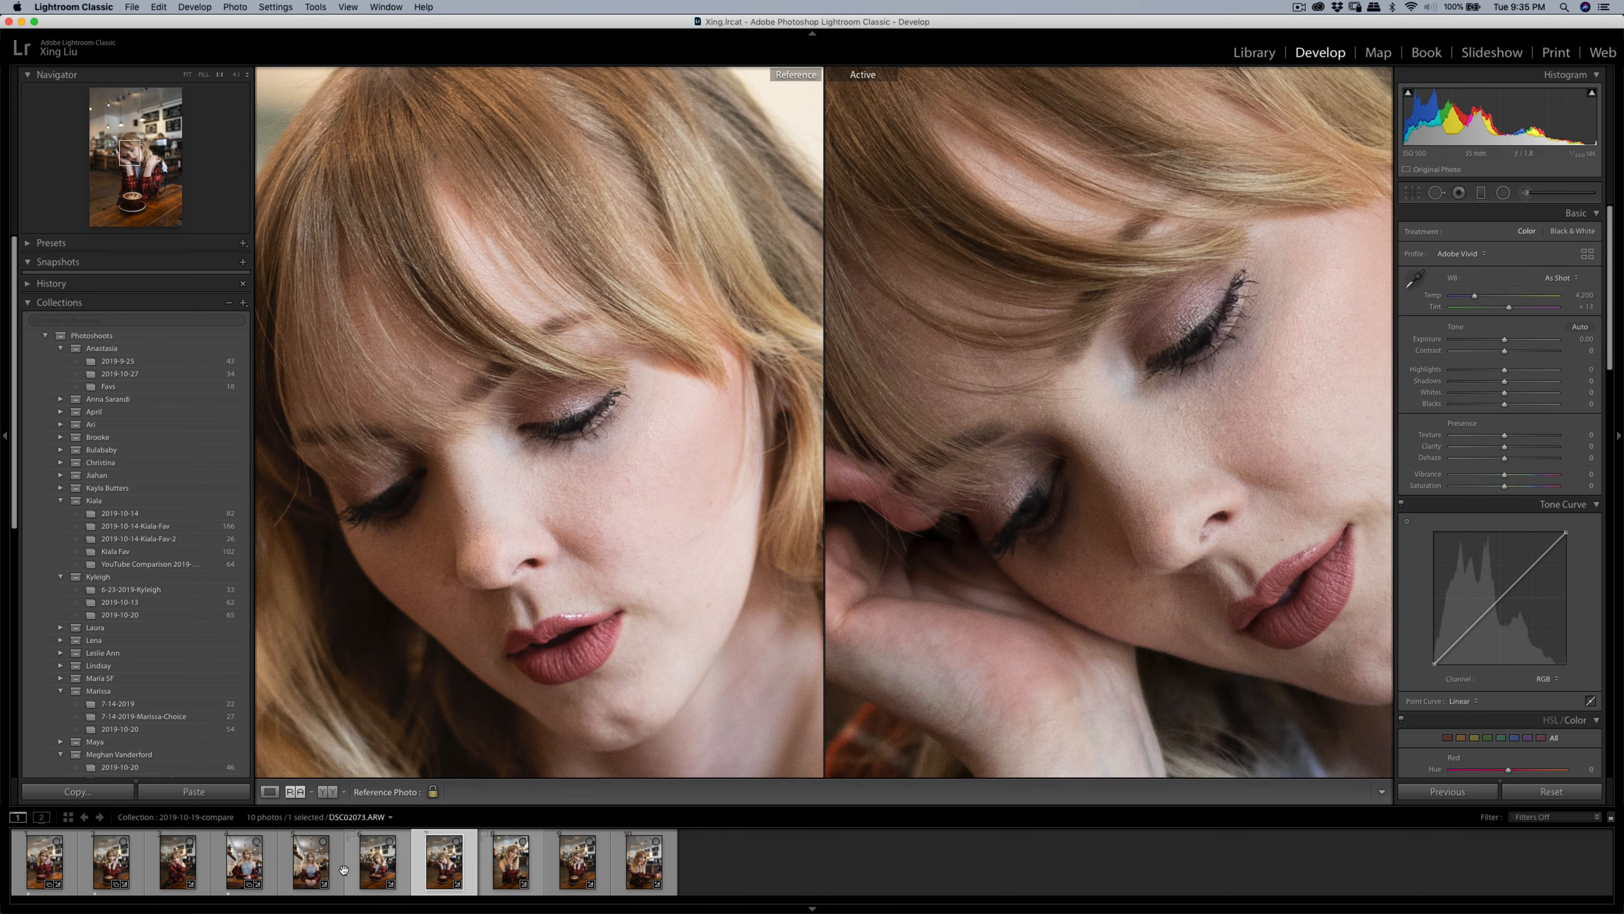
Step: Make the front-facing Canon 7S6A6158.CR3 active beside the straight-on Sony reference at 1:1
{"action": "left_click", "coordinate": [311, 871]}
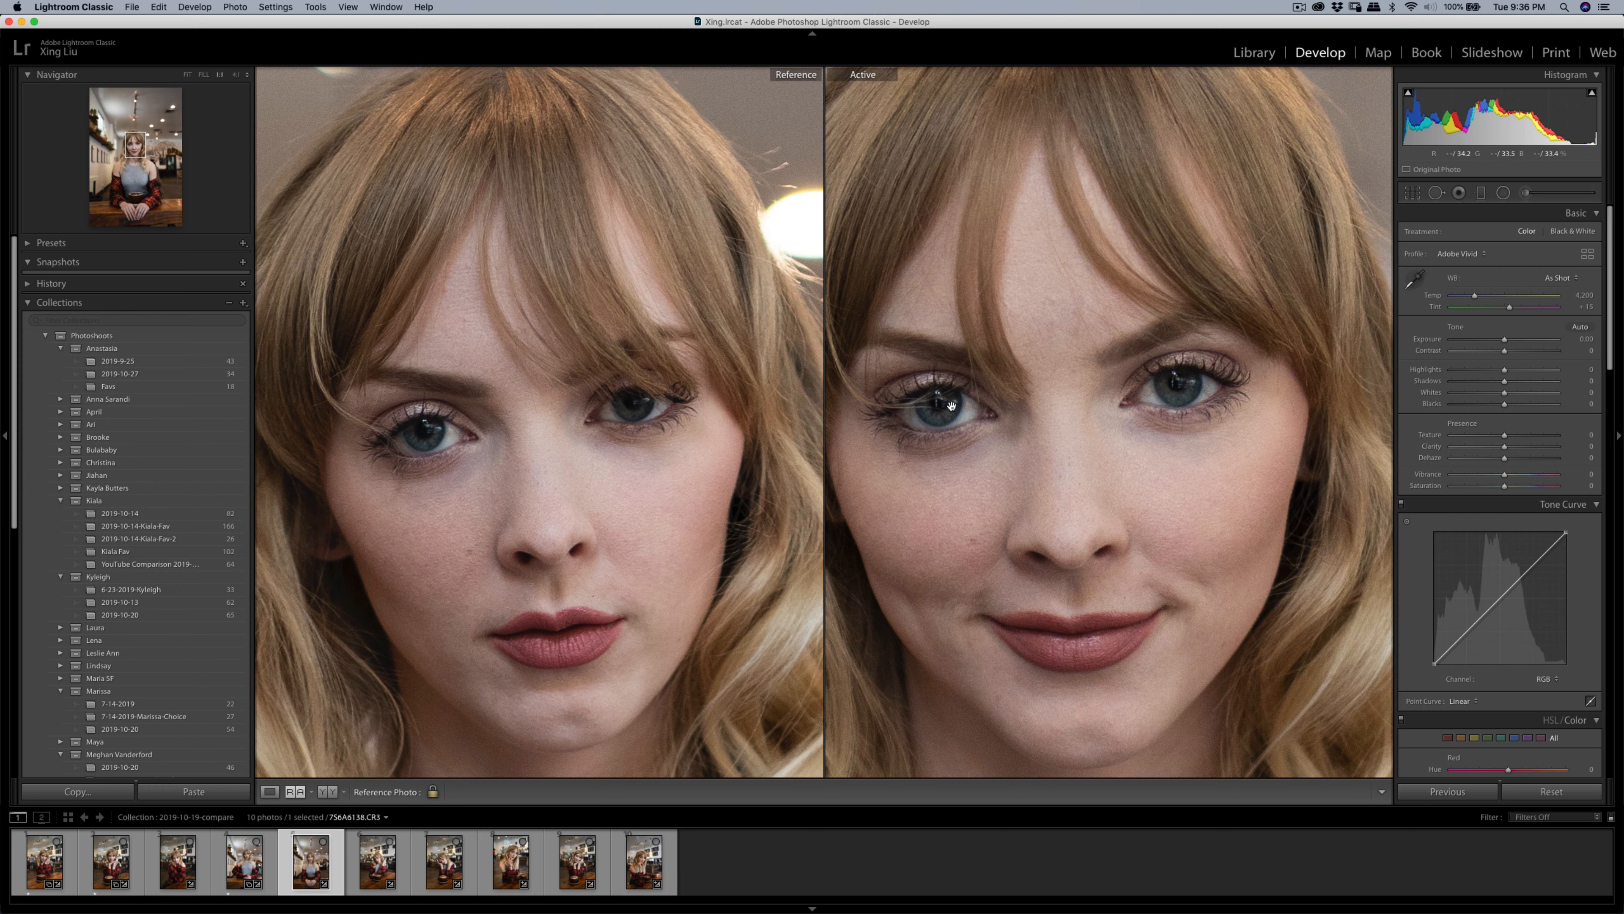
Step: Set Sony shot DSC02061 (hand at cheek) as Reference beside the smiling Canon 7S6A6065.CR3 close-up
{"action": "left_click", "coordinate": [241, 869]}
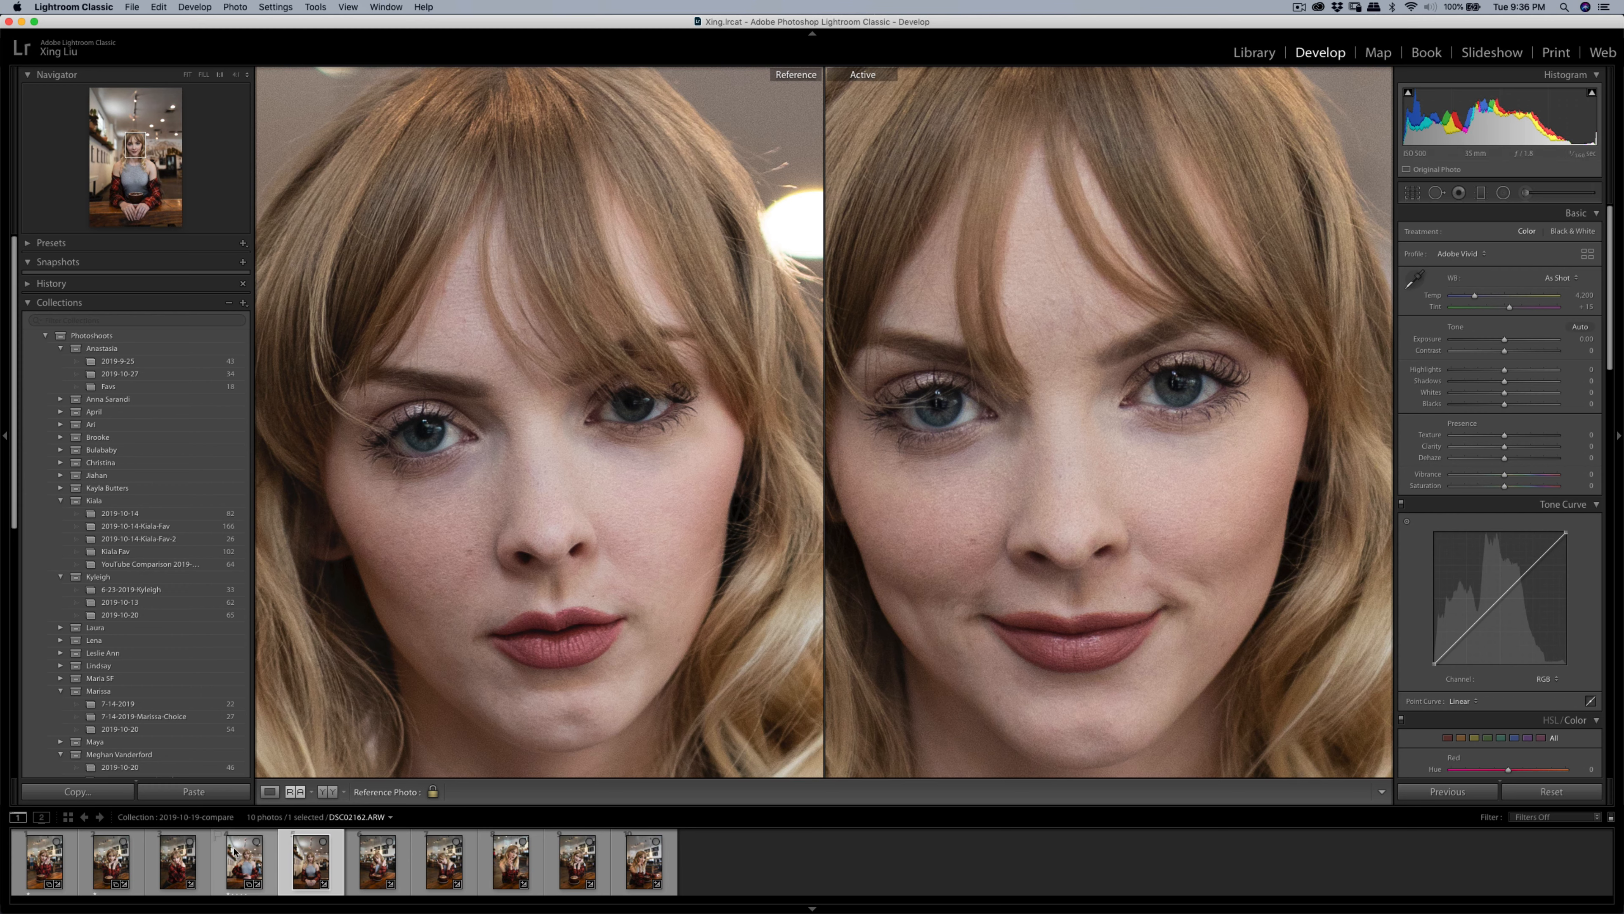
{"action": "left_click", "coordinate": [177, 868]}
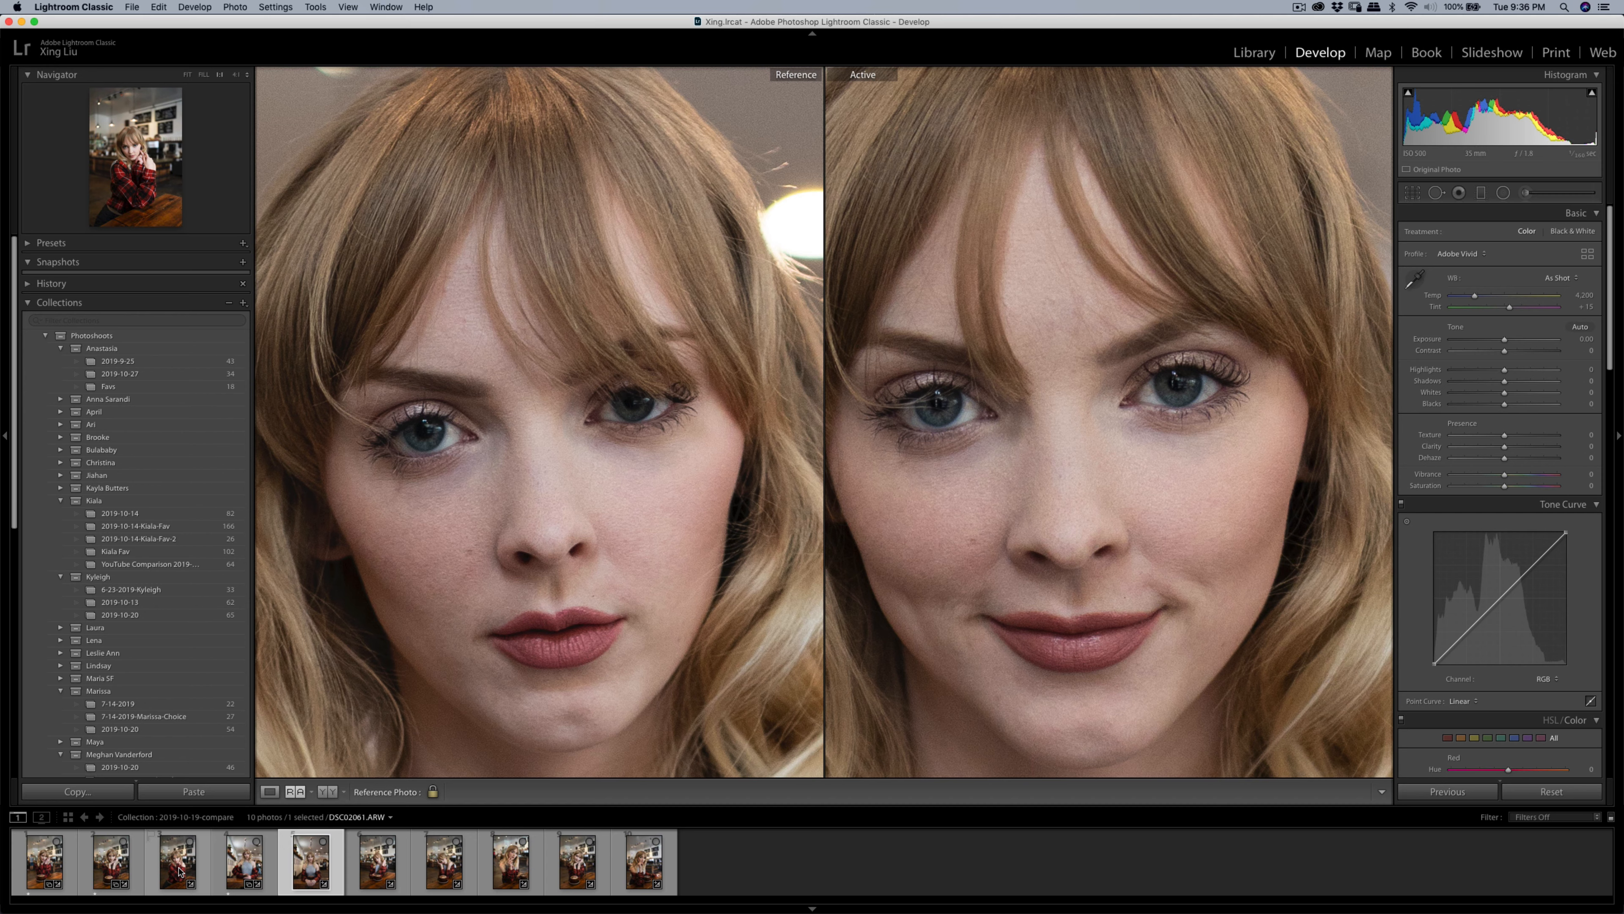
{"action": "left_click", "coordinate": [112, 868]}
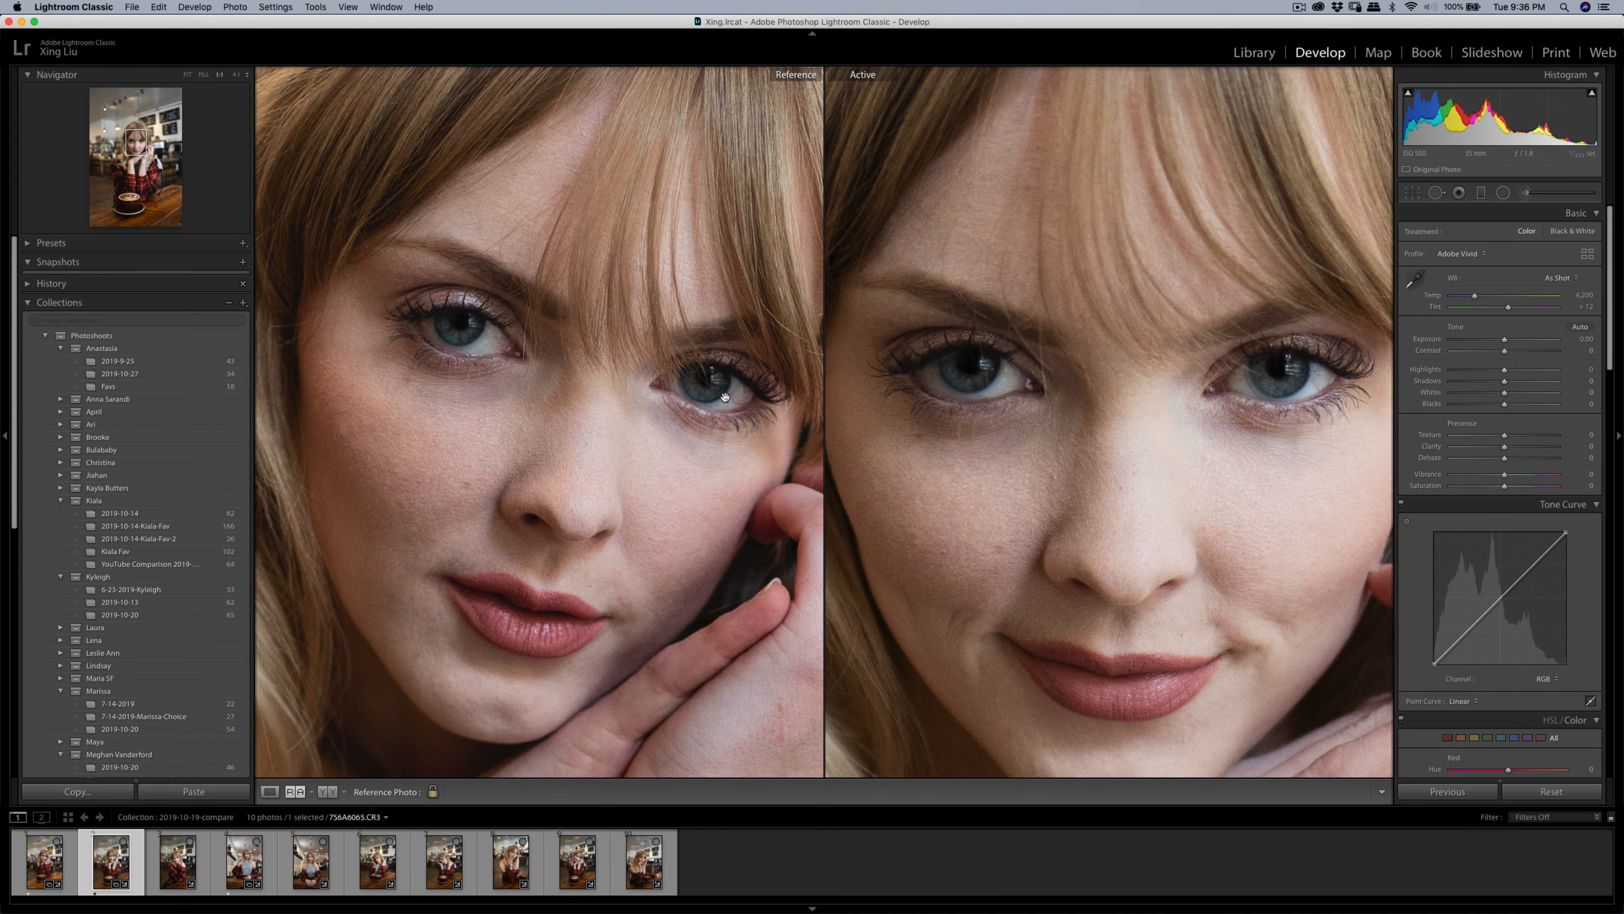
{"action": "mouse_move", "coordinate": [458, 341]}
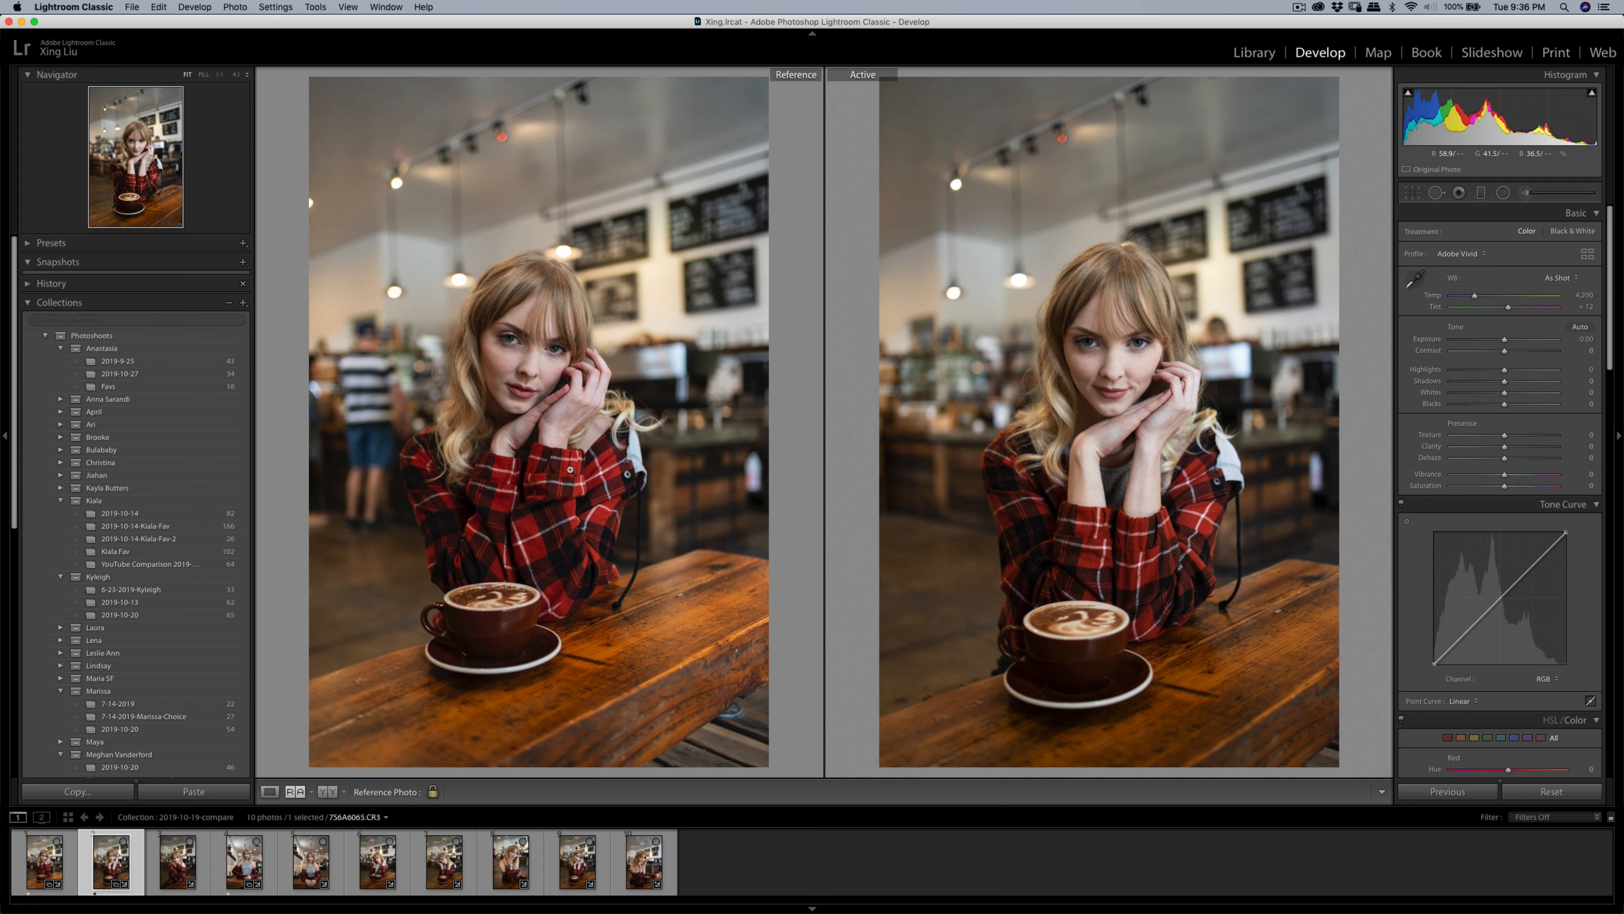
{"action": "mouse_move", "coordinate": [1098, 333]}
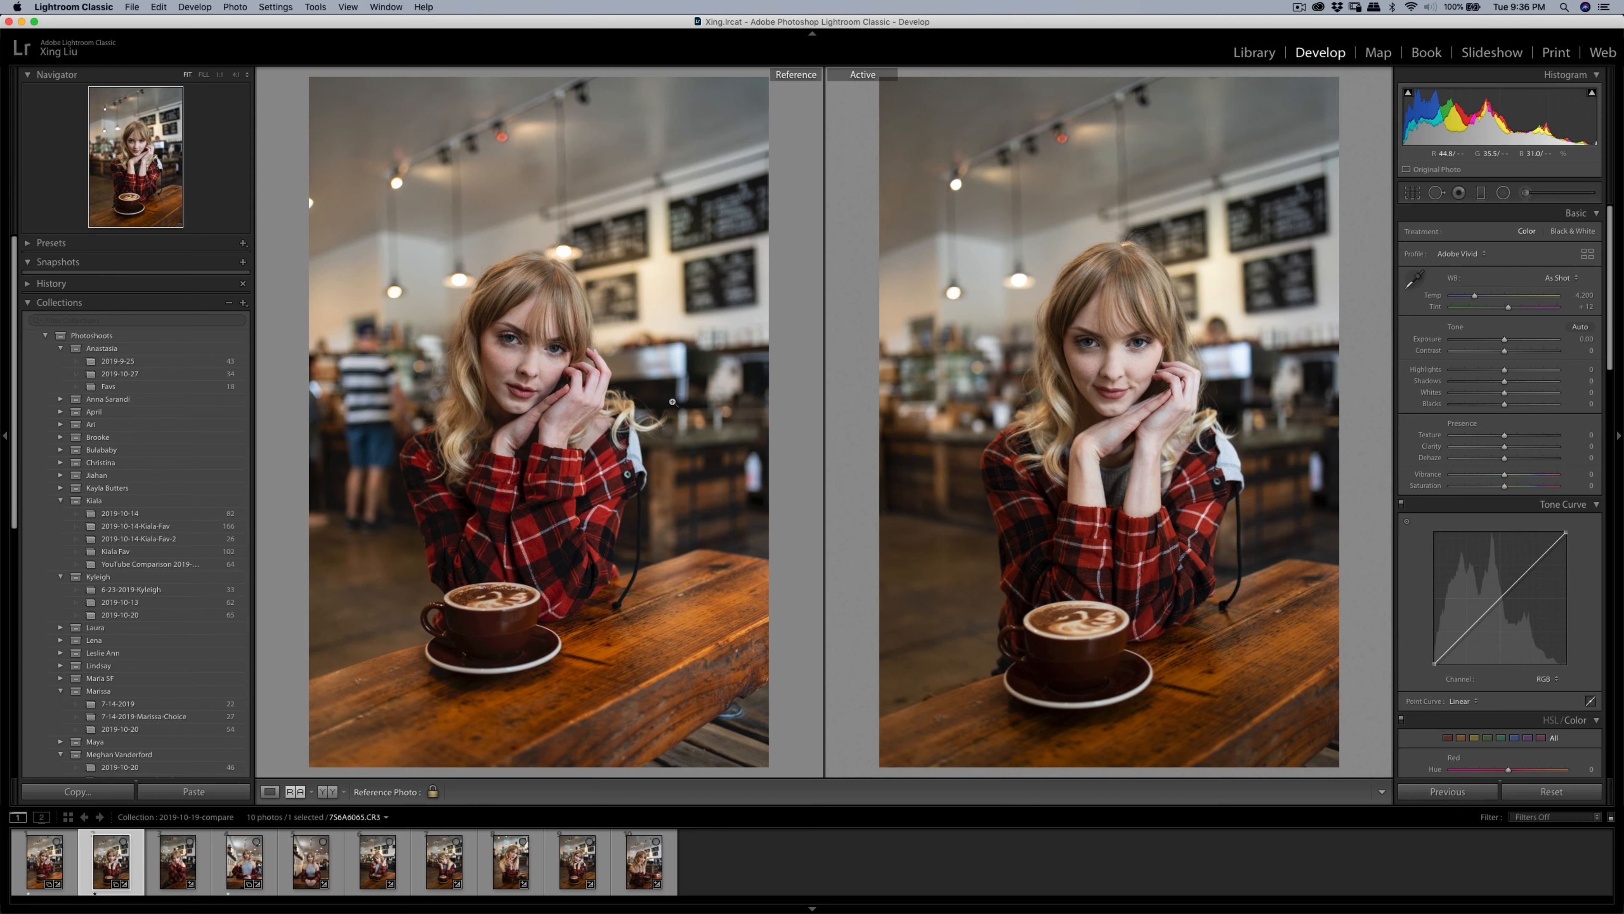
{"action": "mouse_move", "coordinate": [878, 524]}
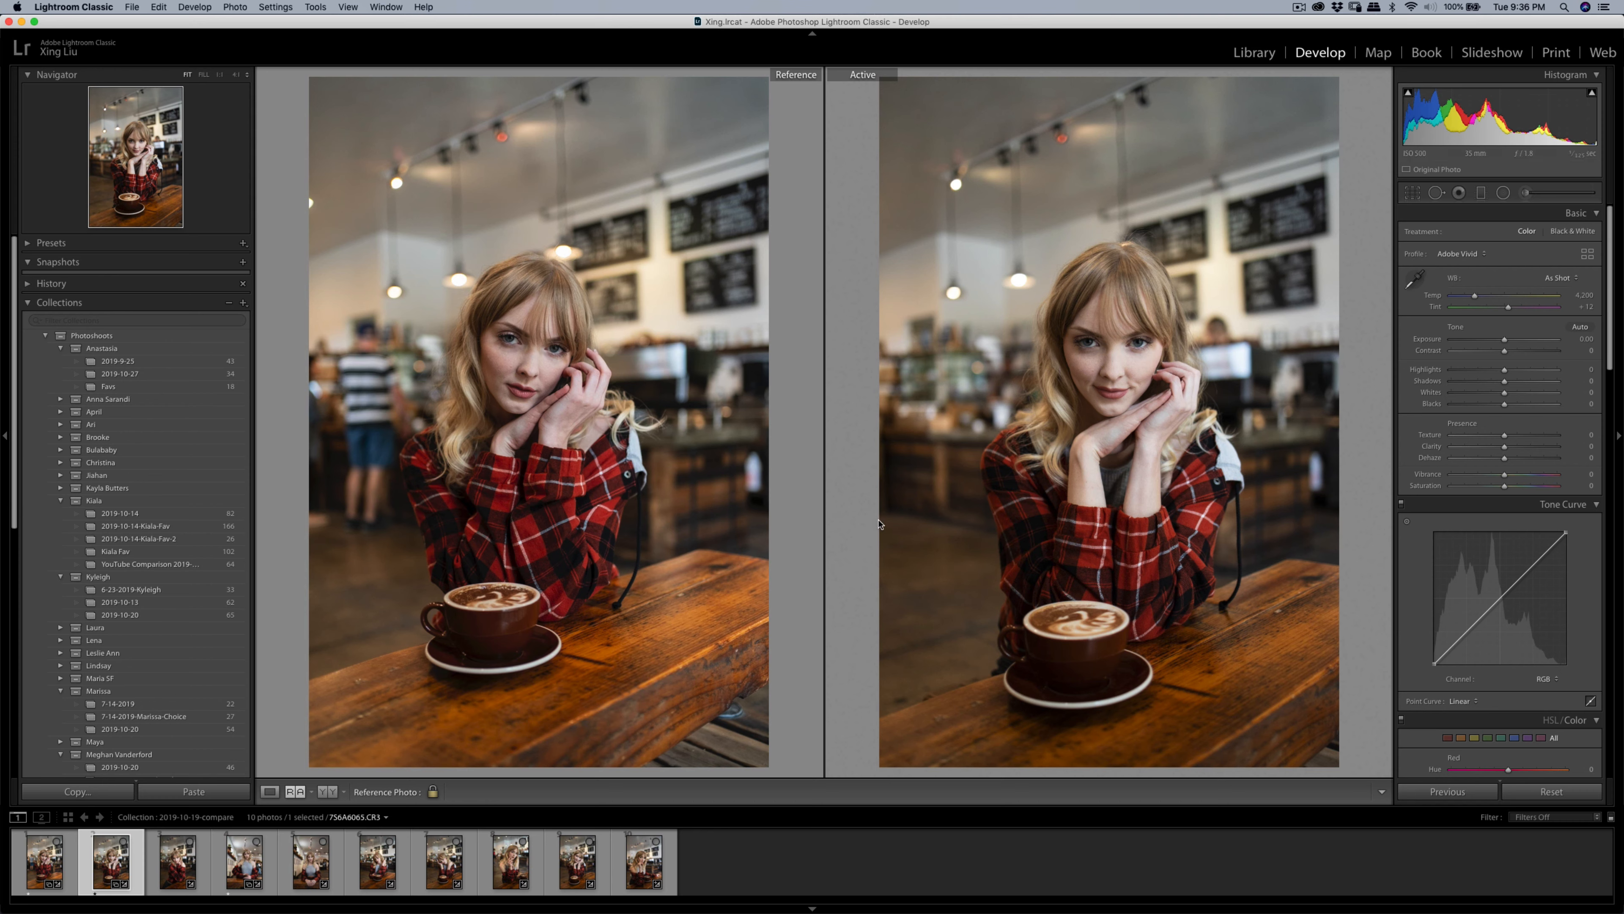